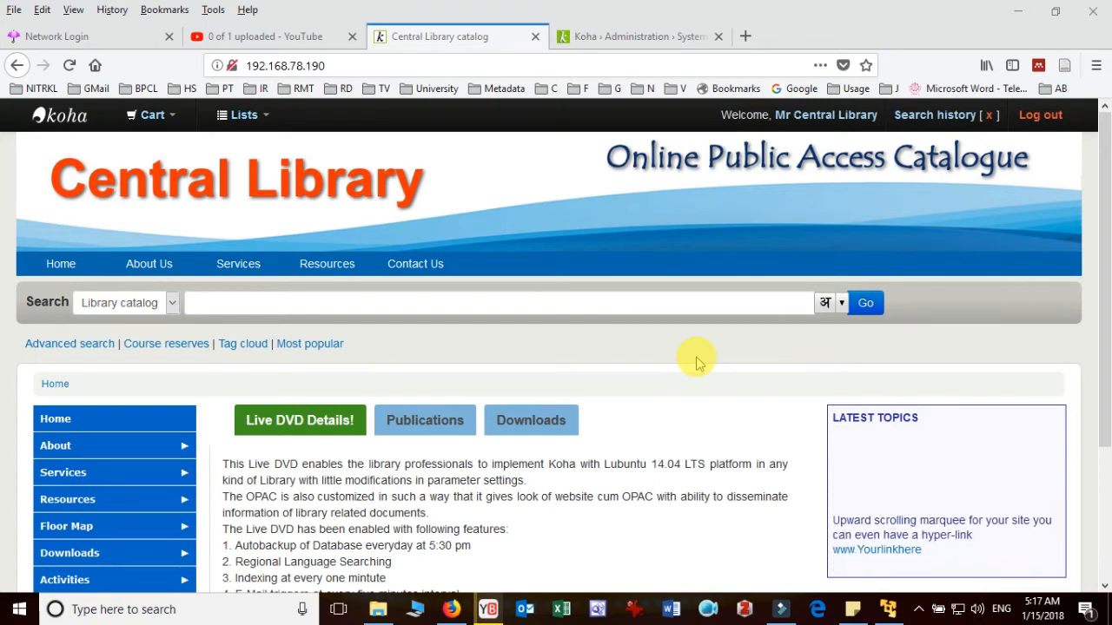
mouse_move(594, 293)
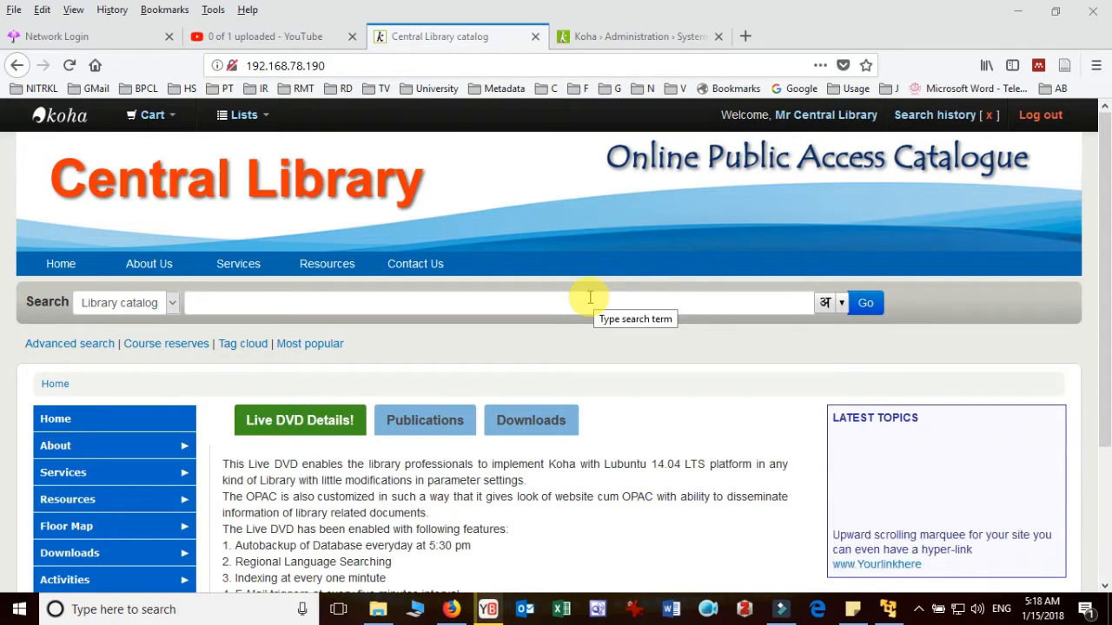
Switch from the OPAC to the Koha staff client main page.
click(634, 37)
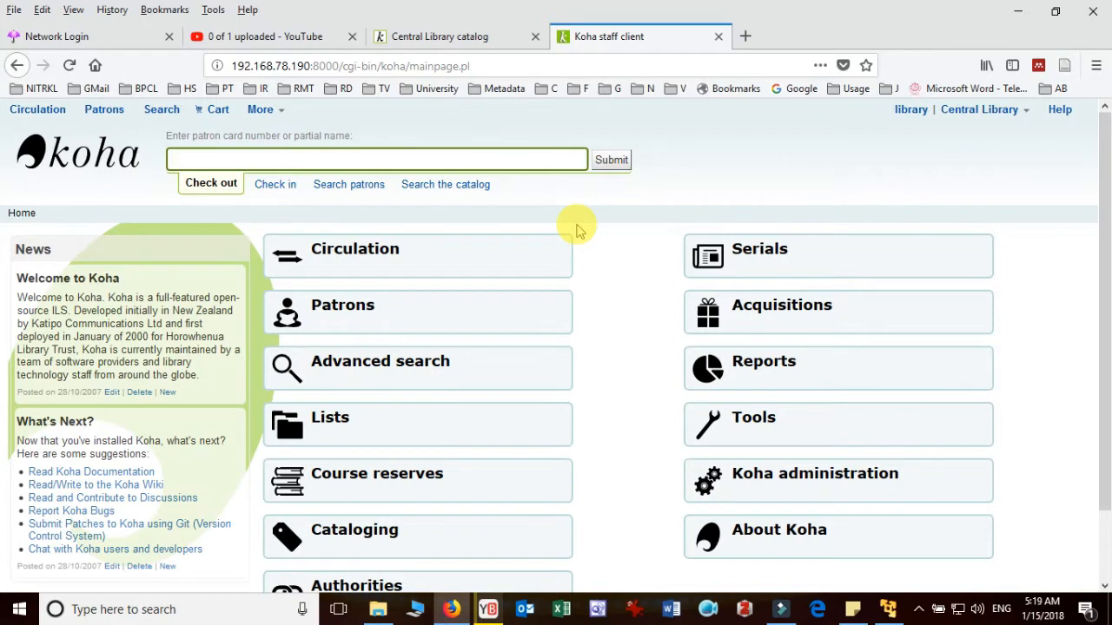
Open the Acquisitions module from the staff client home page.
click(375, 160)
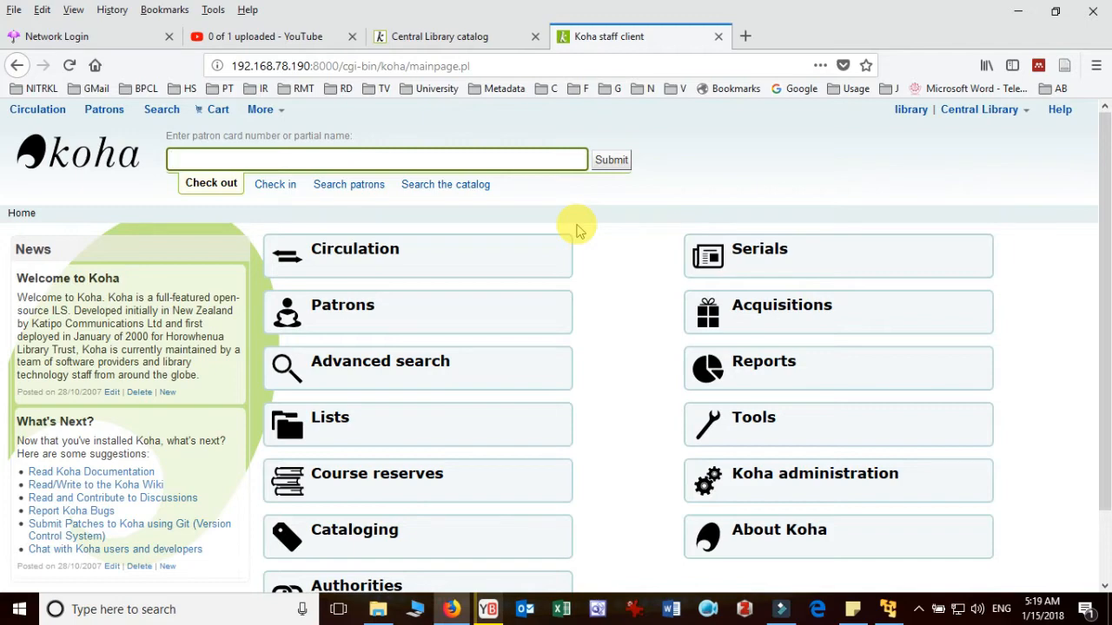
click(376, 160)
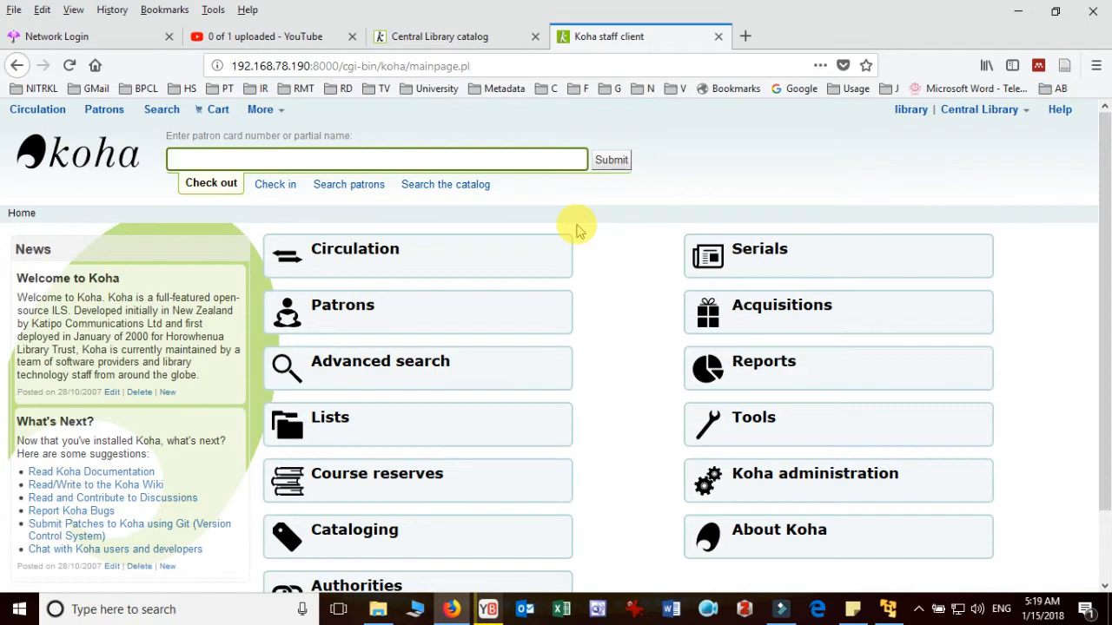
click(376, 160)
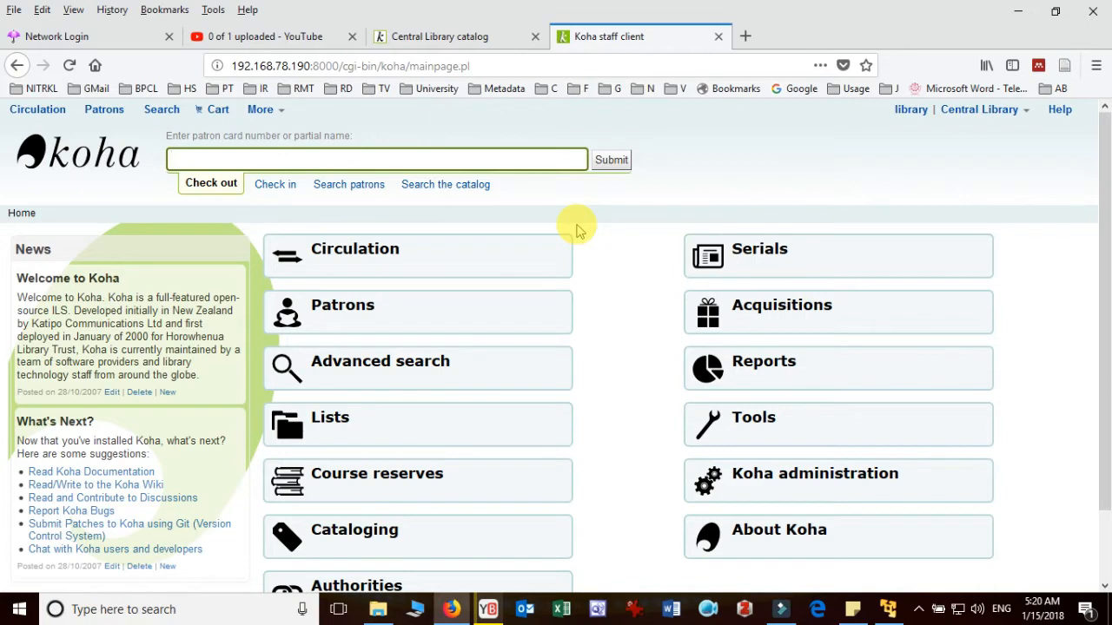
click(376, 160)
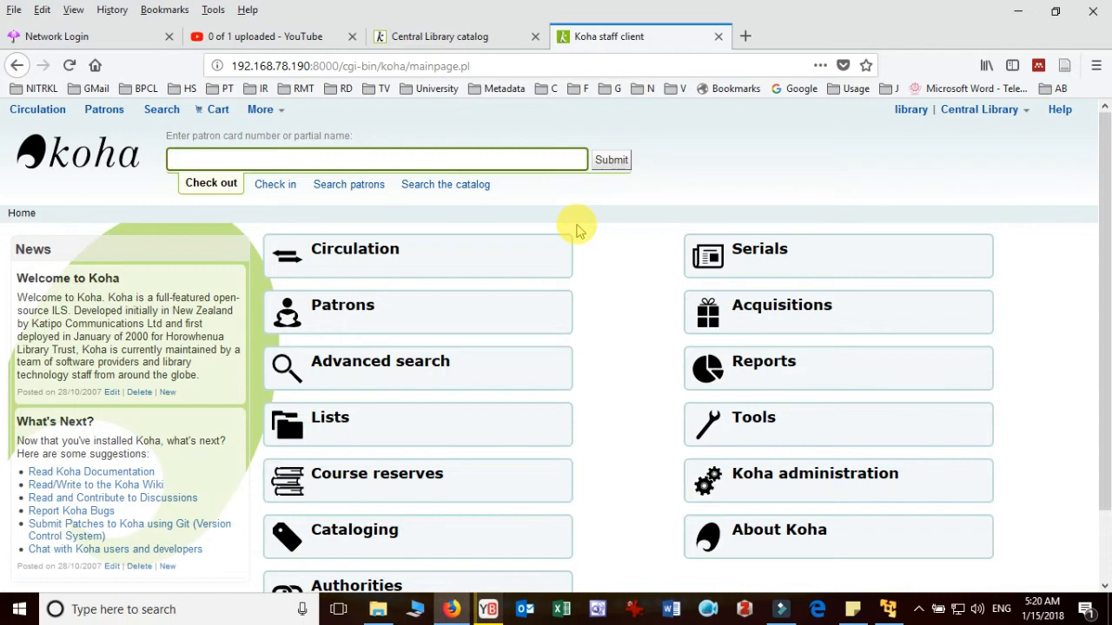
click(375, 160)
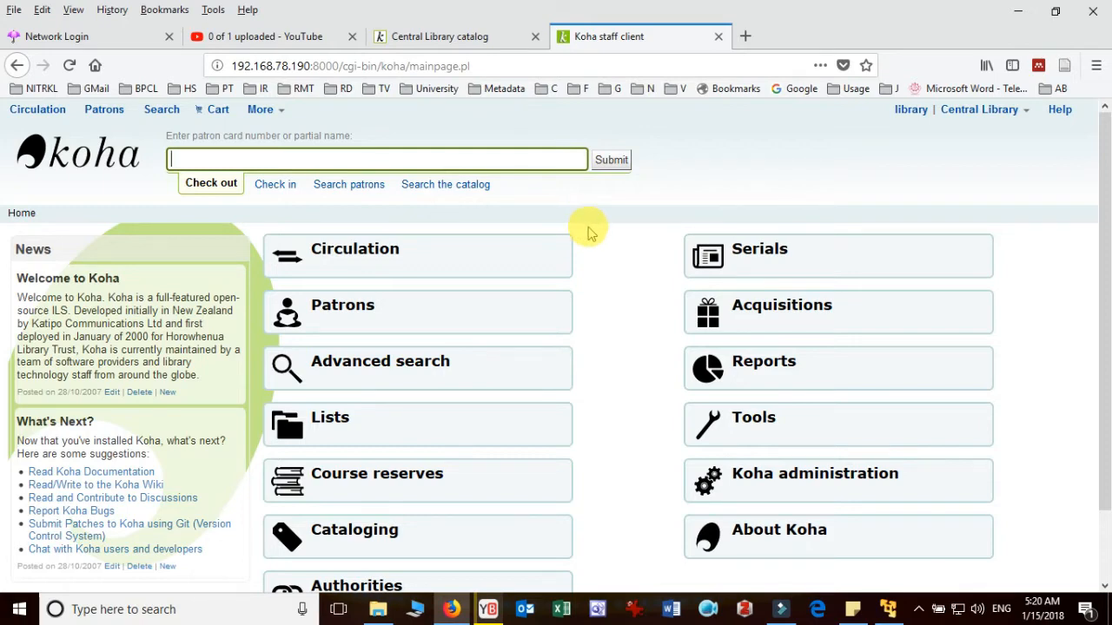
mouse_move(942, 323)
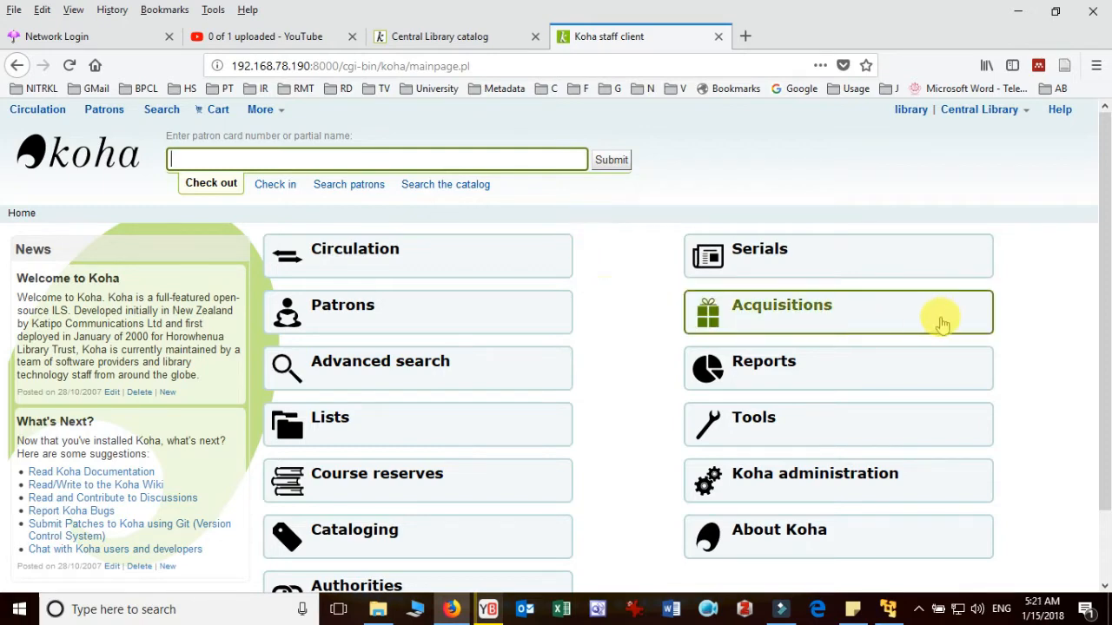
mouse_move(956, 325)
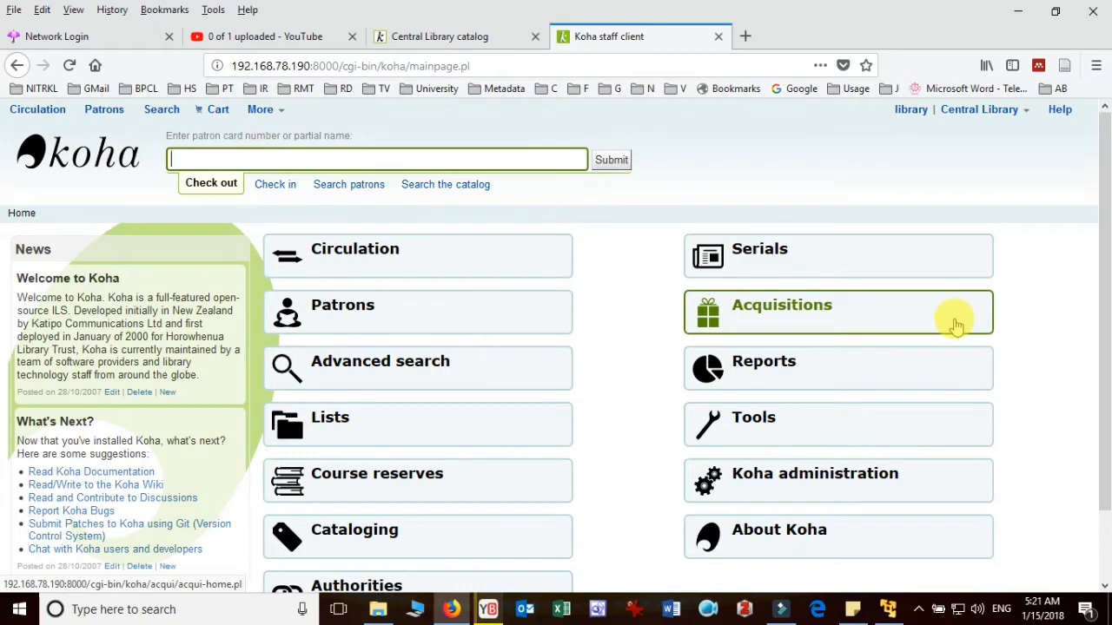
mouse_move(917, 330)
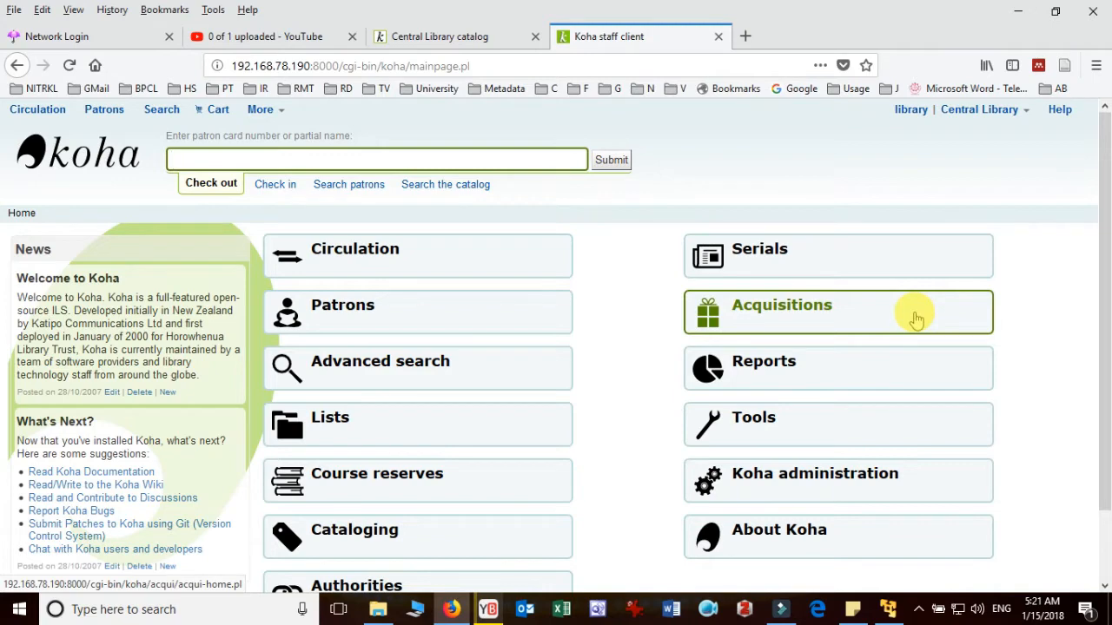
click(376, 160)
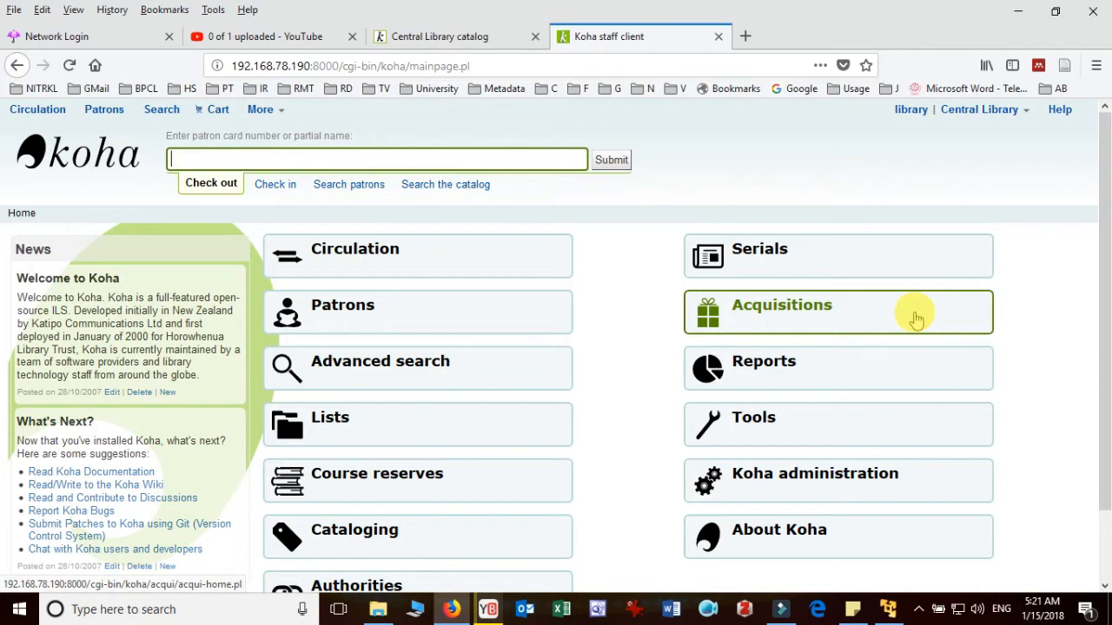
mouse_move(902, 317)
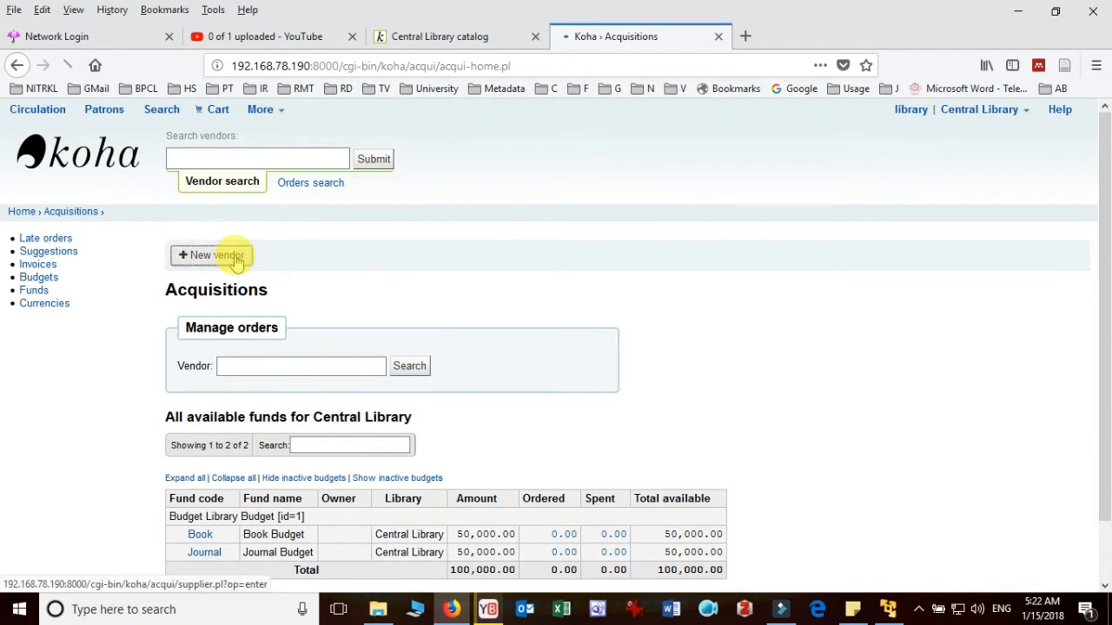
Start a new vendor from the Acquisitions page.
click(212, 254)
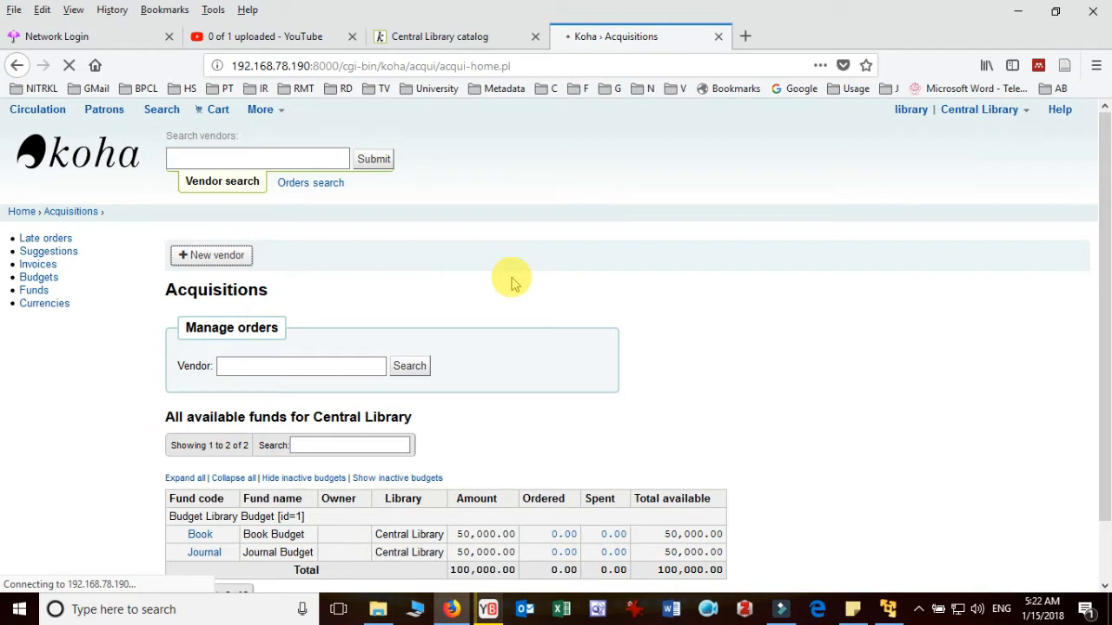
click(212, 253)
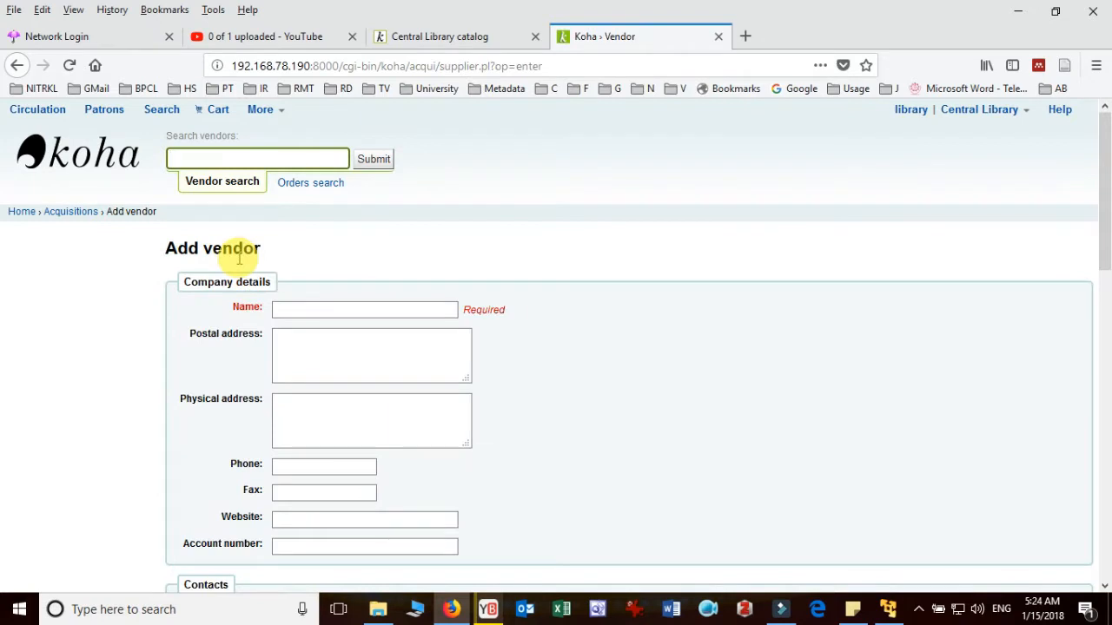
Enter vendor name Vimal Books with a 15-day delivery time and save it.
click(365, 309)
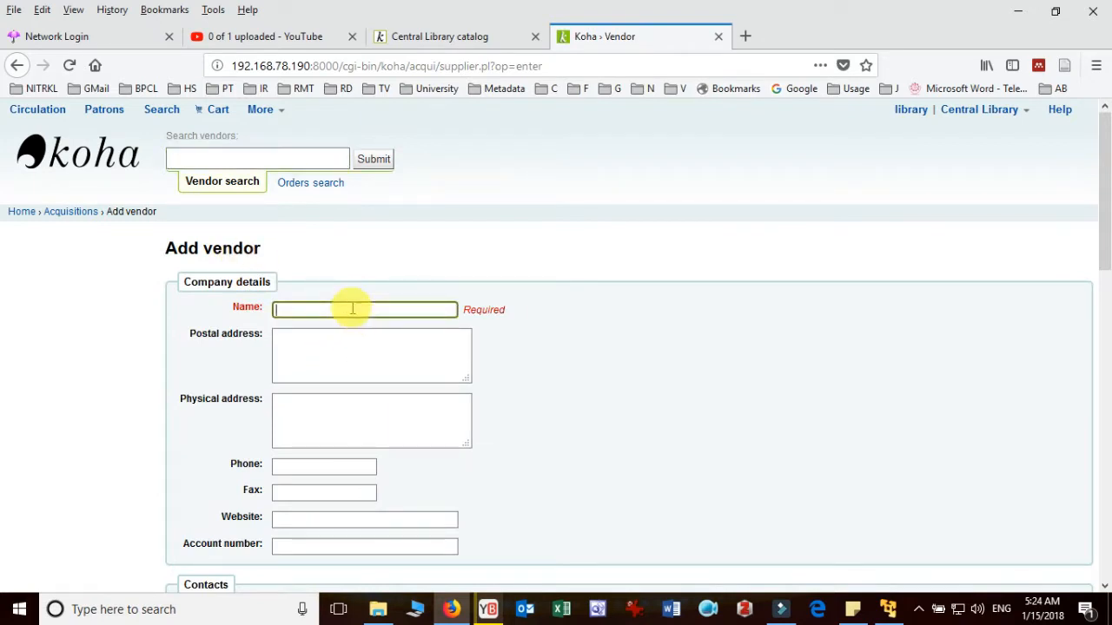
text(Vimal B)
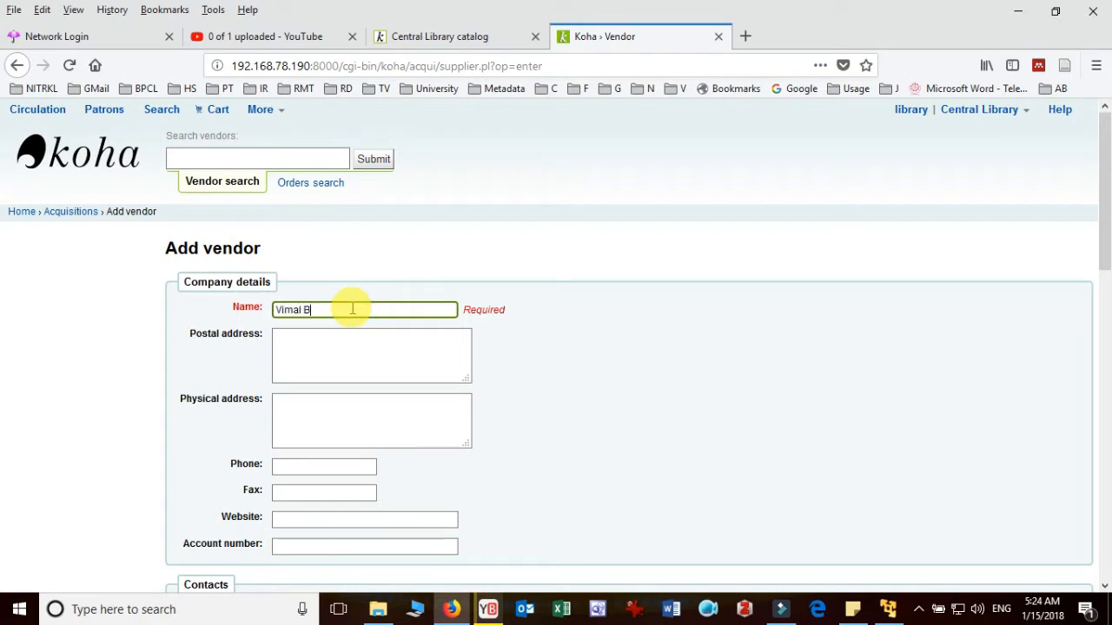
scroll(down, 3)
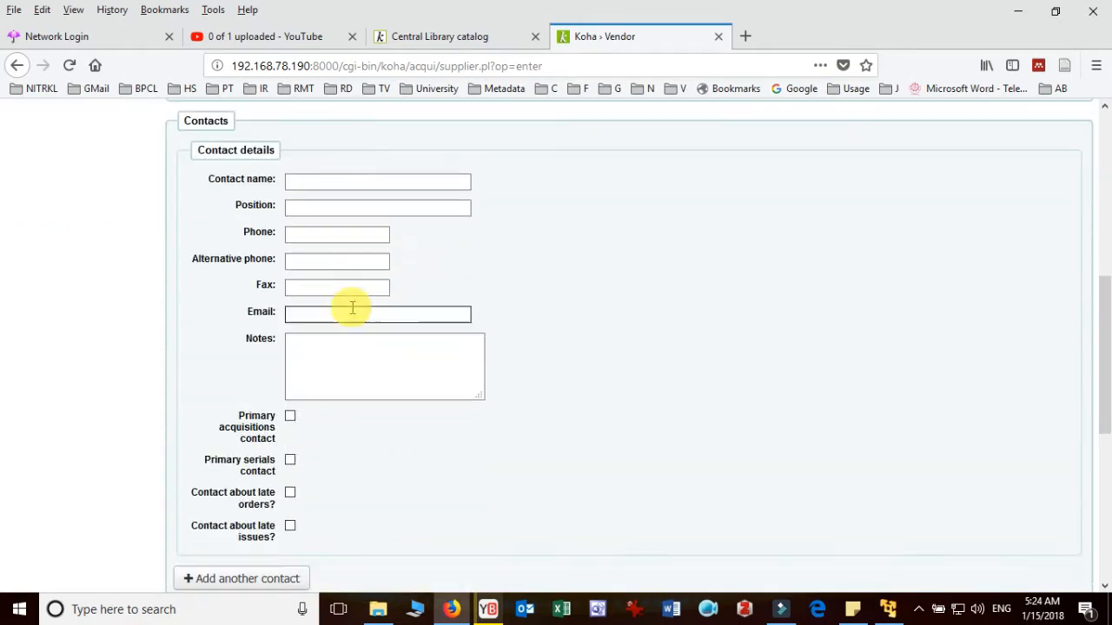
scroll(down, 3)
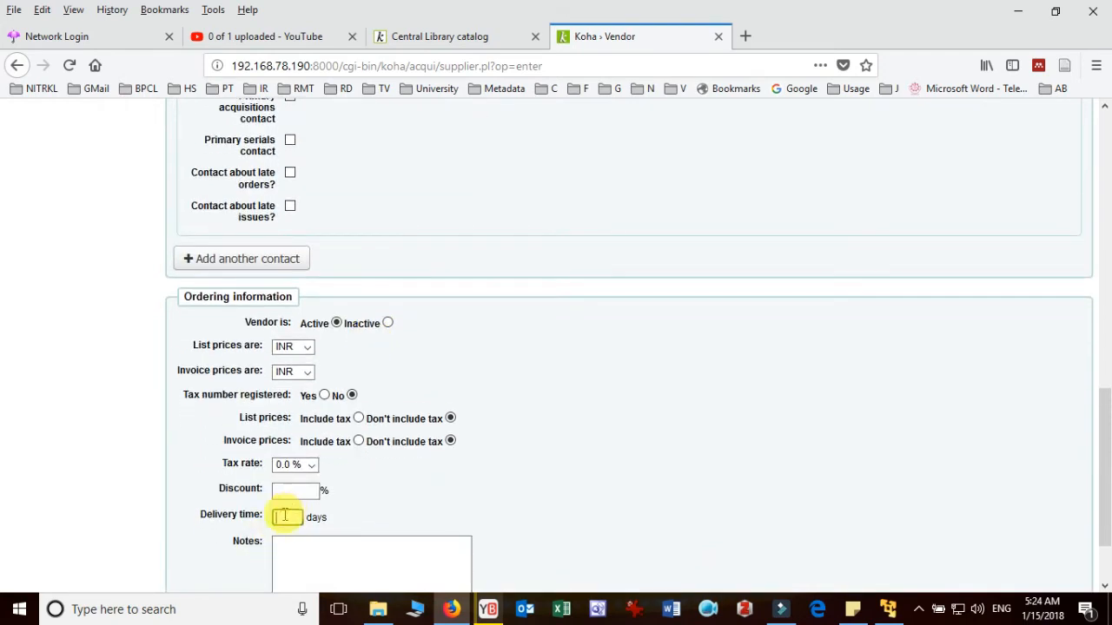
text(45)
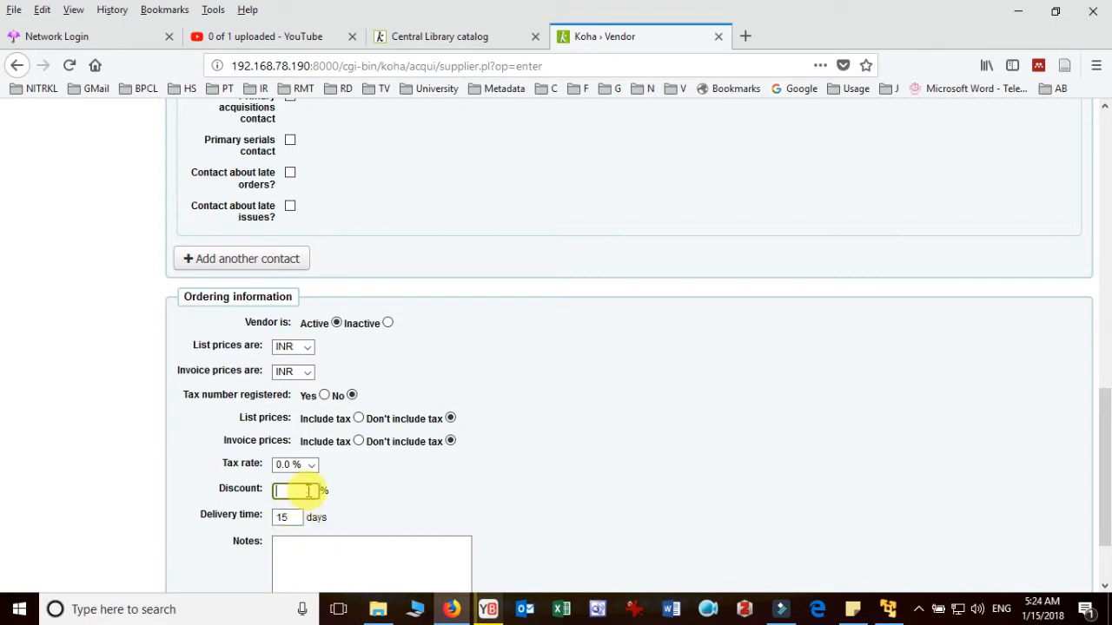
scroll(down, 3)
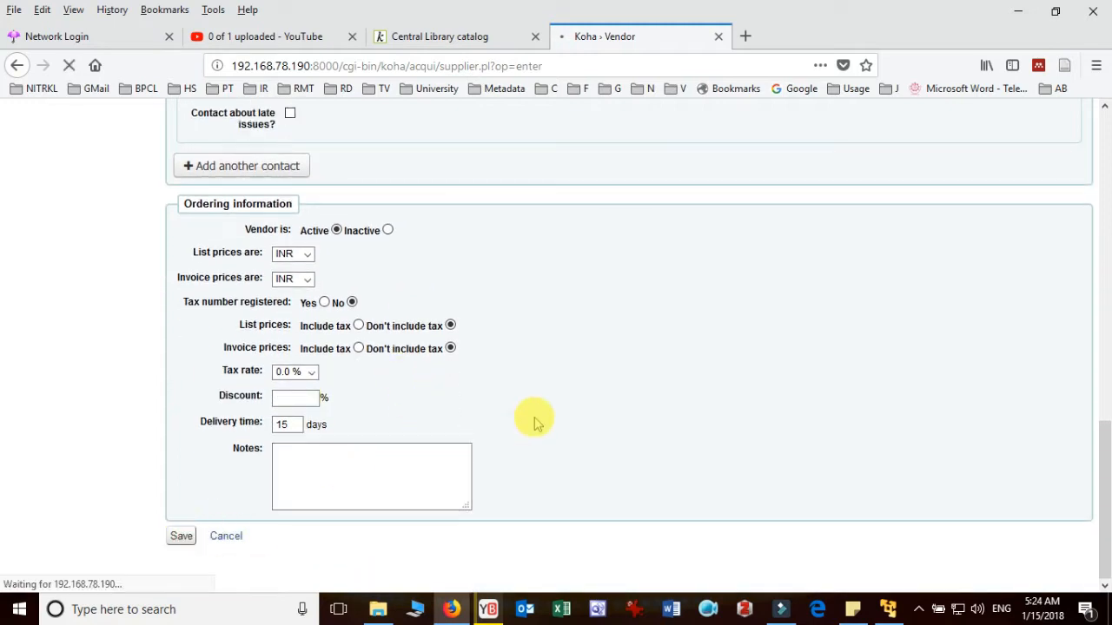
mouse_move(608, 355)
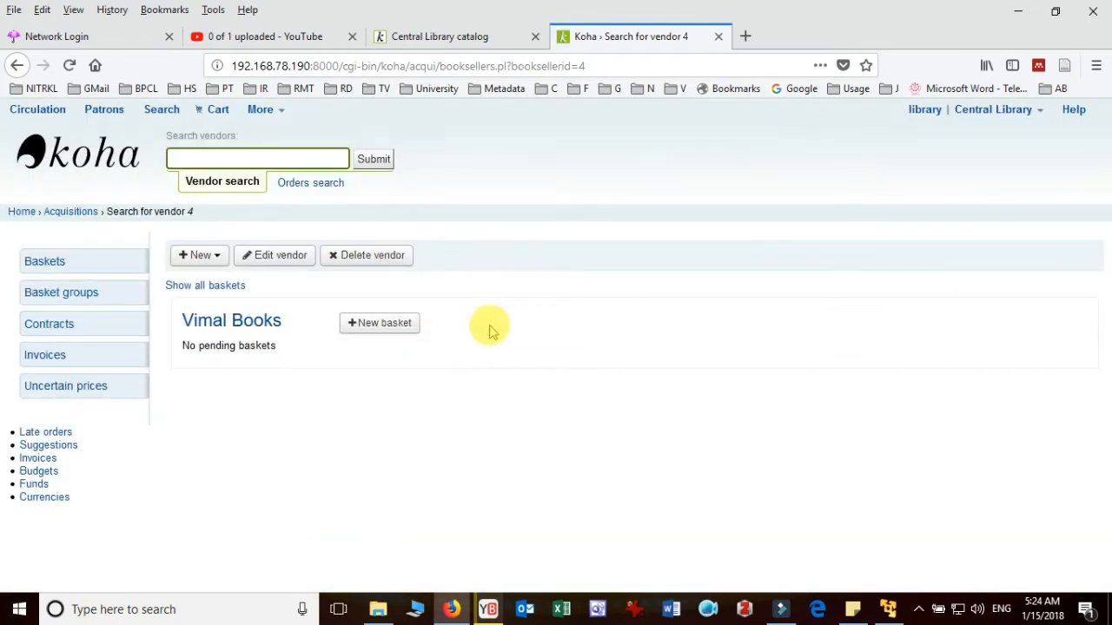
mouse_move(564, 403)
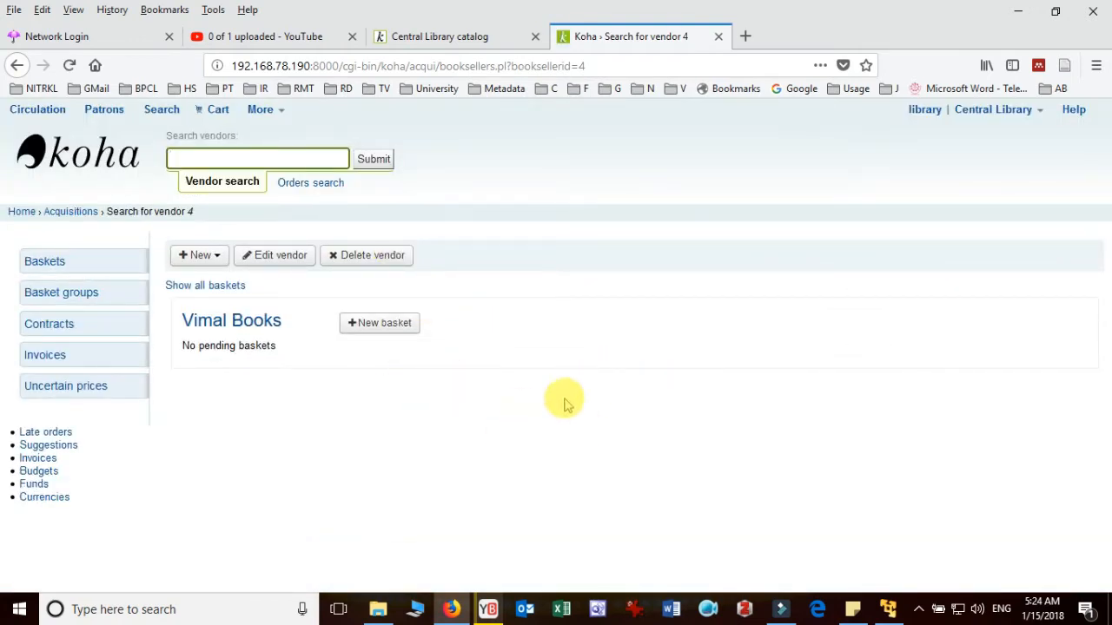
mouse_move(217, 331)
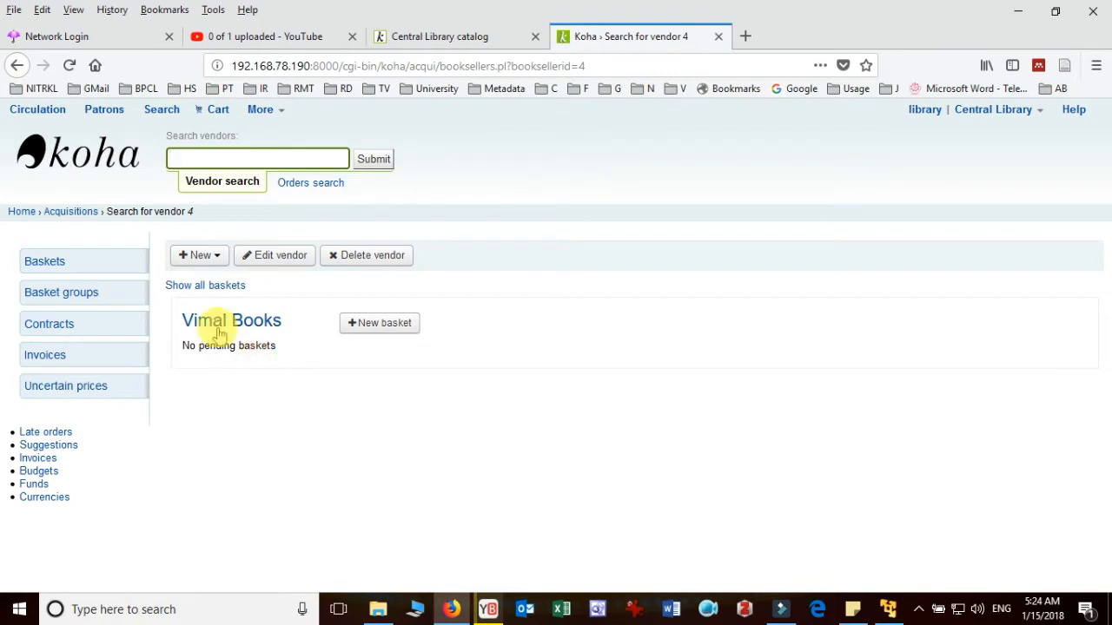
mouse_move(275, 339)
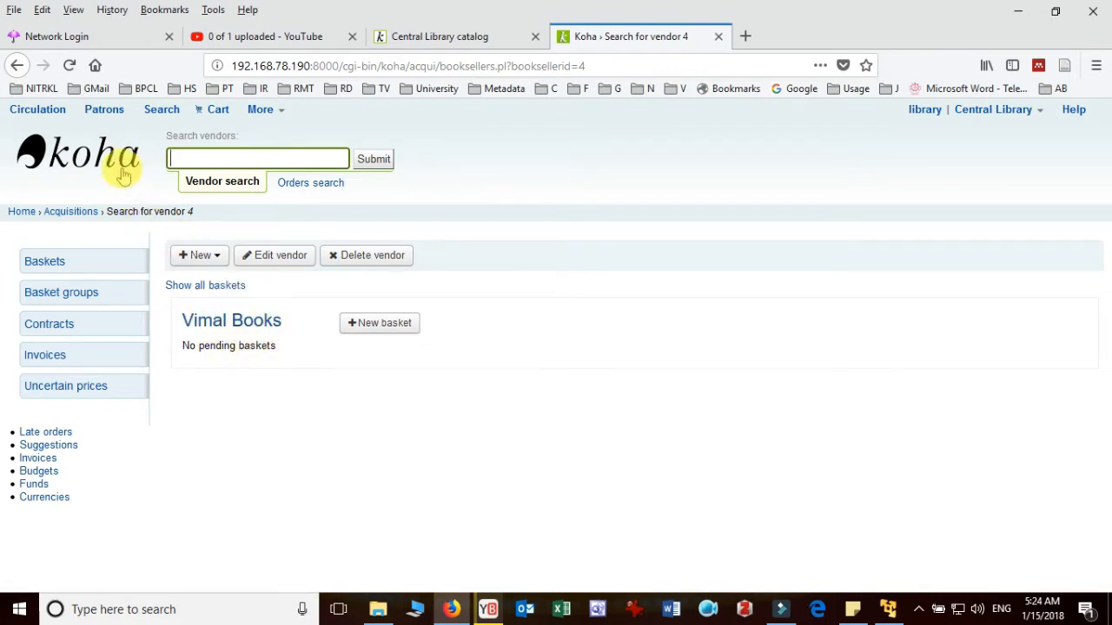
Open the More menu of staff modules from the Vimal Books vendor page.
click(260, 108)
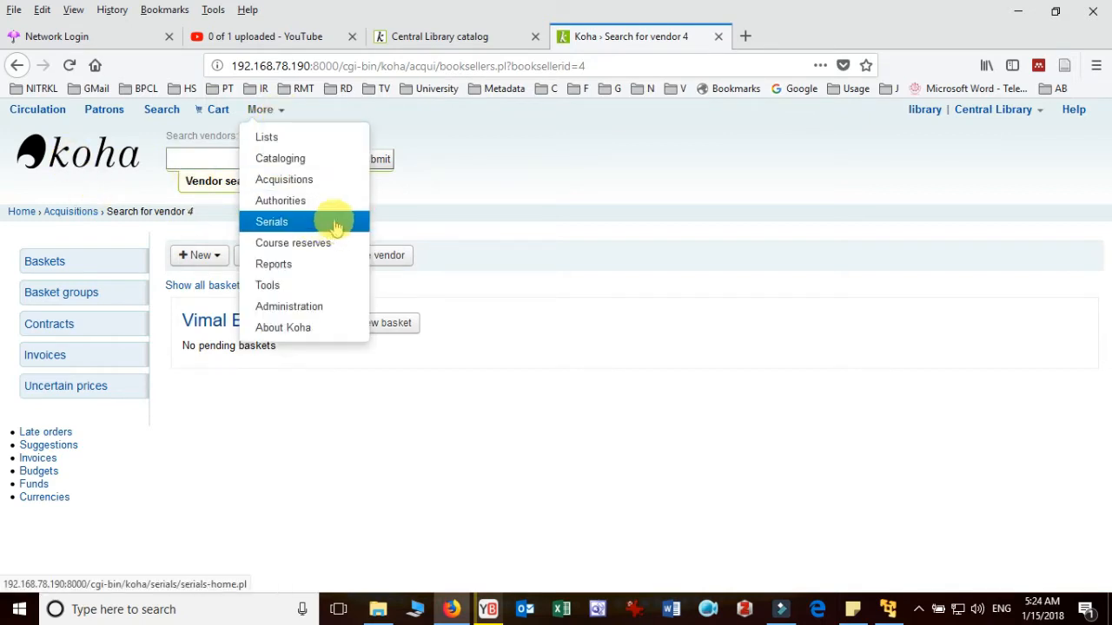
Go to the Serials module and start a new subscription.
click(271, 223)
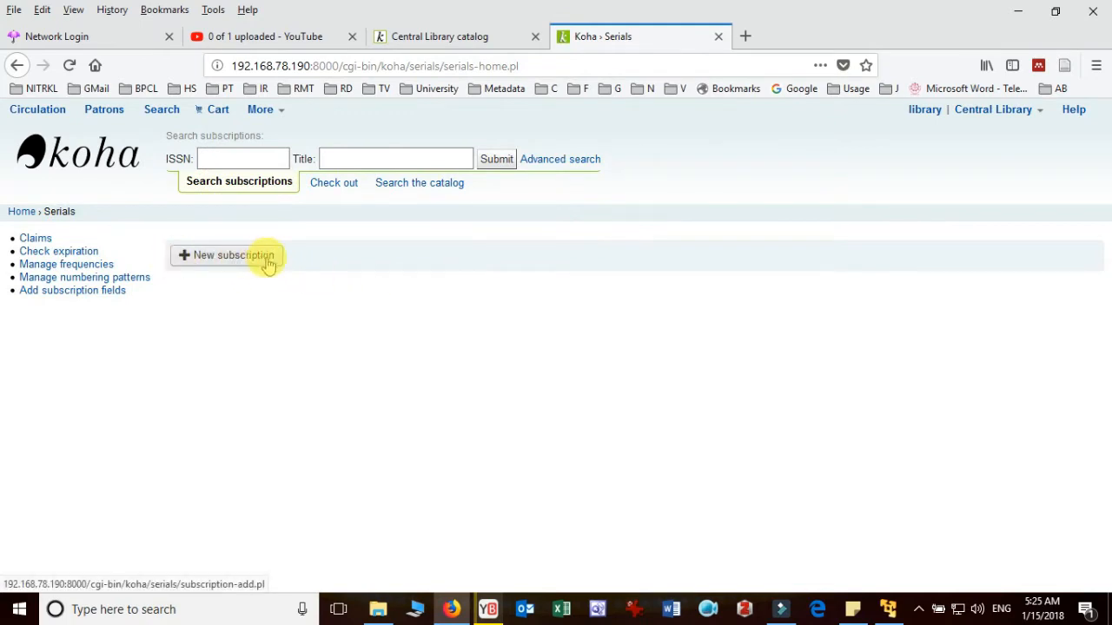
click(228, 254)
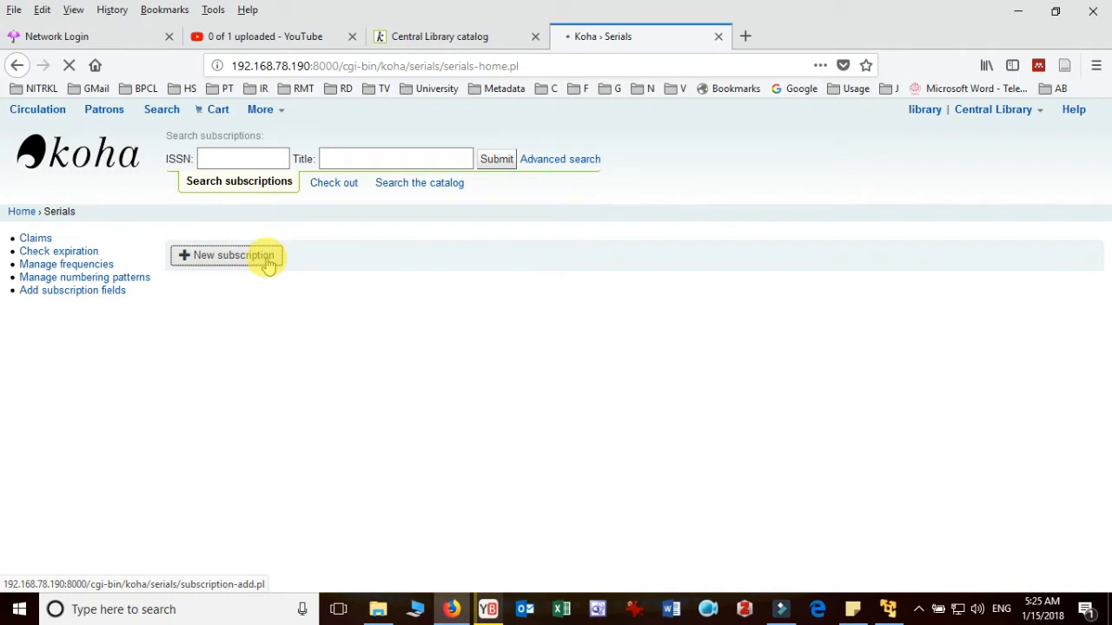
click(226, 253)
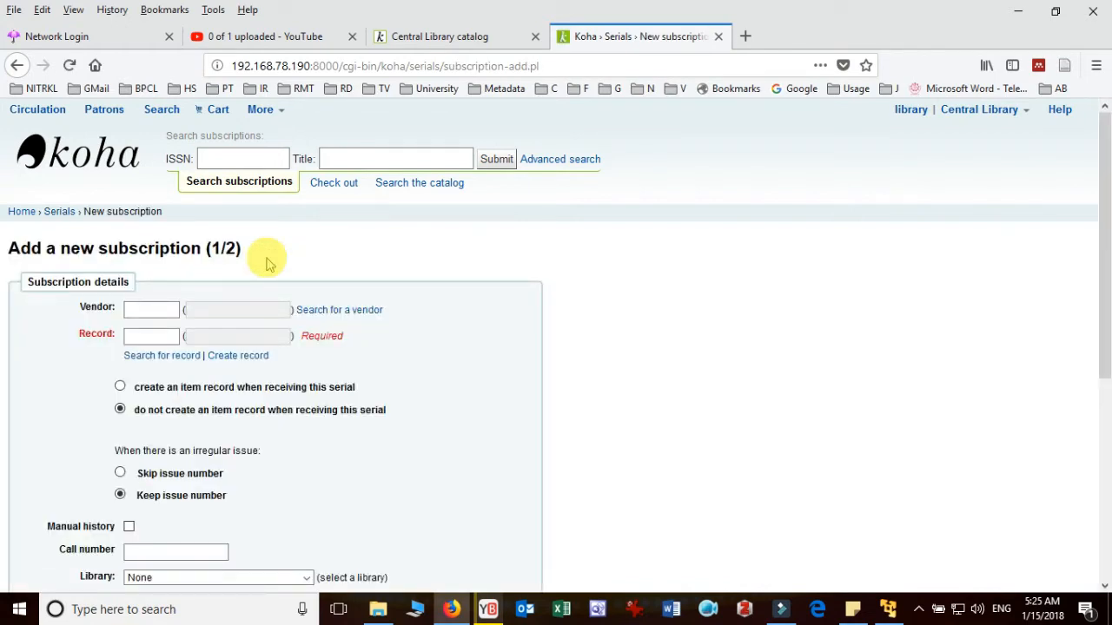
mouse_move(338, 310)
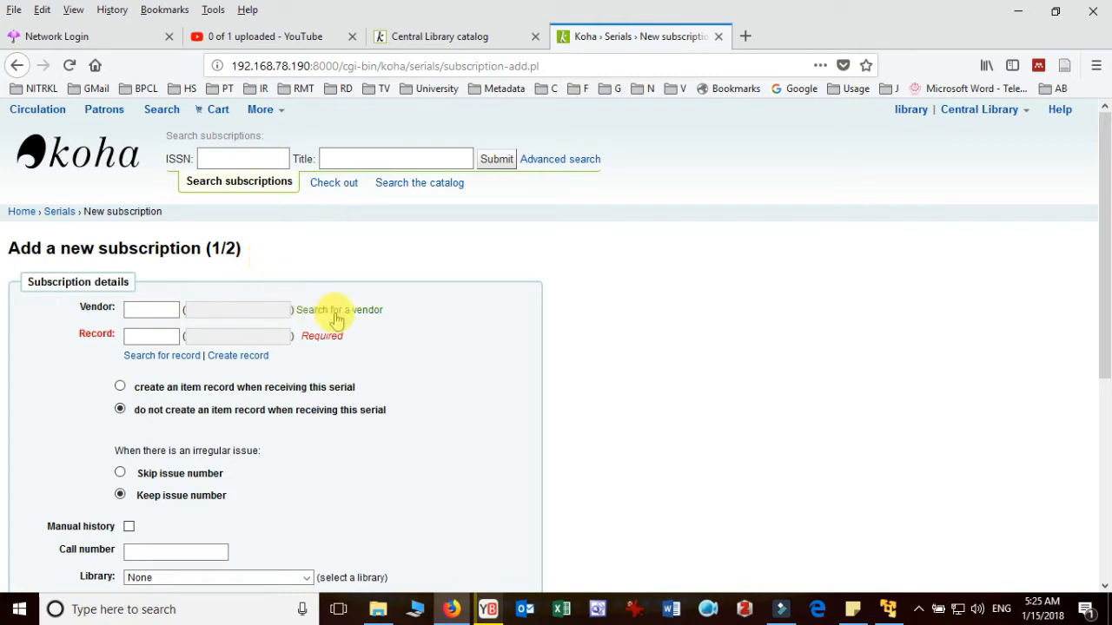
mouse_move(216, 323)
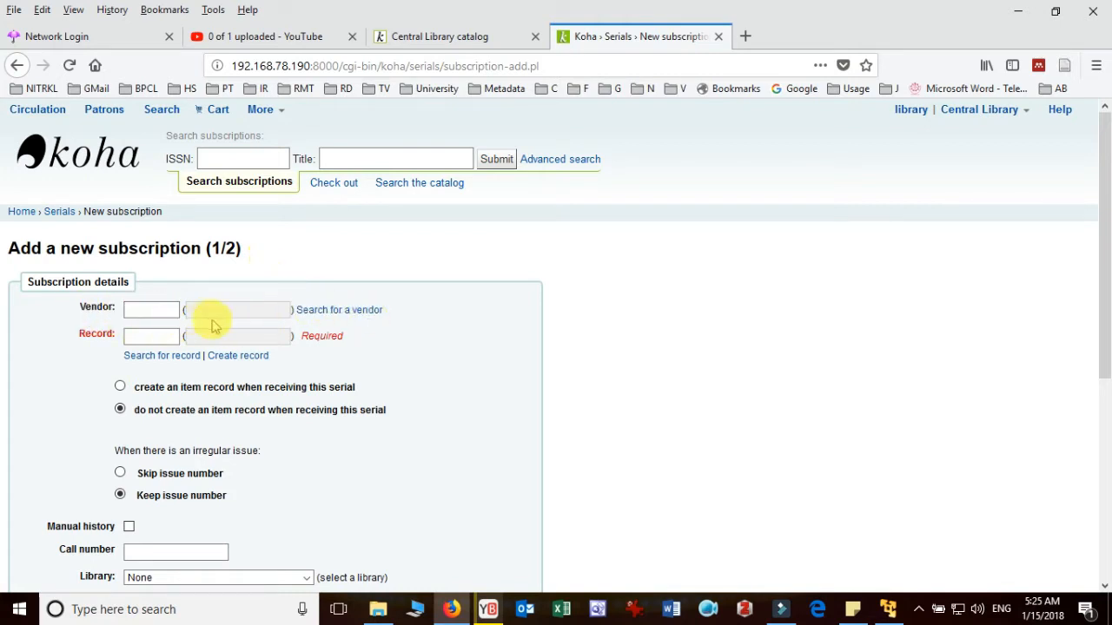
mouse_move(341, 325)
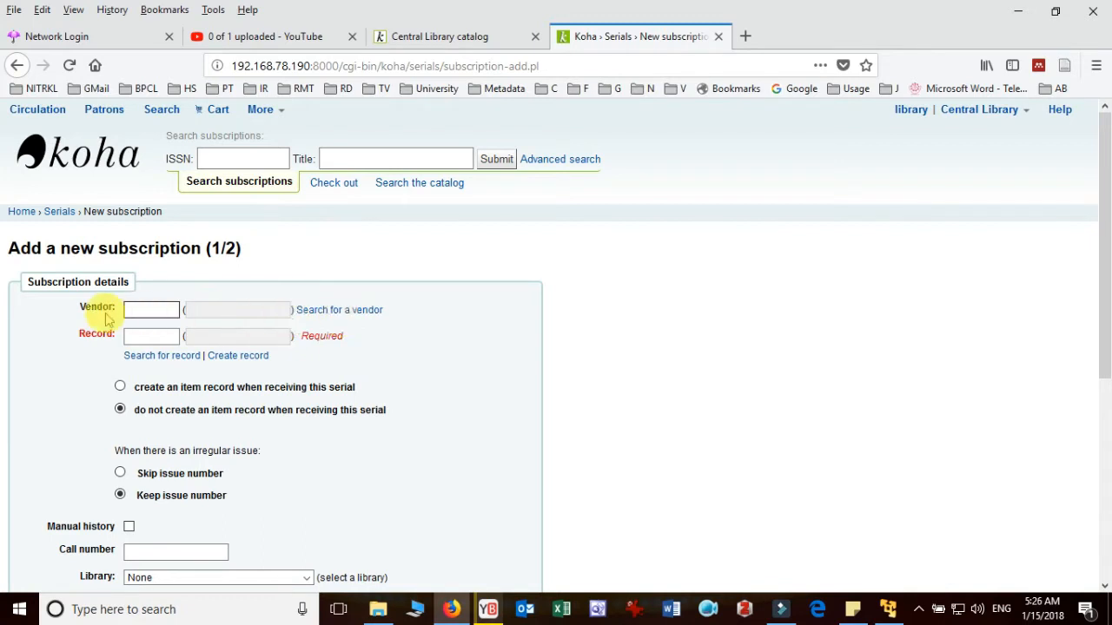
mouse_move(389, 309)
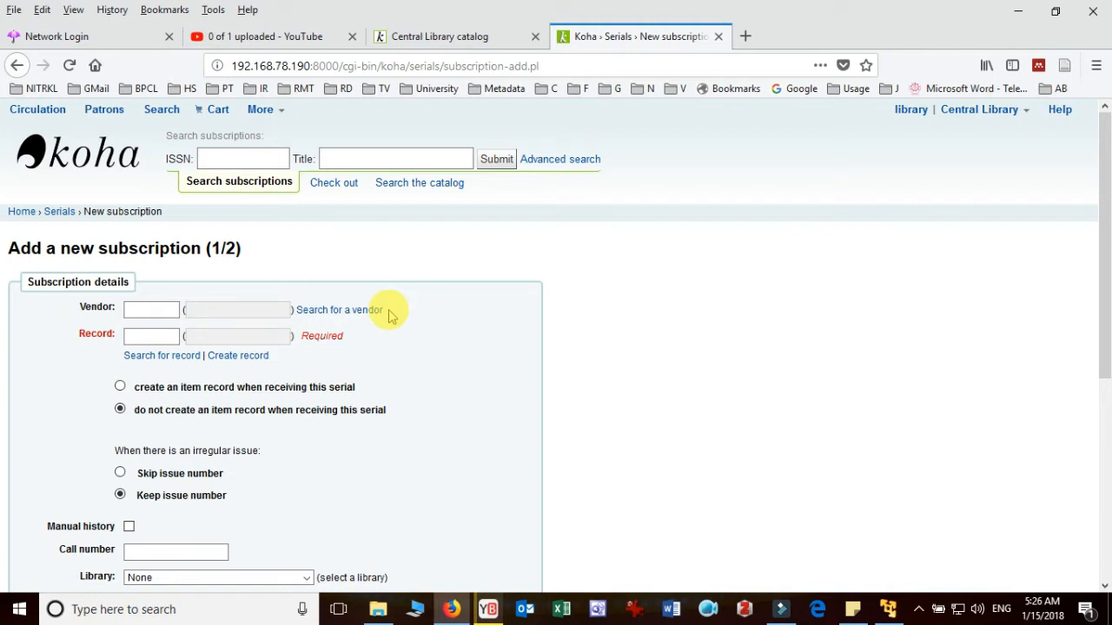
mouse_move(365, 310)
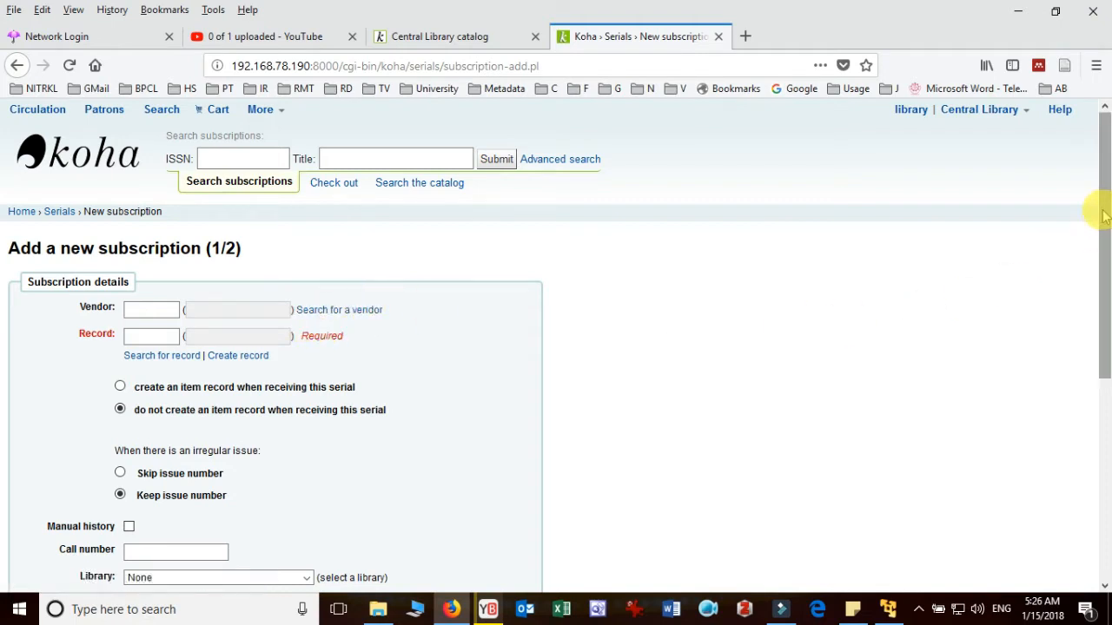
Search vendors for 'vimal' and choose Vimal Books as the subscription vendor.
scroll(down, 3)
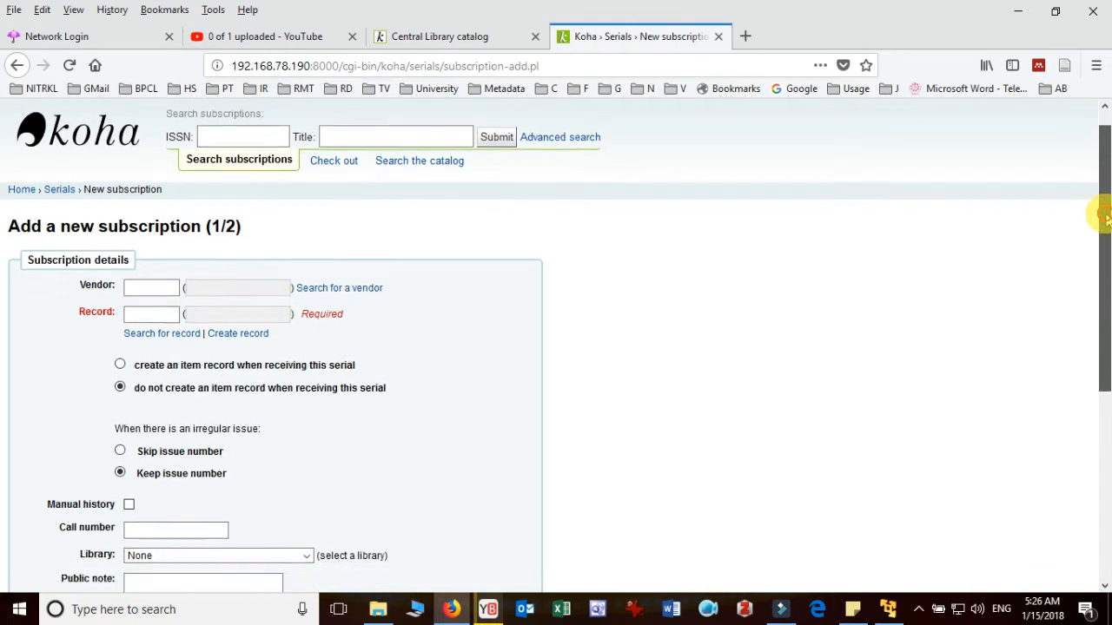
scroll(down, 3)
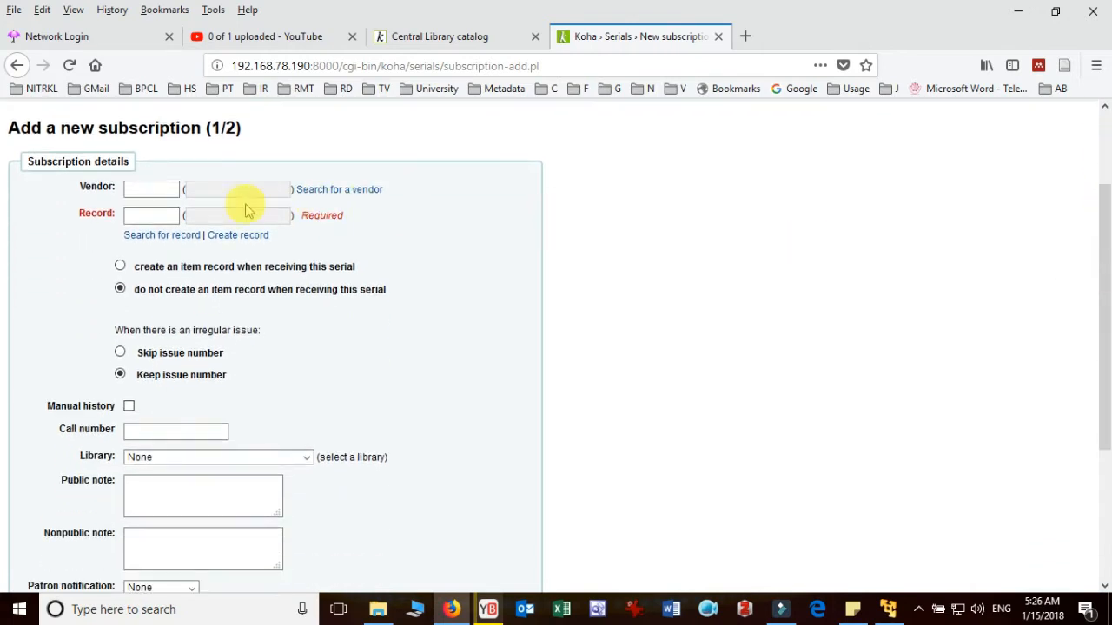
click(153, 190)
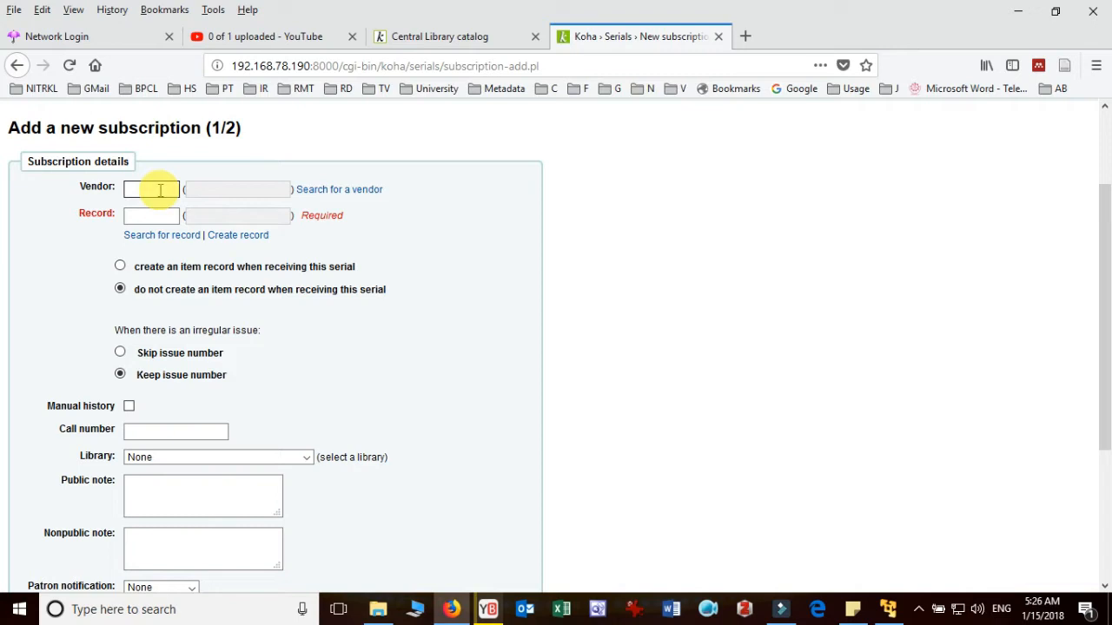
mouse_move(351, 193)
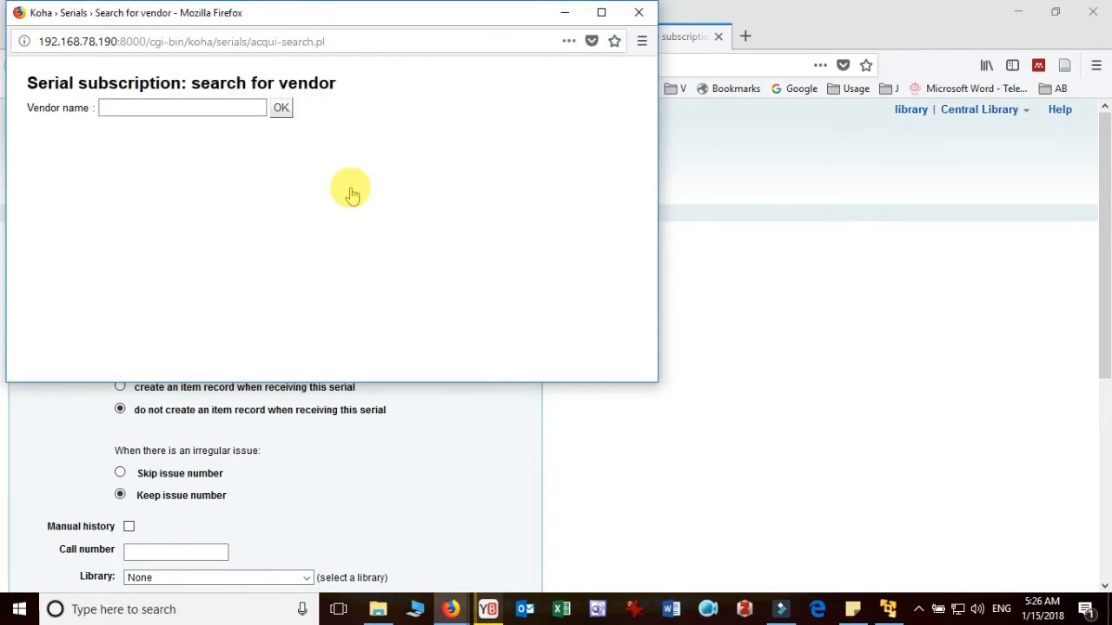
click(183, 107)
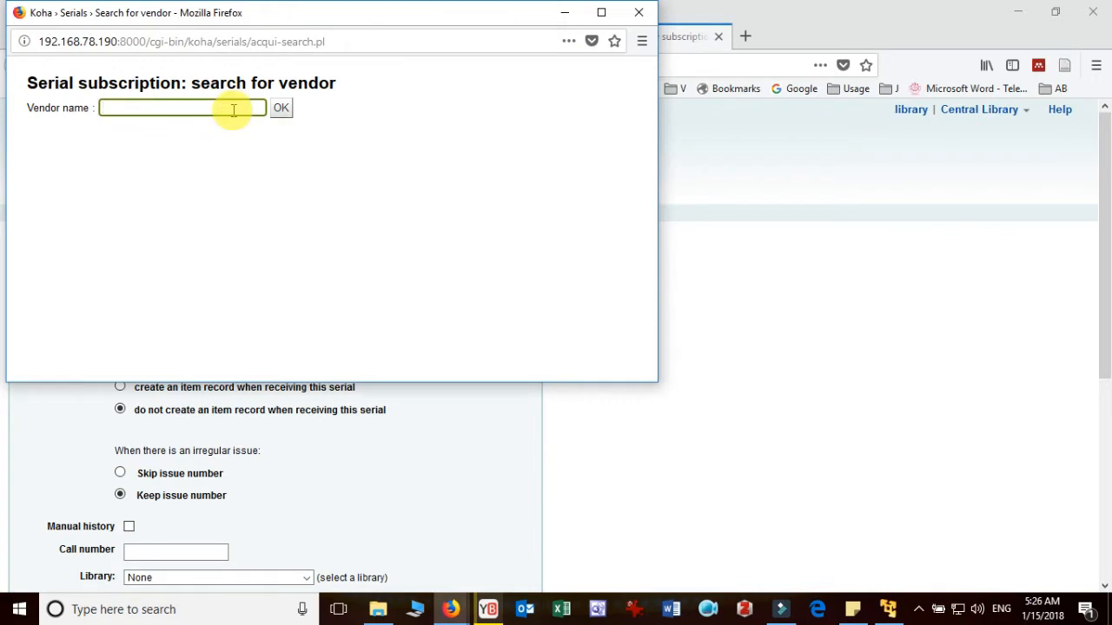
text(v)
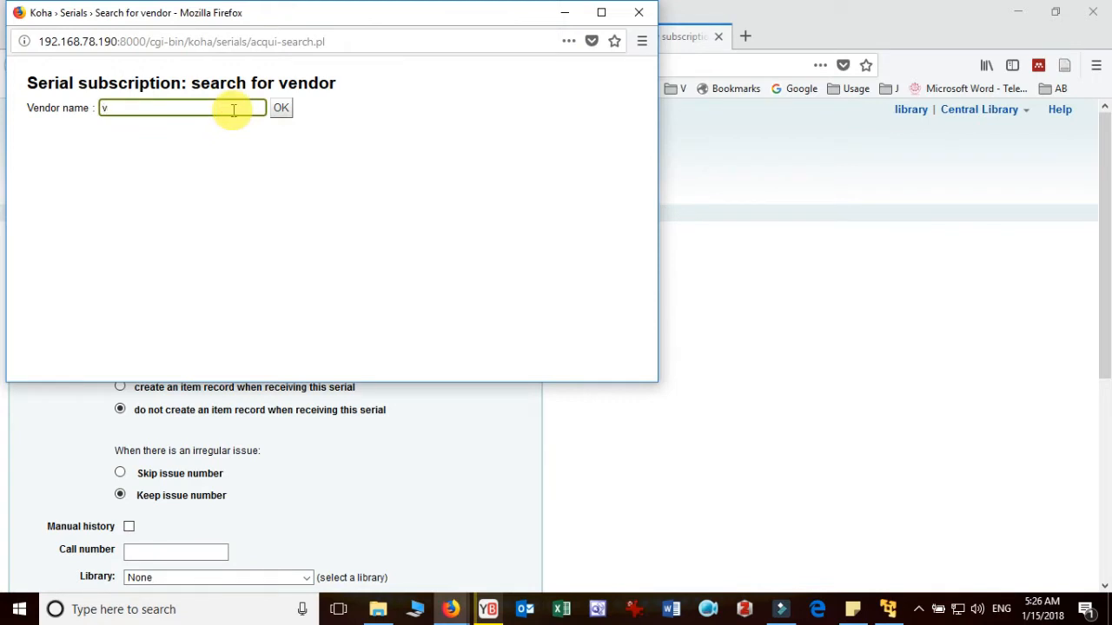
text(imal)
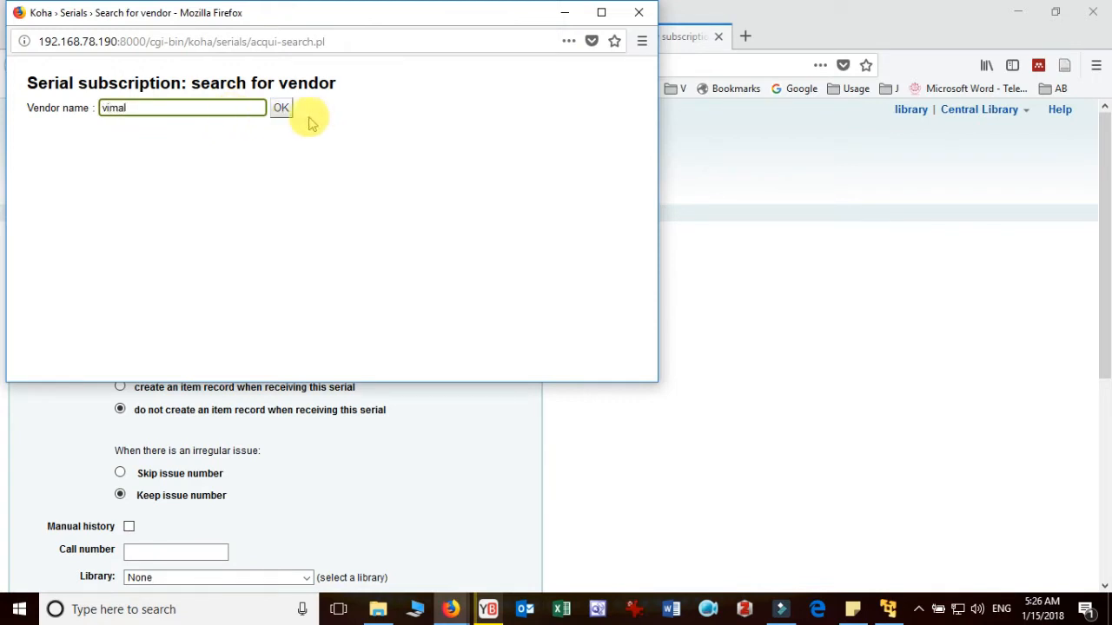
click(282, 108)
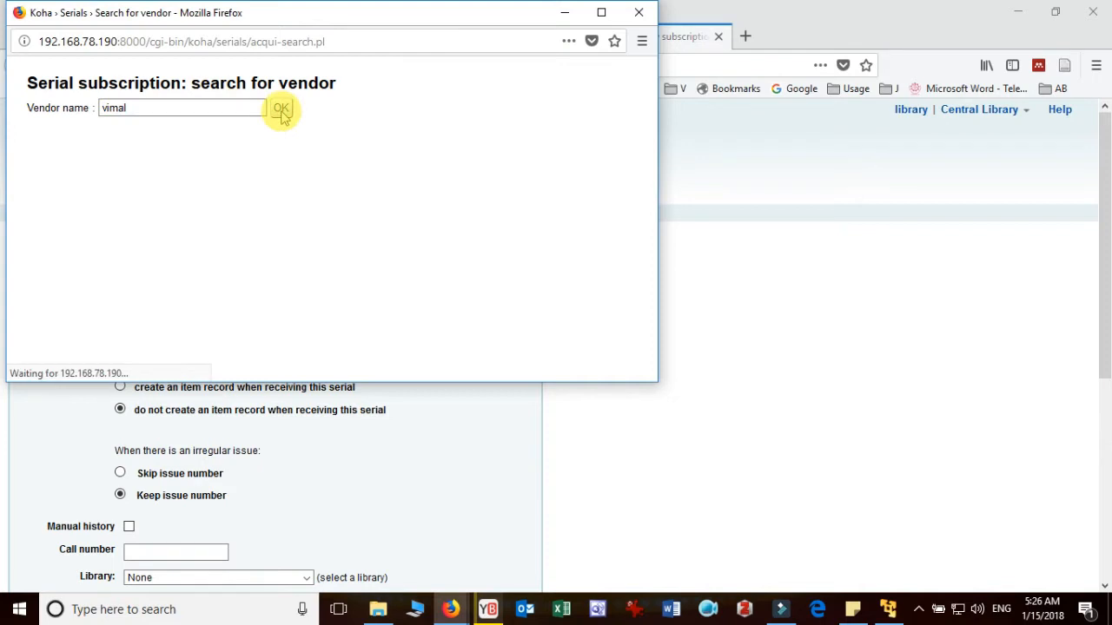
click(282, 107)
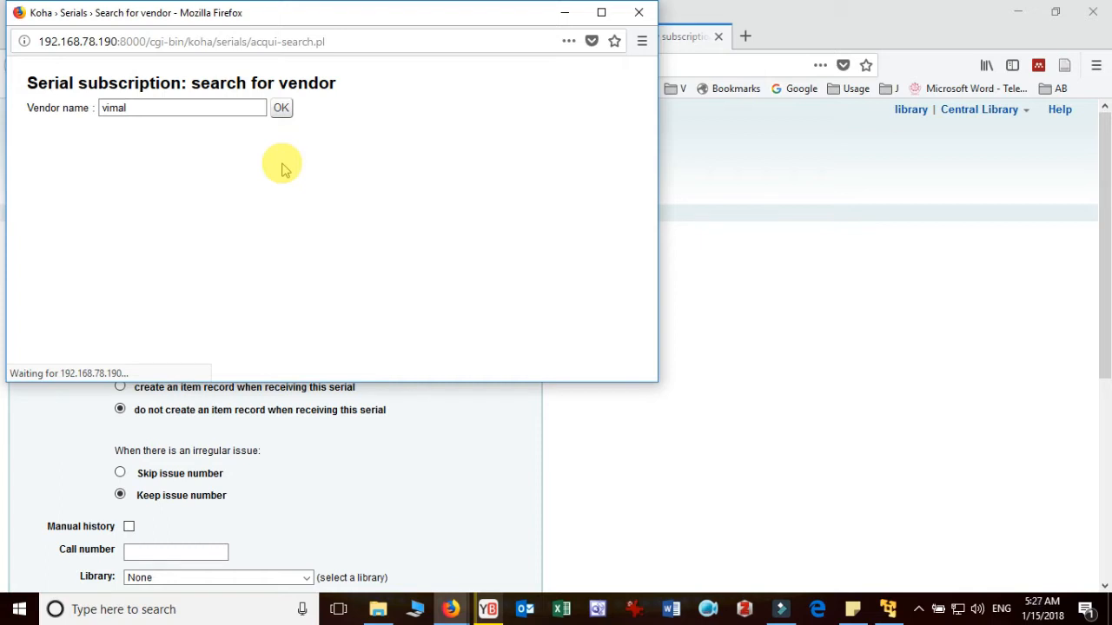
click(281, 108)
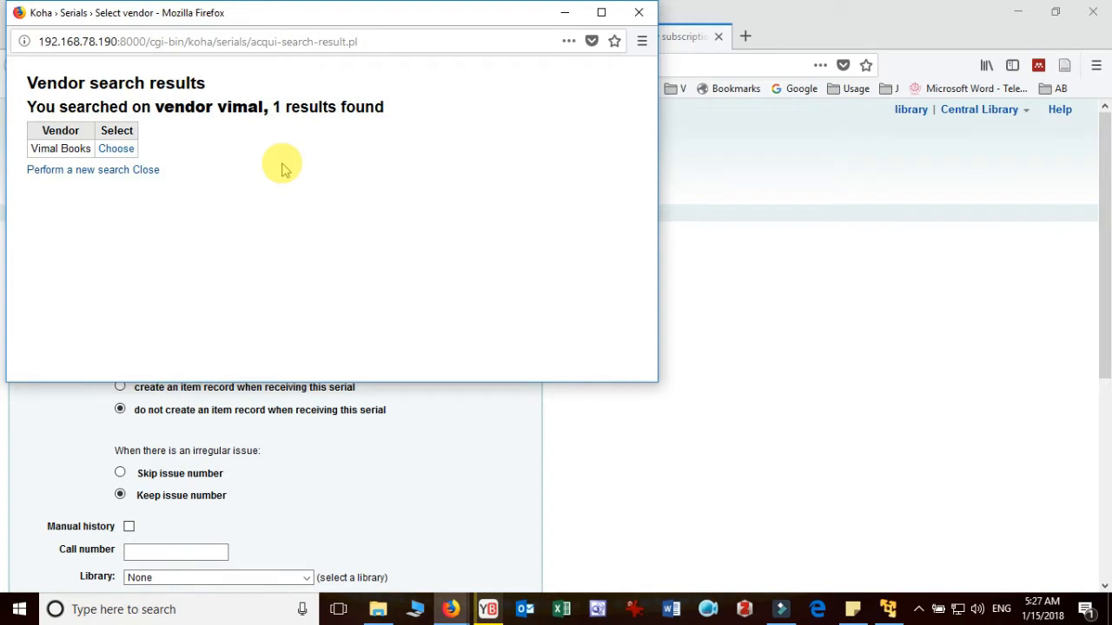
click(115, 148)
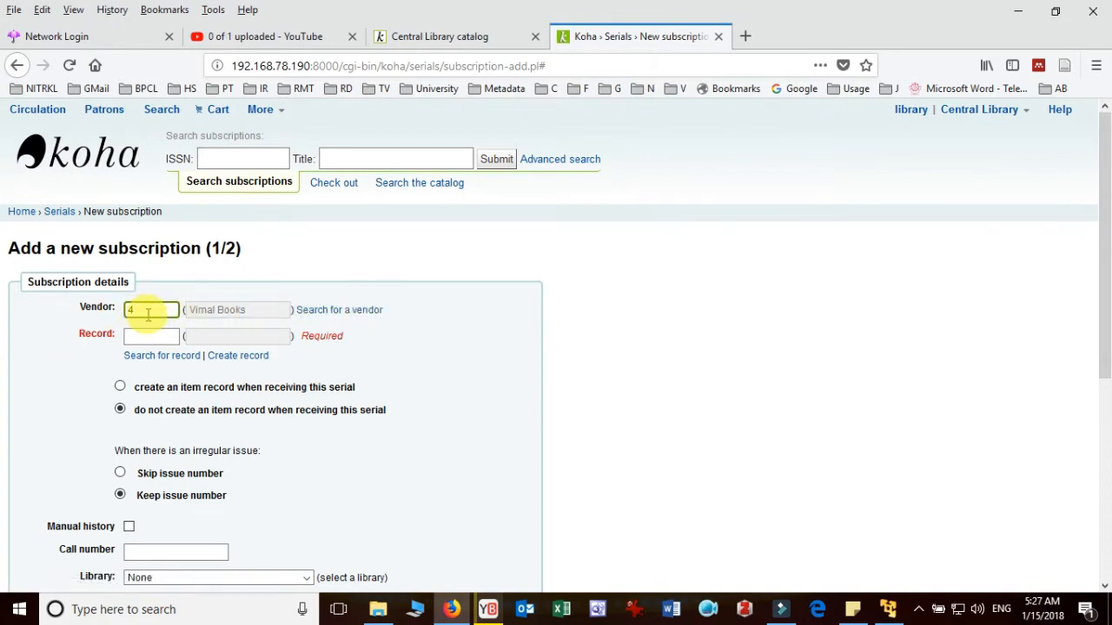
Open the Add MARC record popup to create a new catalogue record for the serial.
click(151, 309)
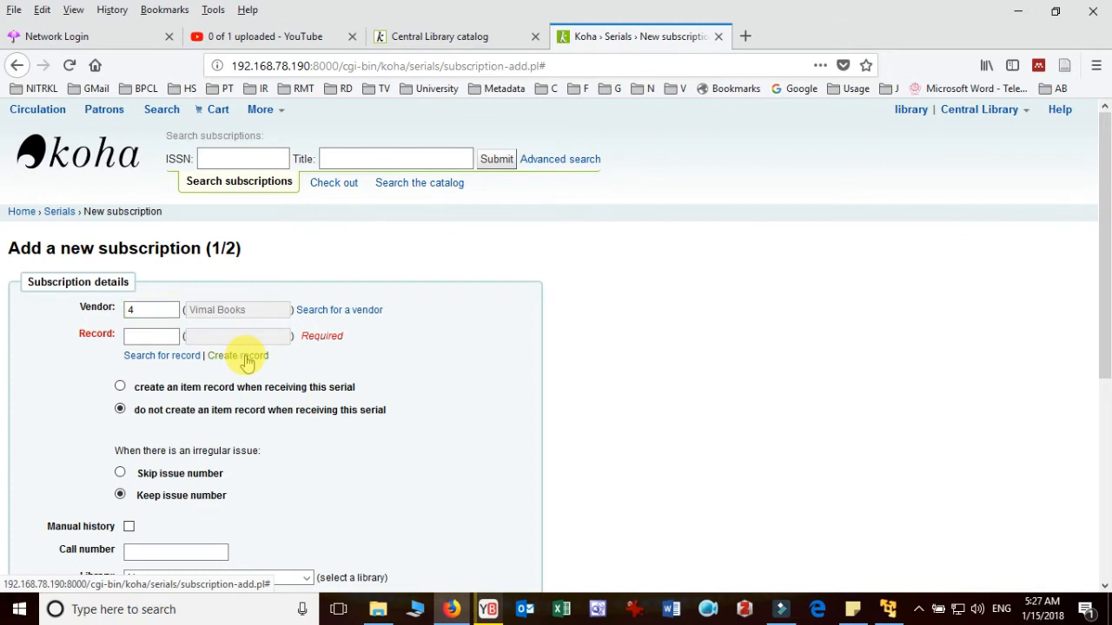
click(238, 354)
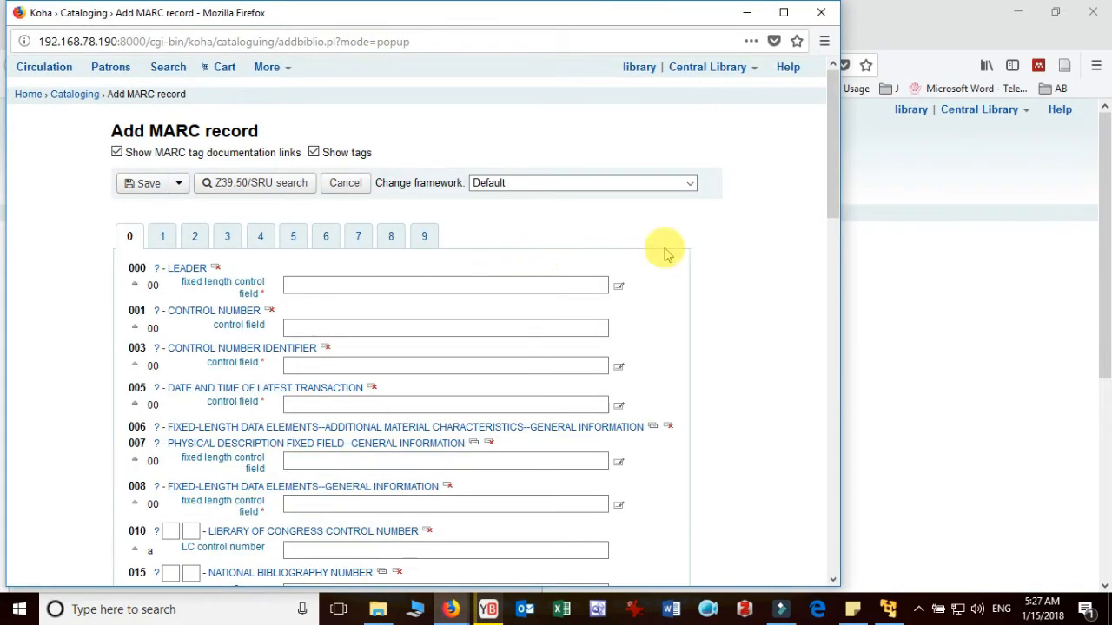
mouse_move(234, 260)
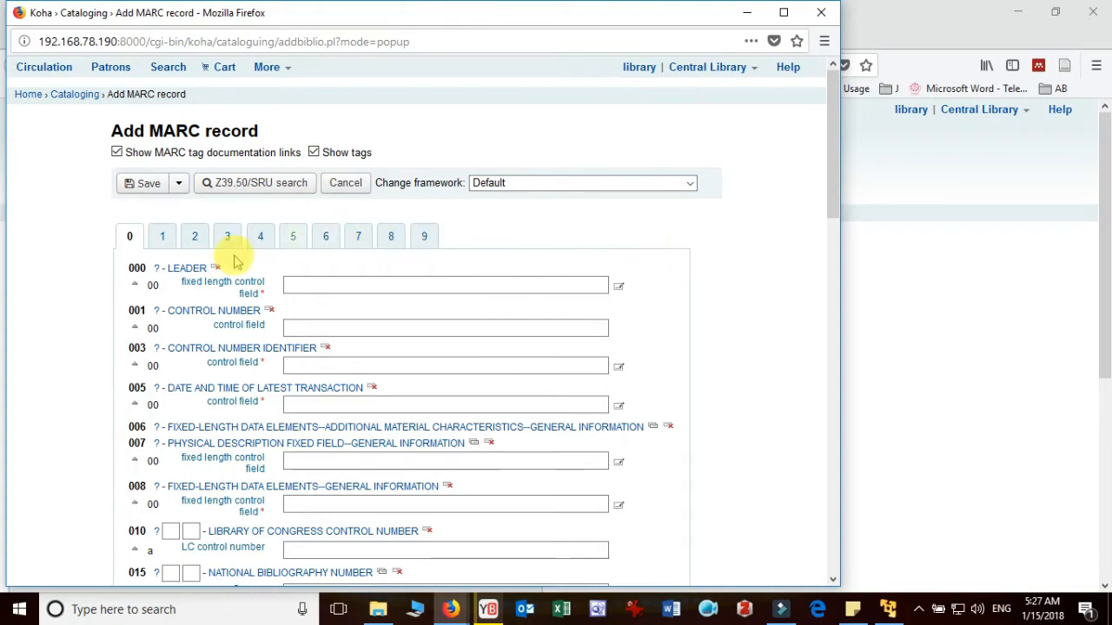
Change the record's framework to Bound Volumes/Journals/Serials/Magazines.
scroll(down, 3)
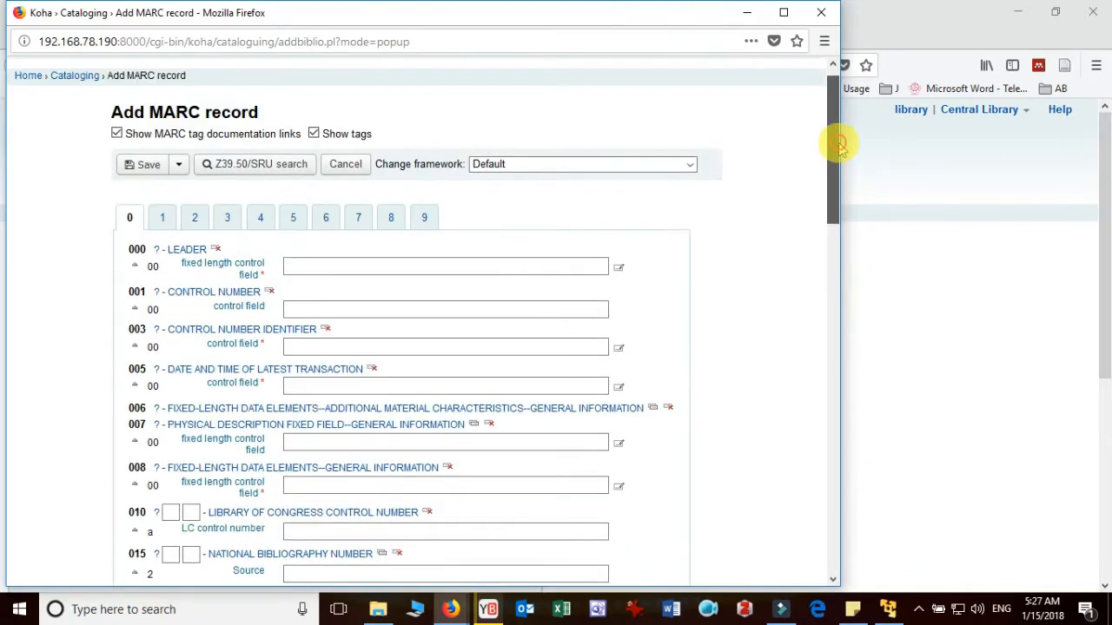
mouse_move(521, 185)
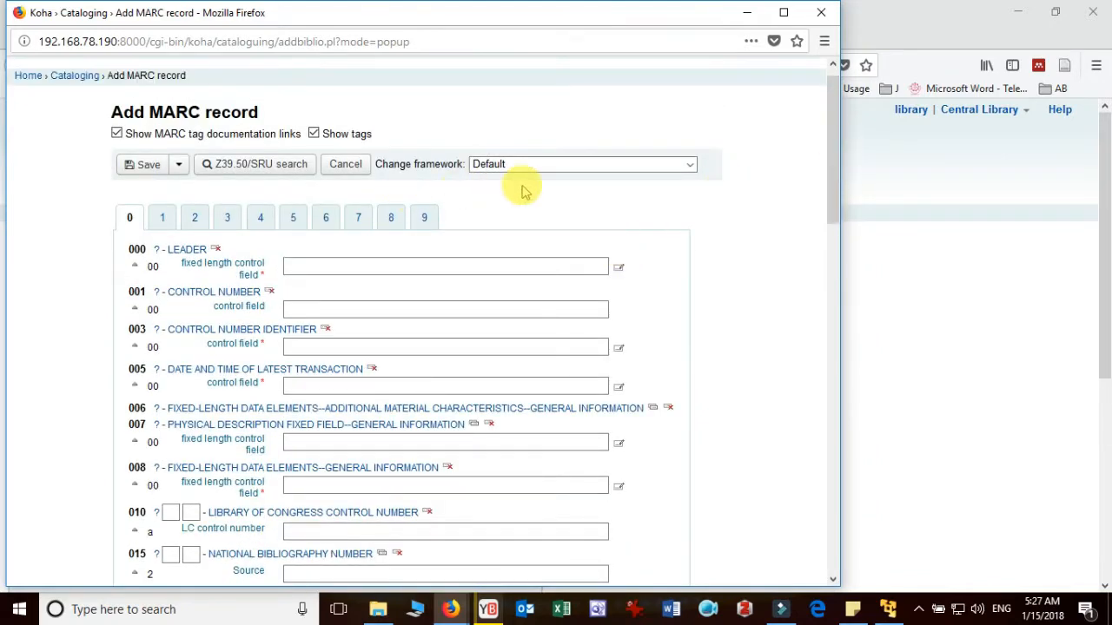
click(582, 163)
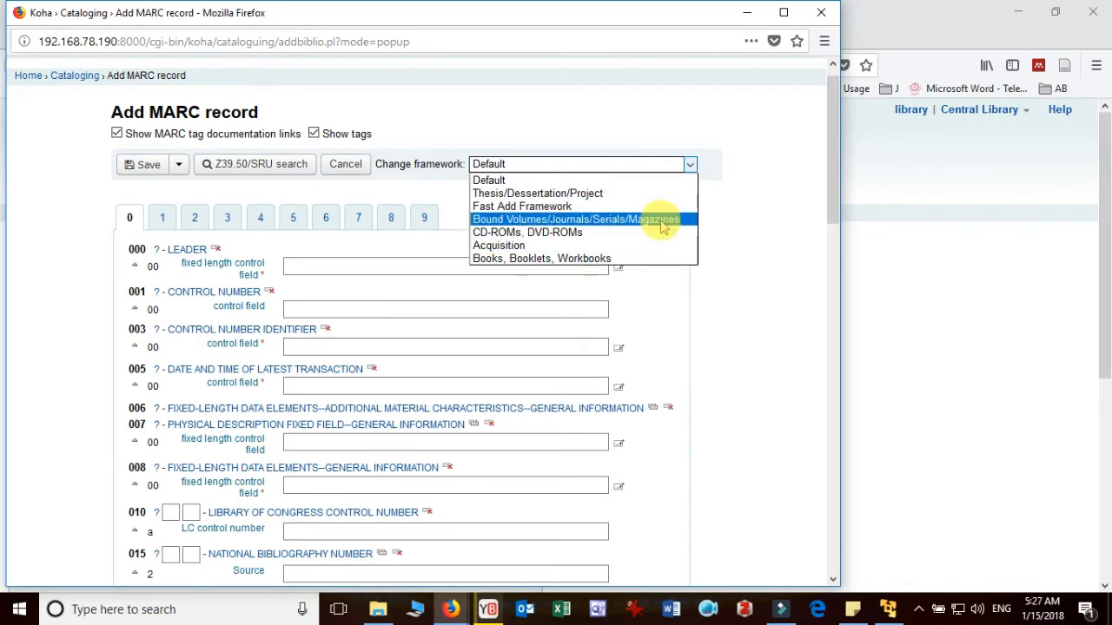
click(575, 219)
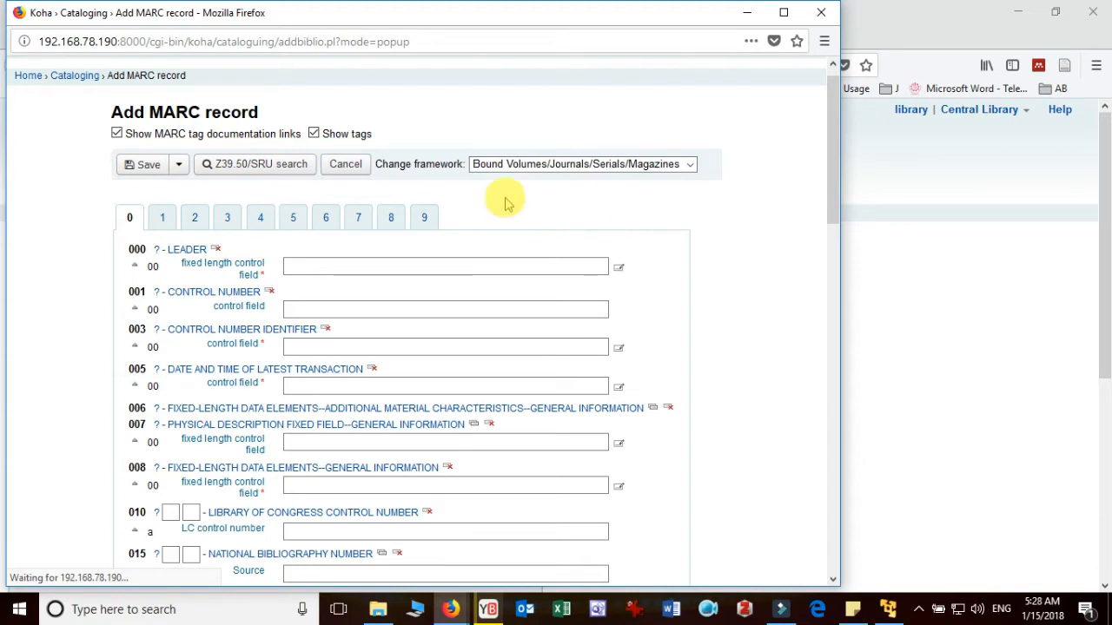
mouse_move(632, 200)
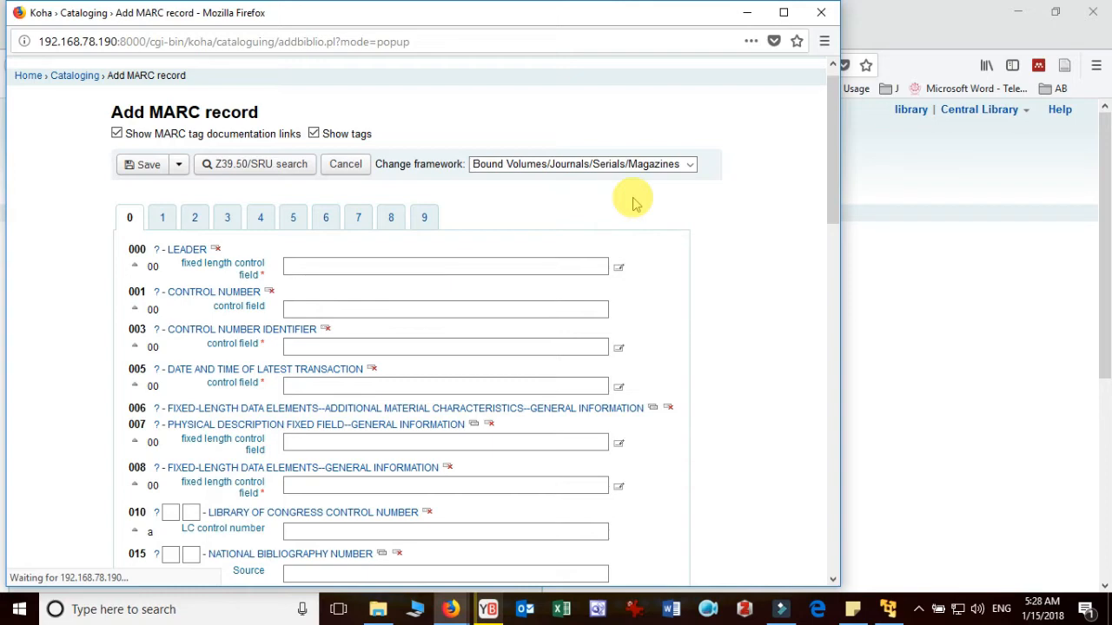
mouse_move(780, 190)
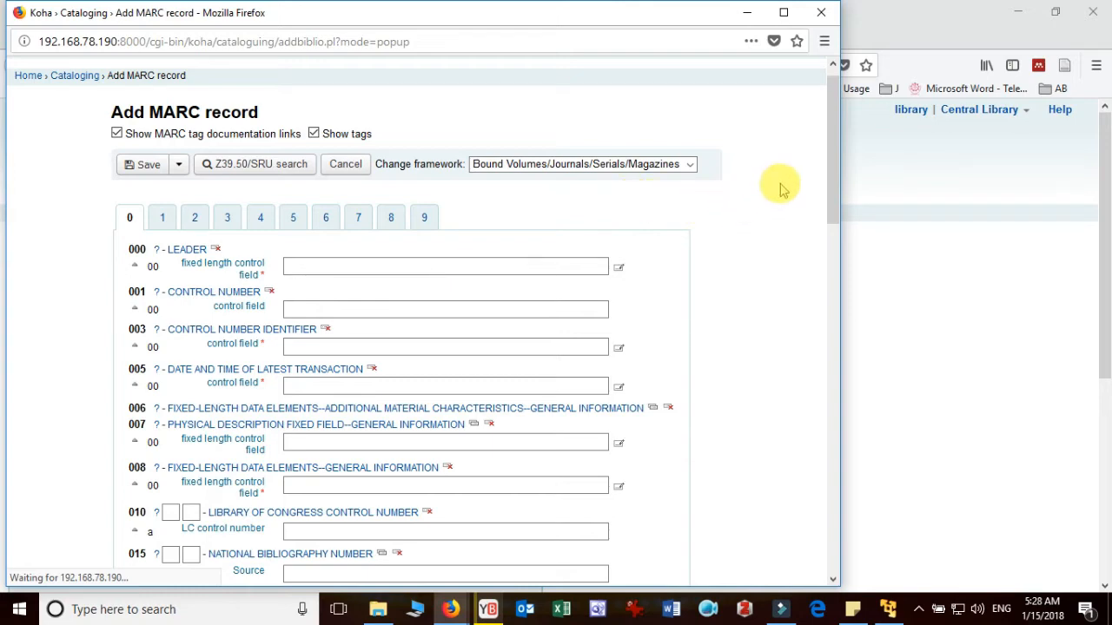
scroll(down, 3)
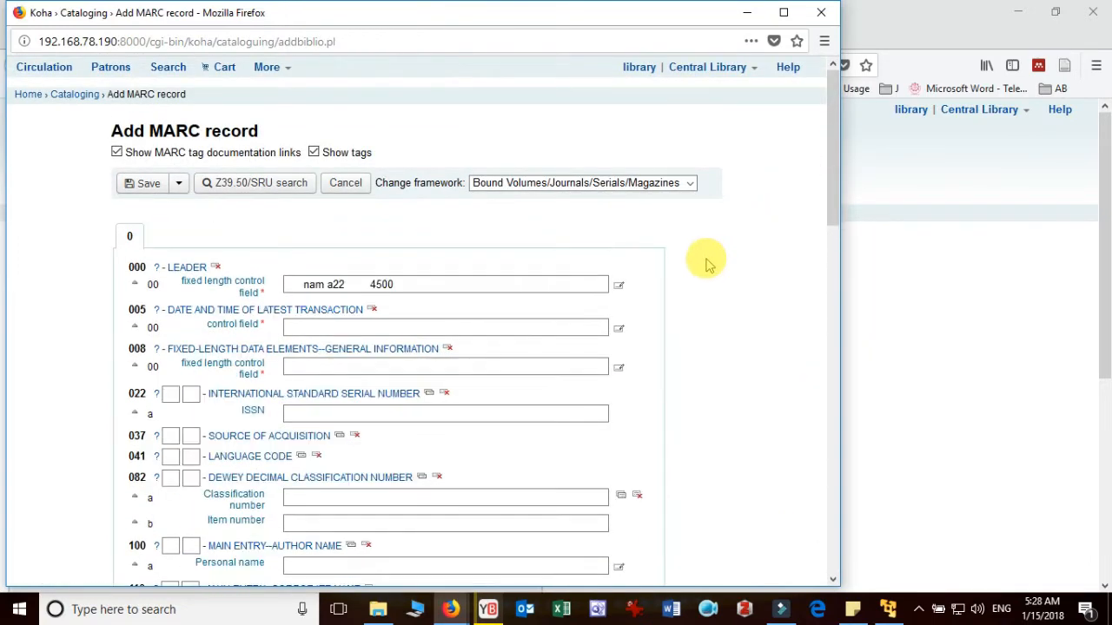
Enter ISSN 12345678 in field 022$a.
scroll(down, 3)
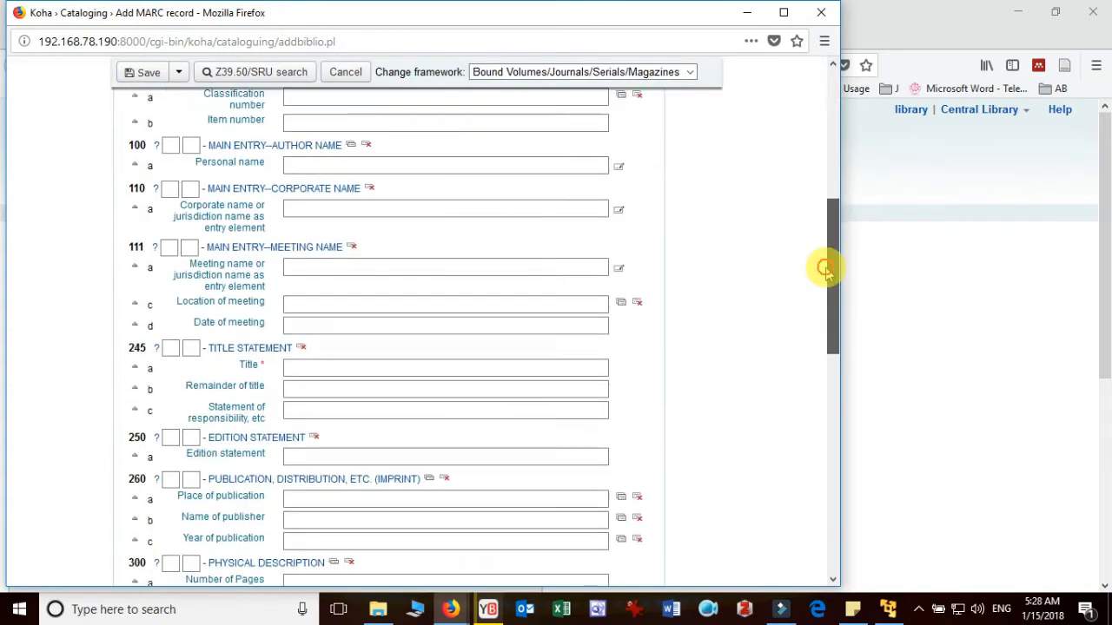
scroll(down, 3)
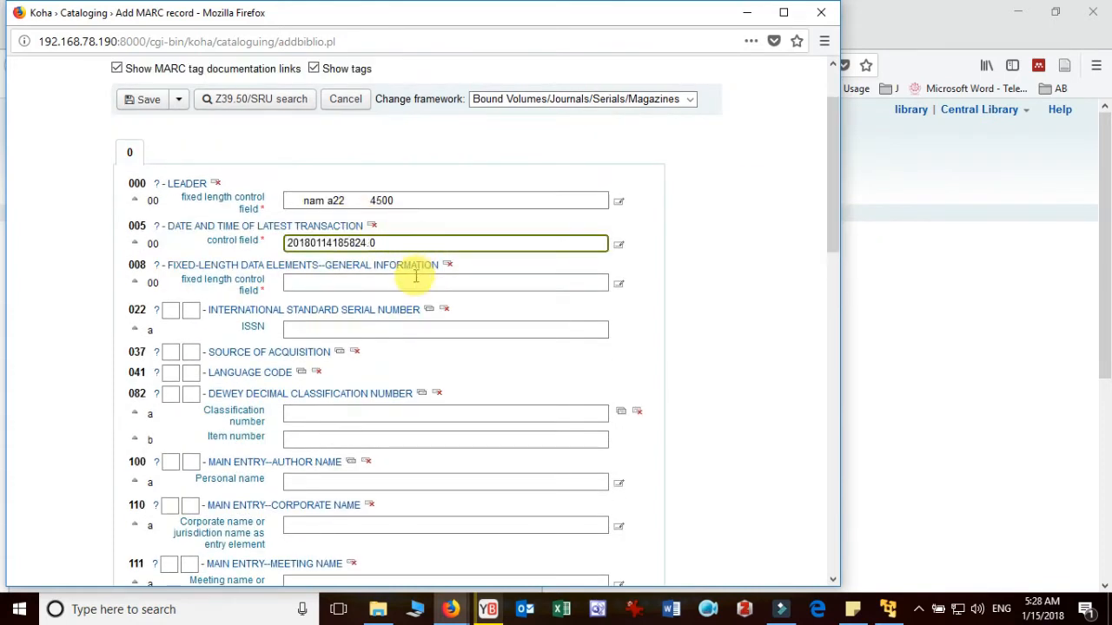
click(445, 281)
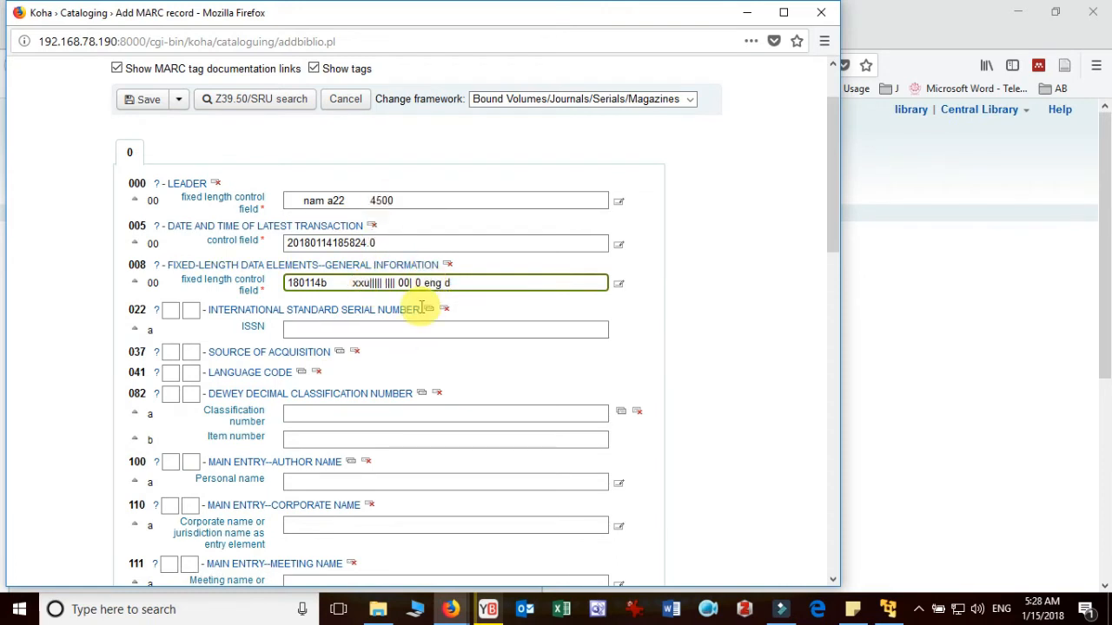
click(445, 330)
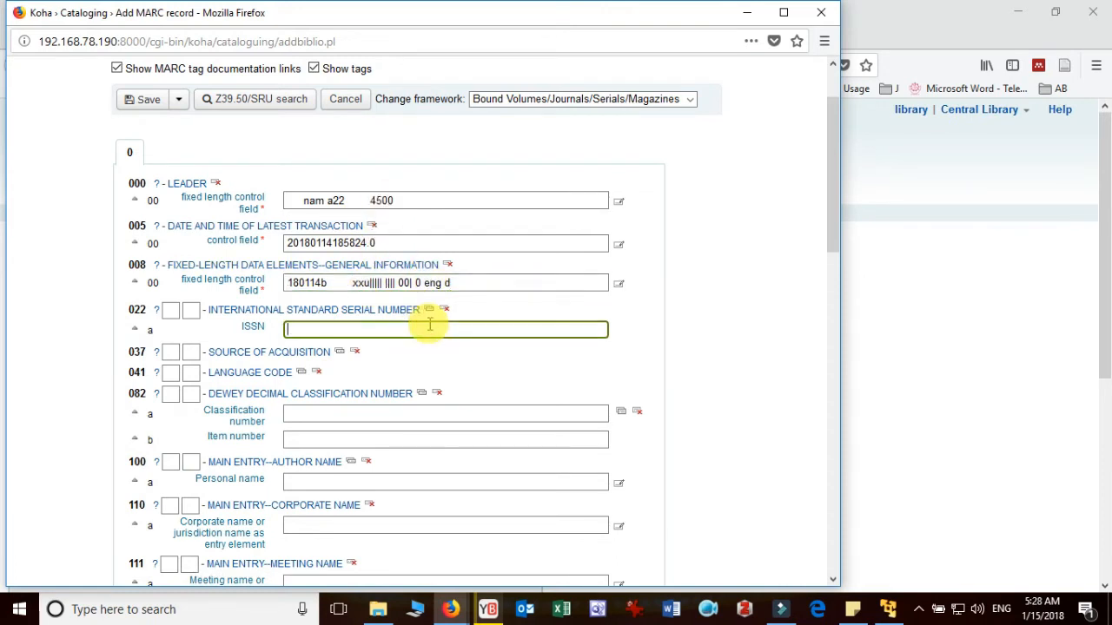
text(123)
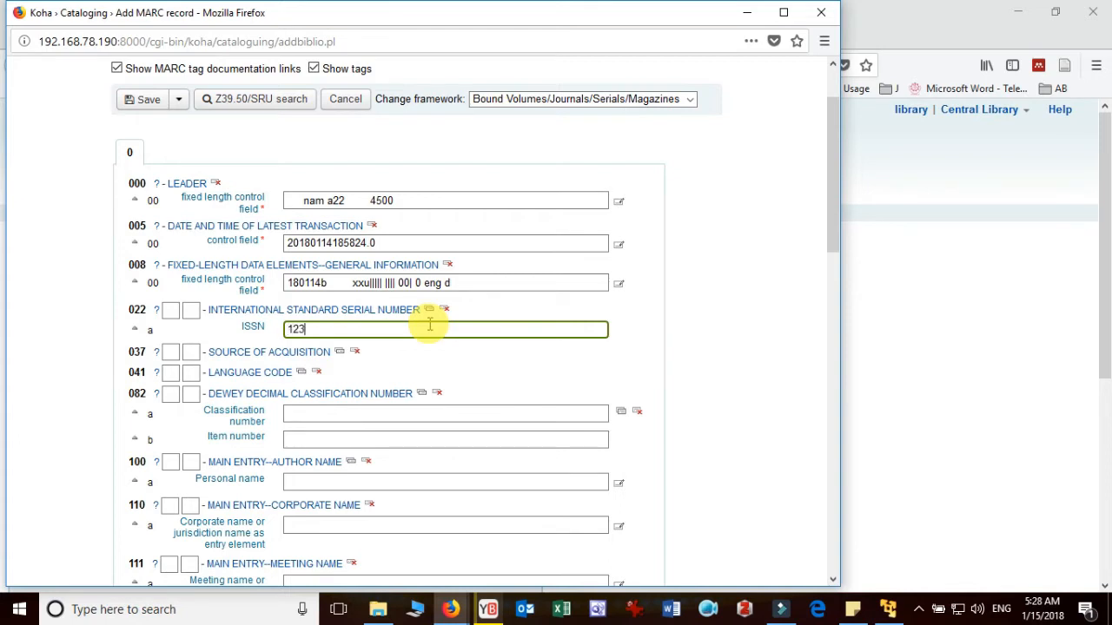
text(45678)
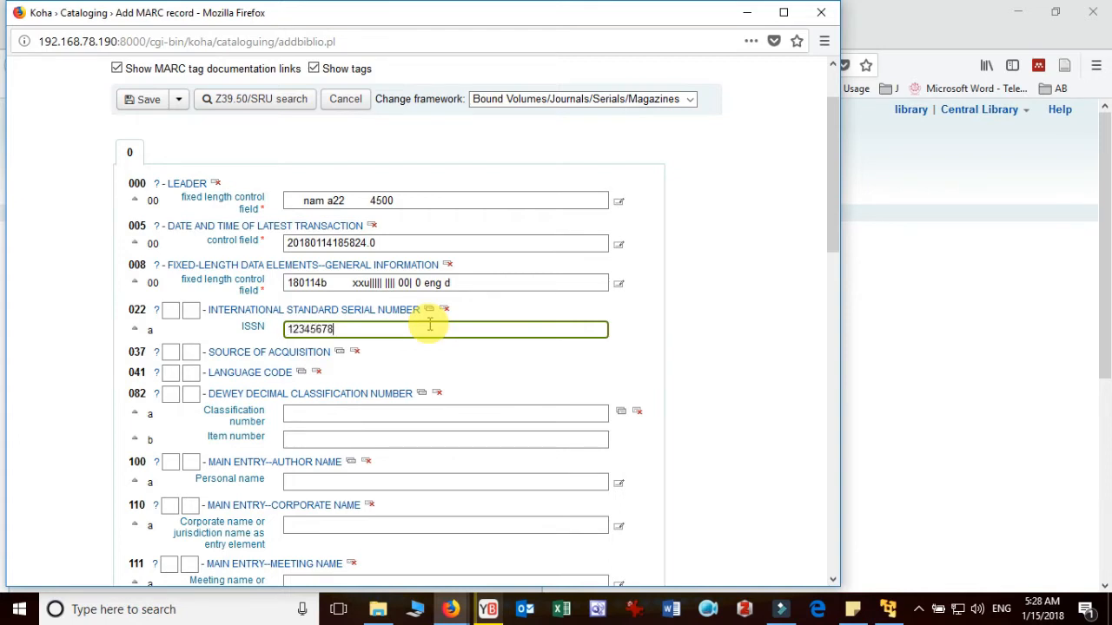
Enter the title Journal of Library in field 245$a.
scroll(down, 3)
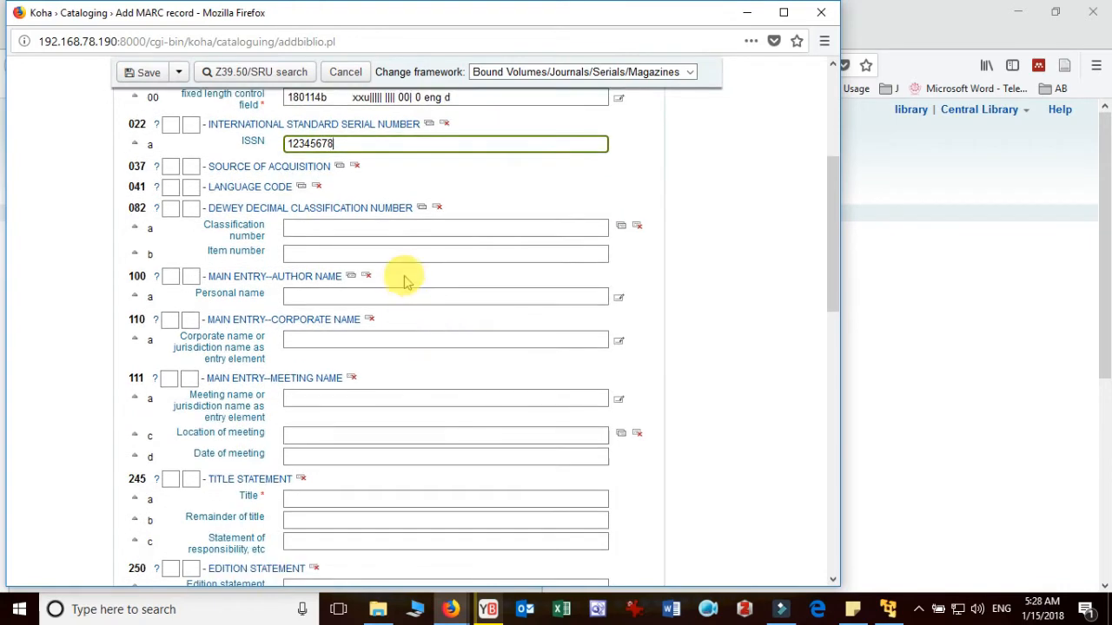
scroll(down, 3)
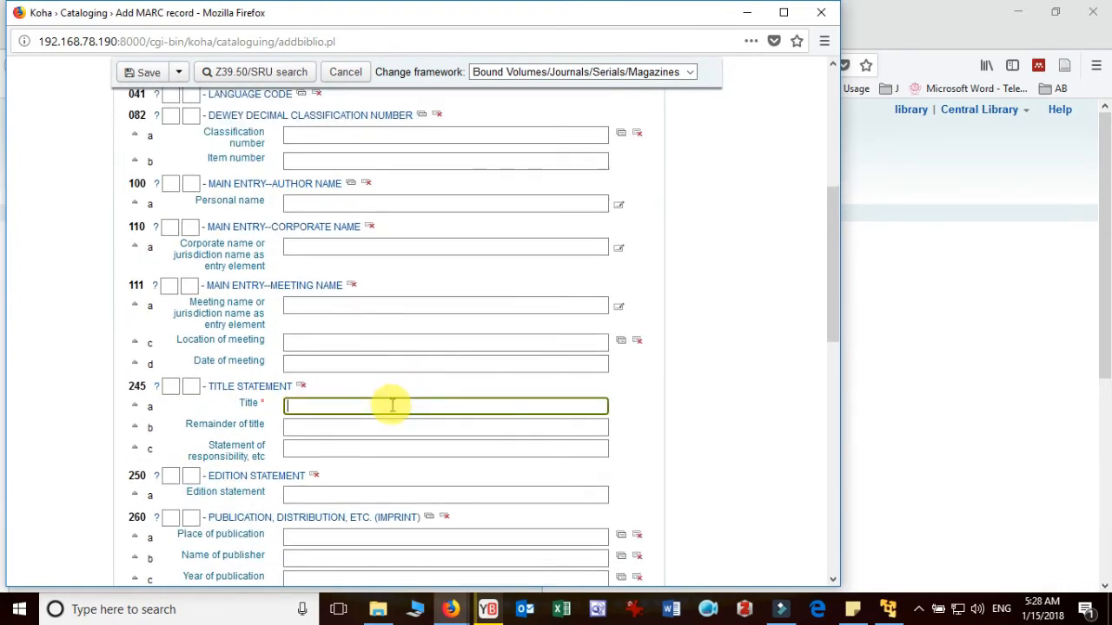
text(Journal of L)
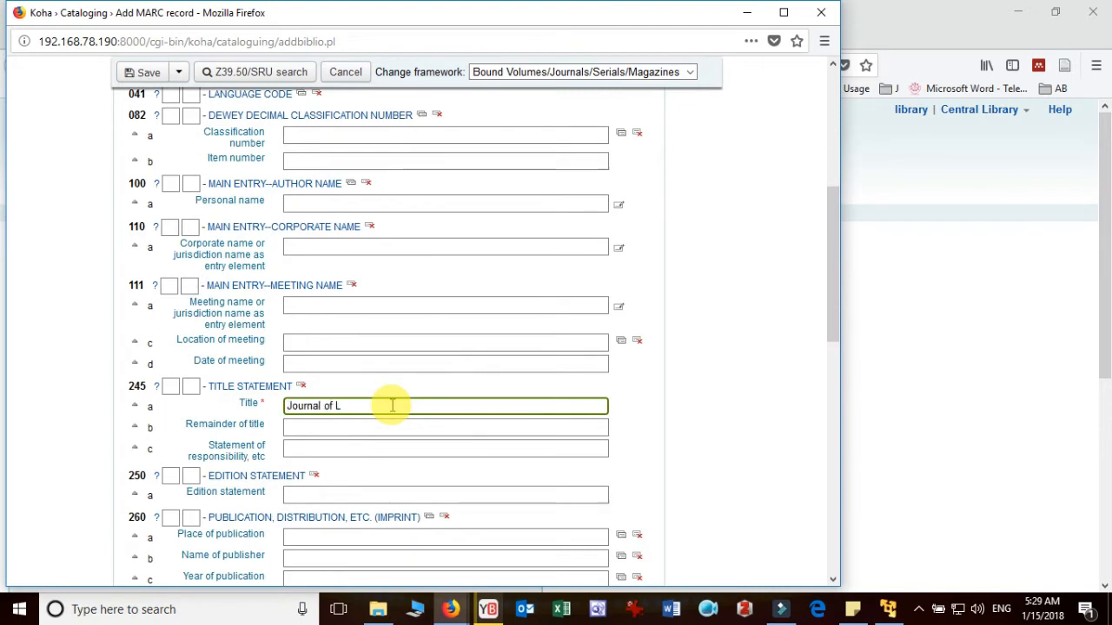
text(ibrary)
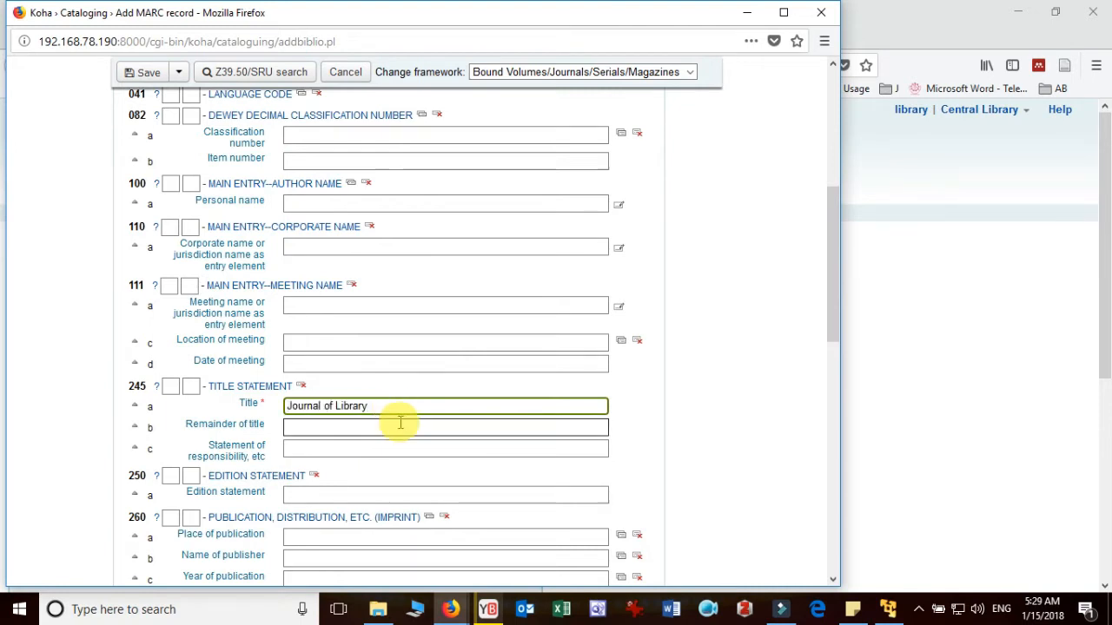
Enter publication year 2018 in field 260$c.
scroll(down, 3)
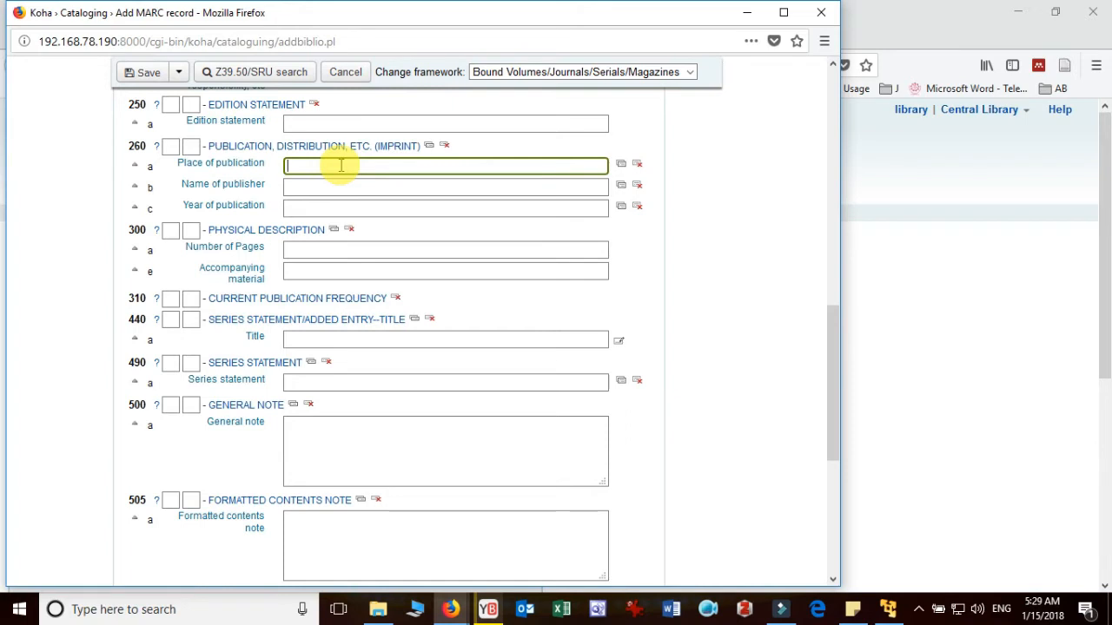
click(445, 186)
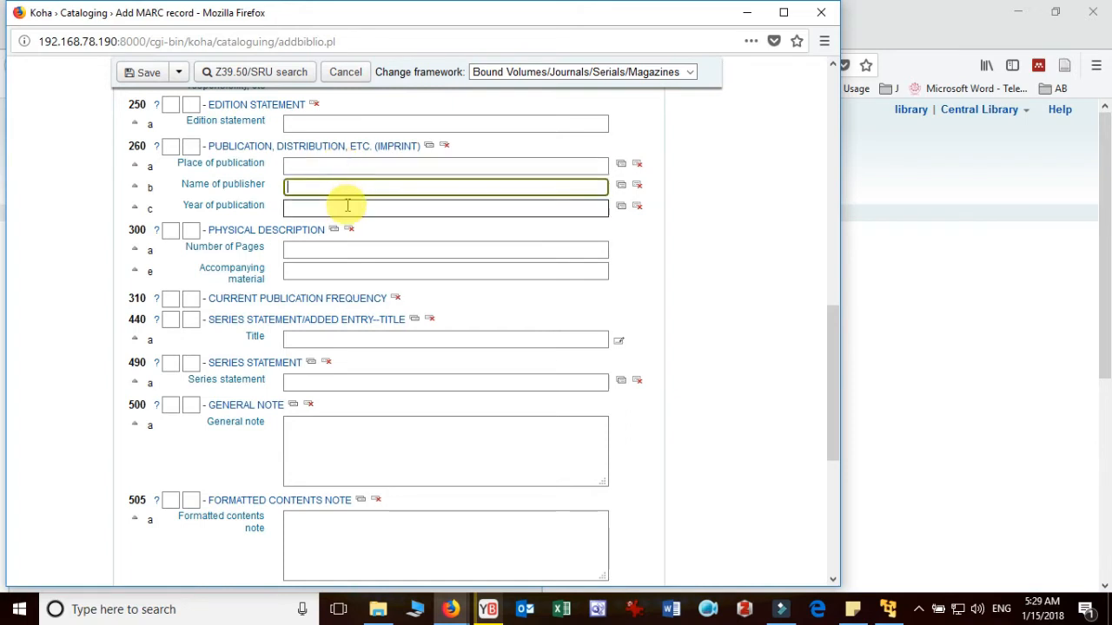
text(2)
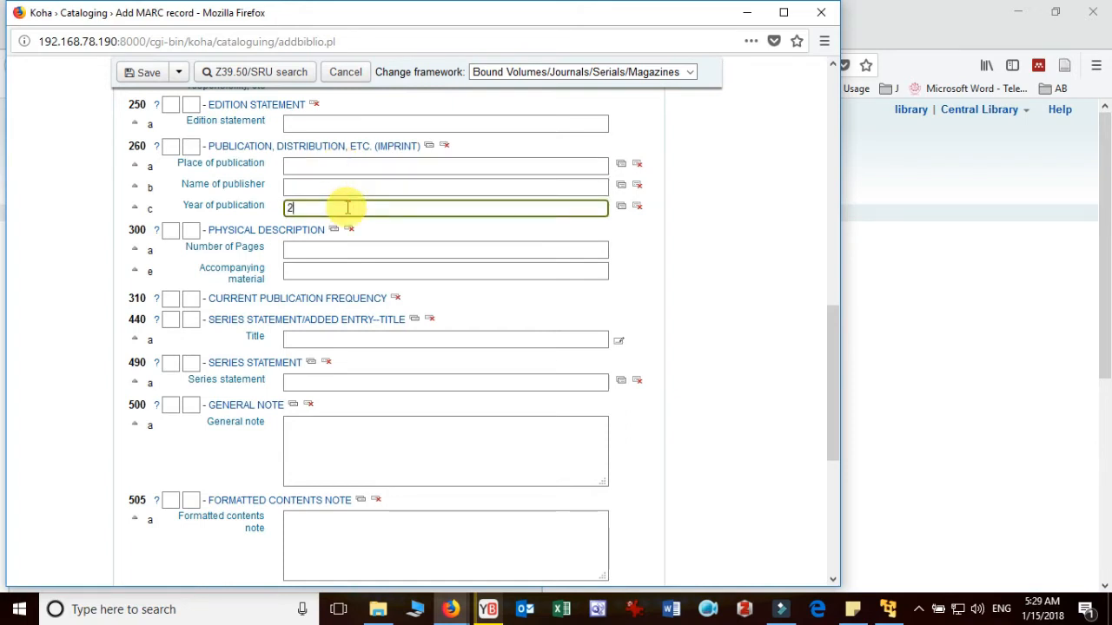
text(018)
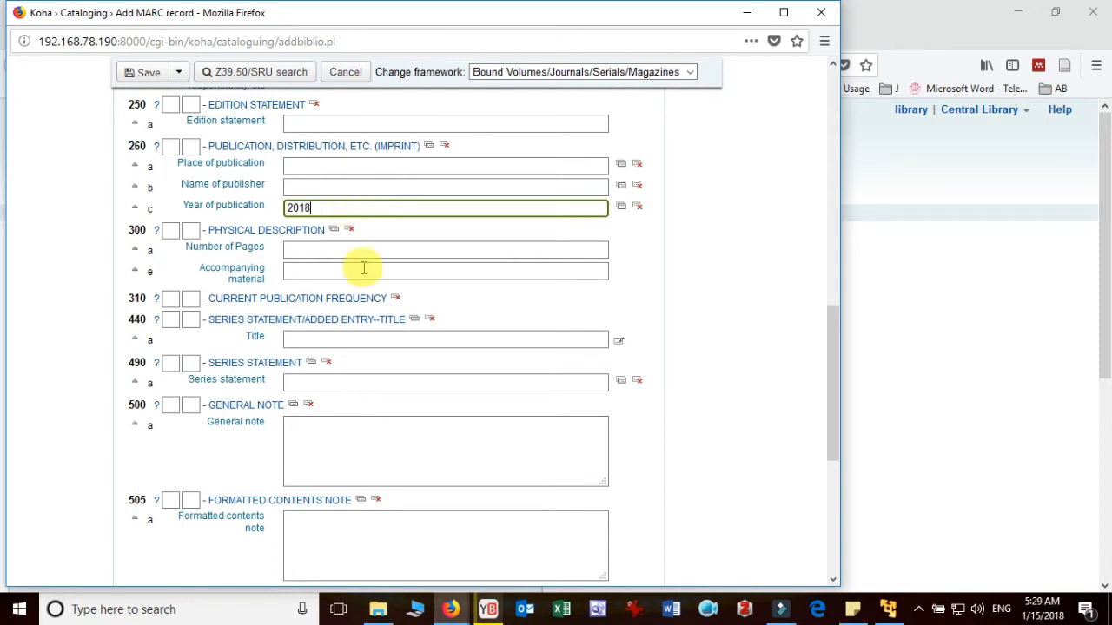
mouse_move(431, 334)
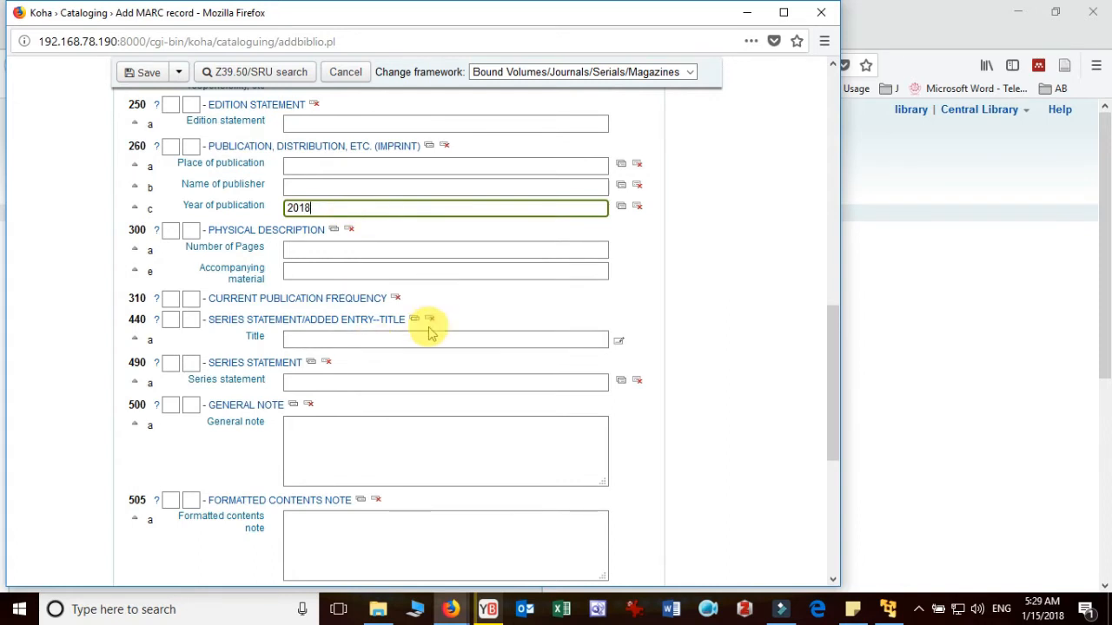
scroll(down, 3)
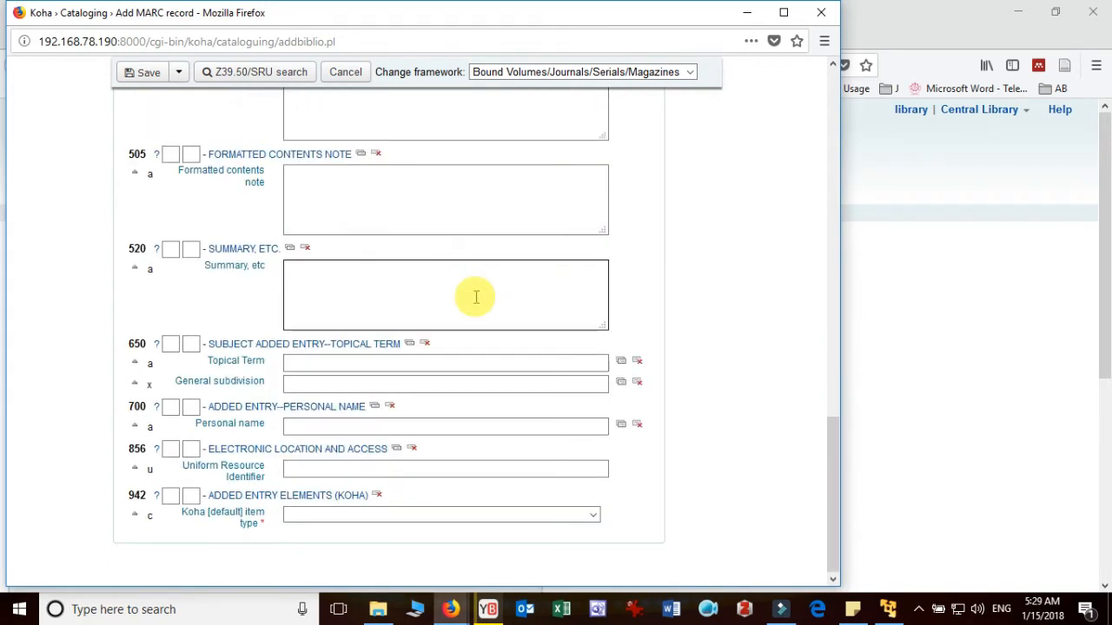
Set 942$c Koha item type to Journals/Serial, save, and choose 'No: Save as new record' on the duplicate warning.
click(444, 469)
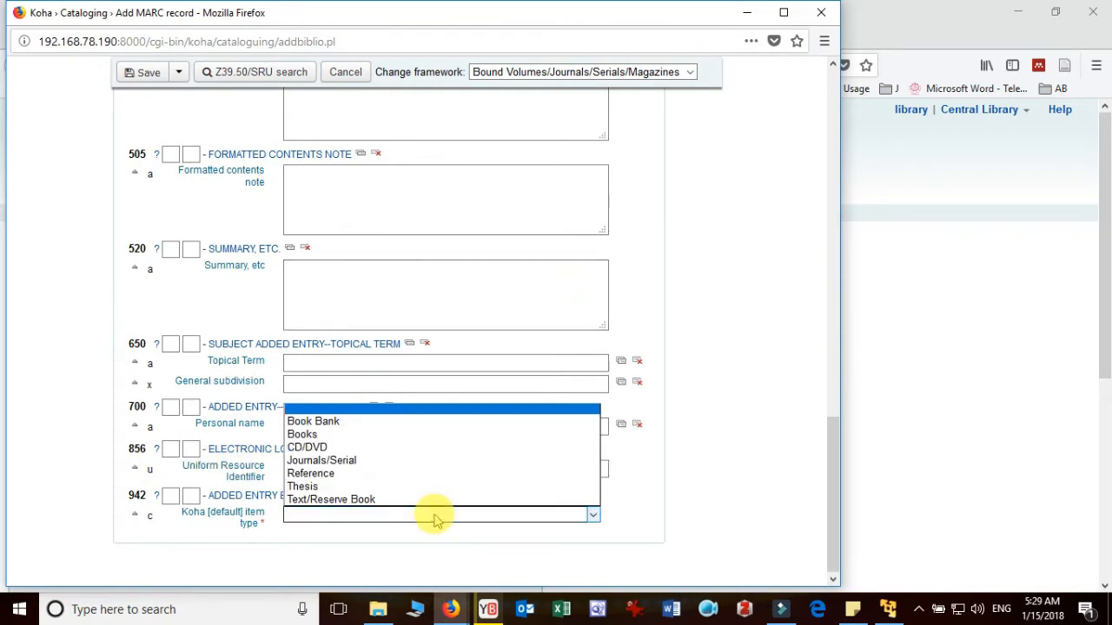
mouse_move(351, 460)
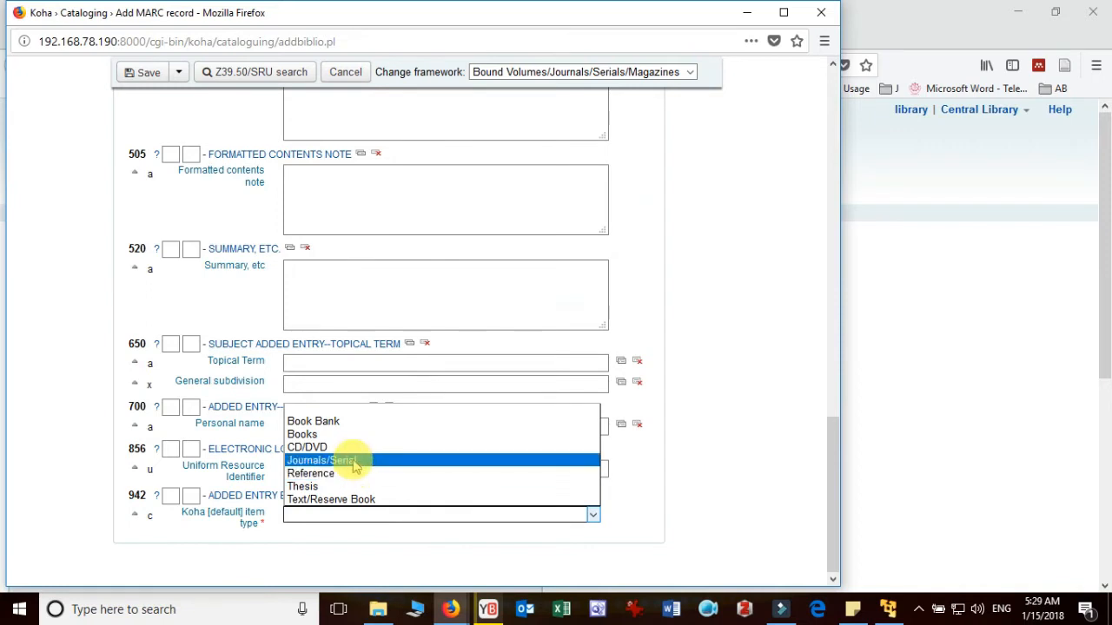
click(322, 460)
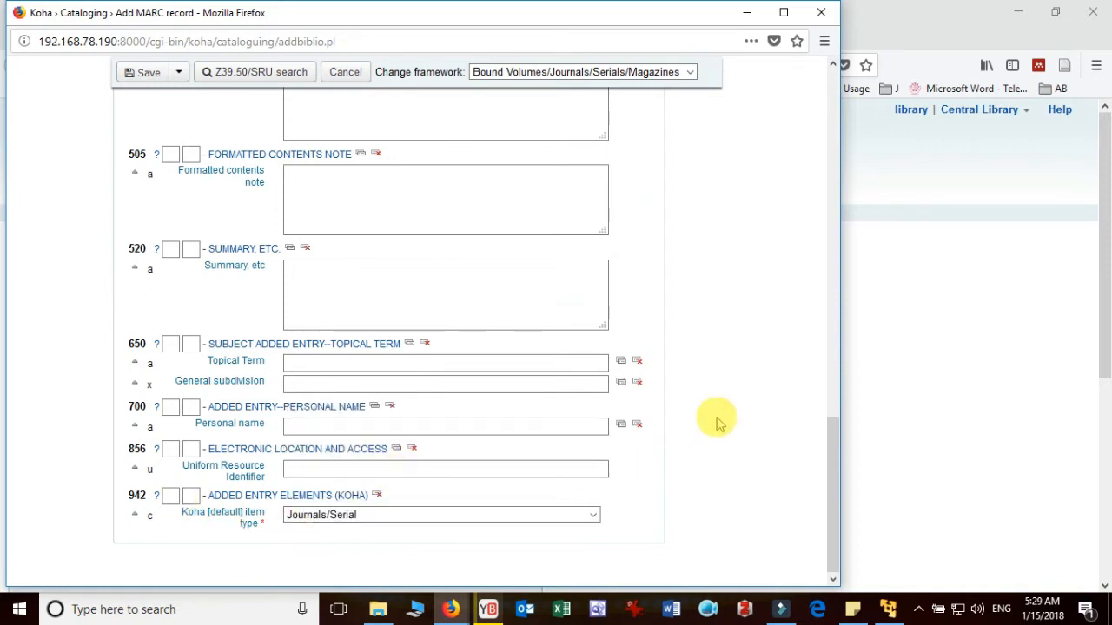
click(143, 73)
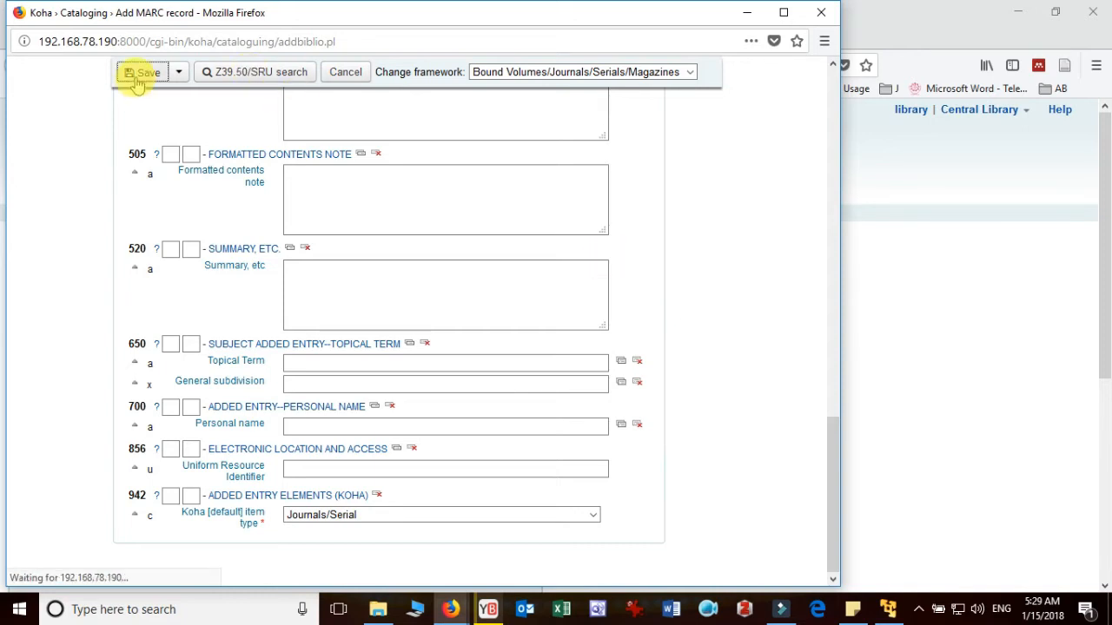
click(142, 73)
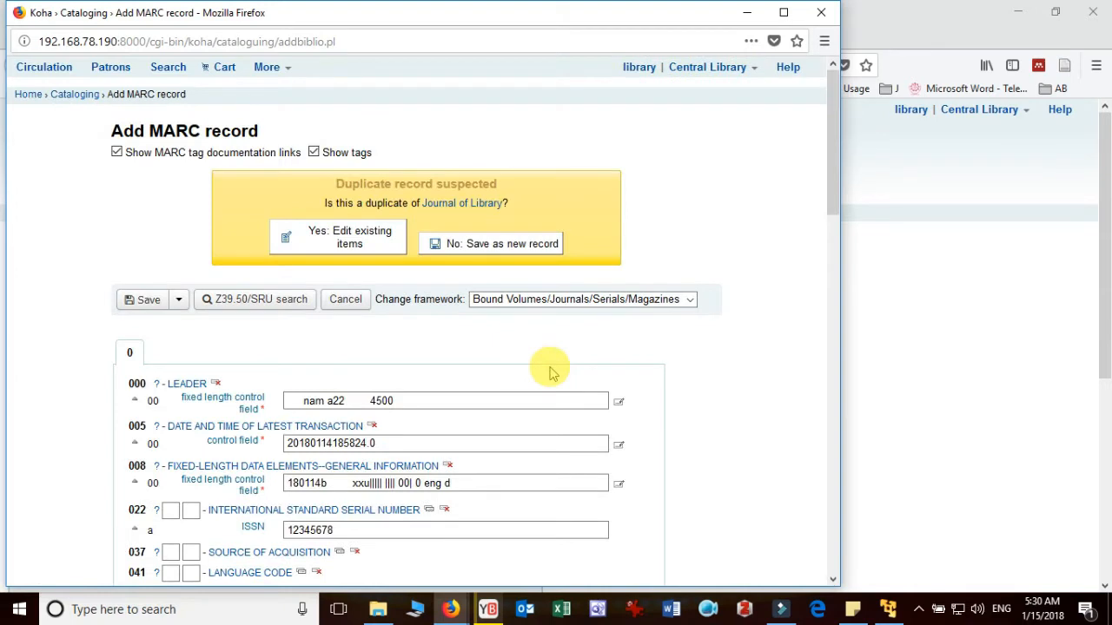
mouse_move(351, 285)
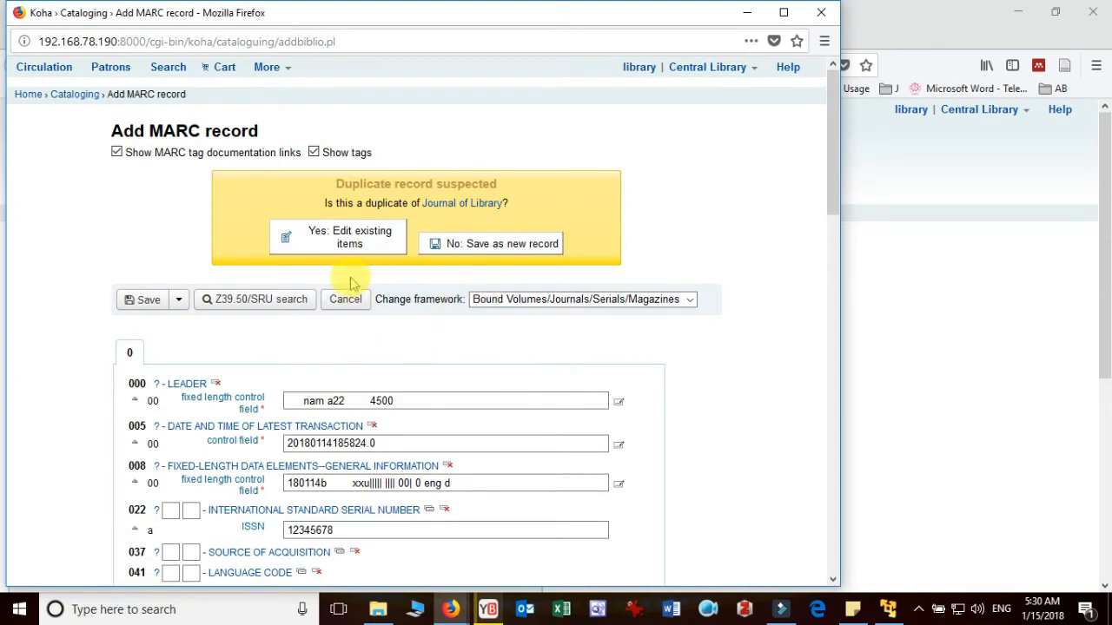
mouse_move(535, 212)
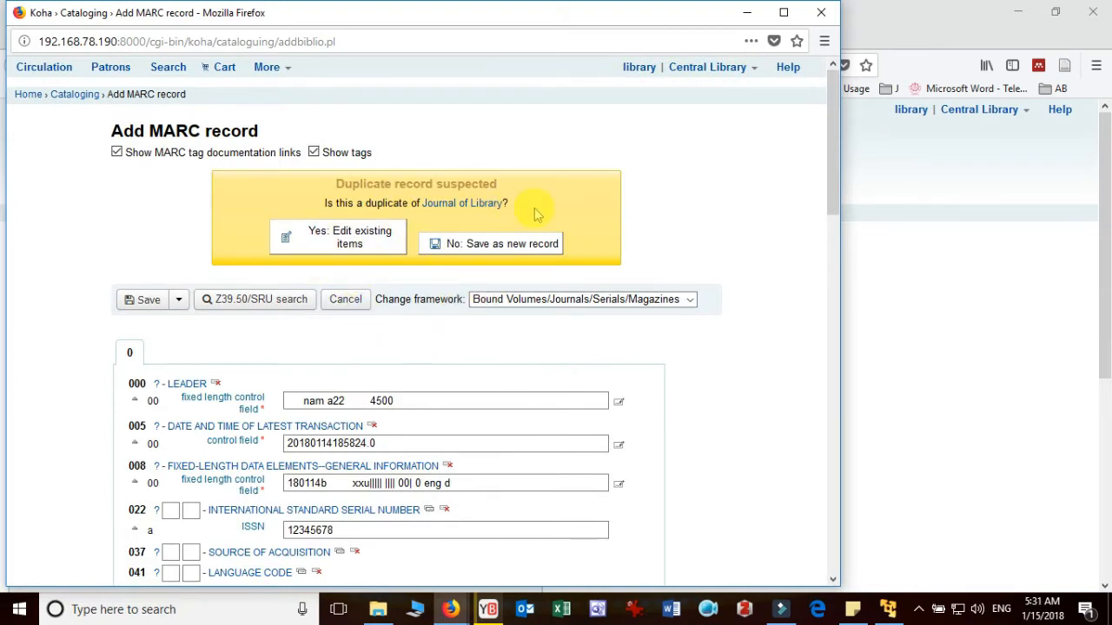
mouse_move(562, 200)
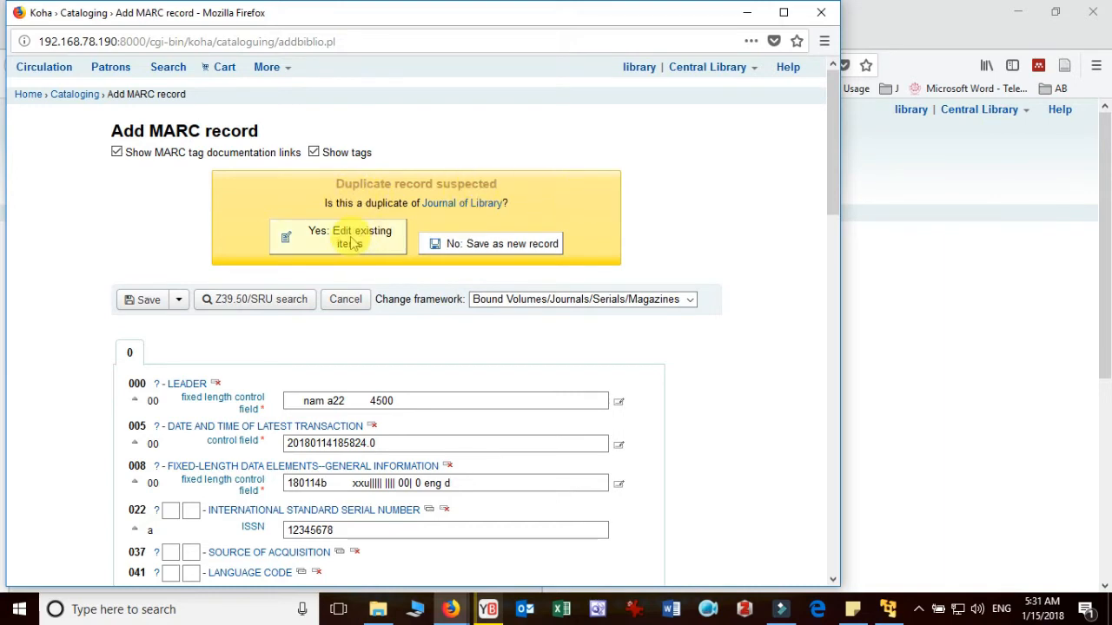
mouse_move(500, 243)
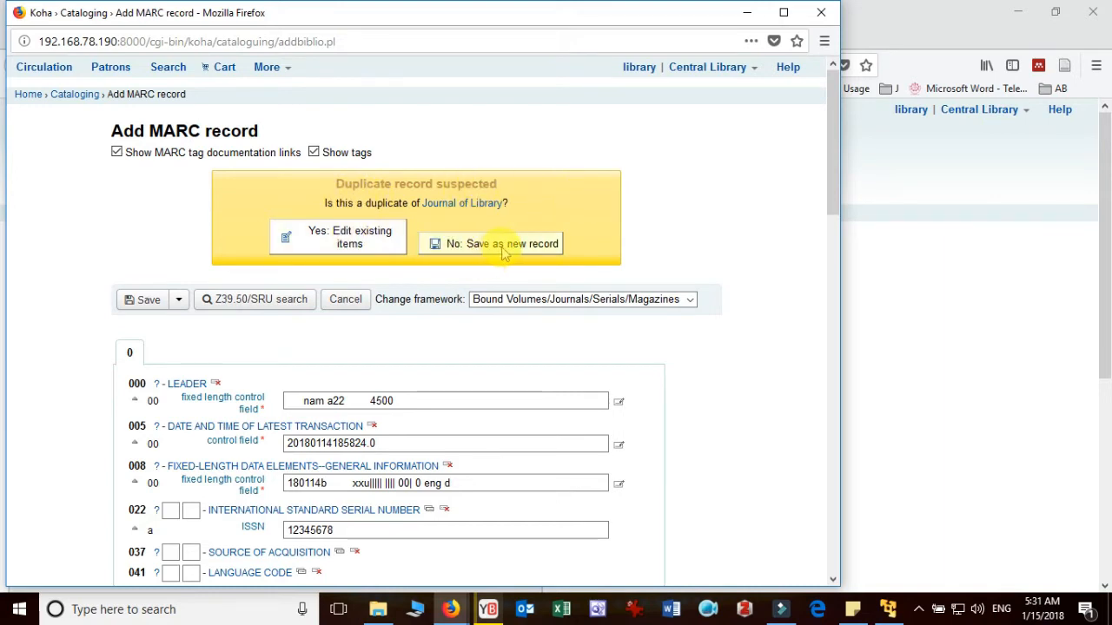
click(490, 243)
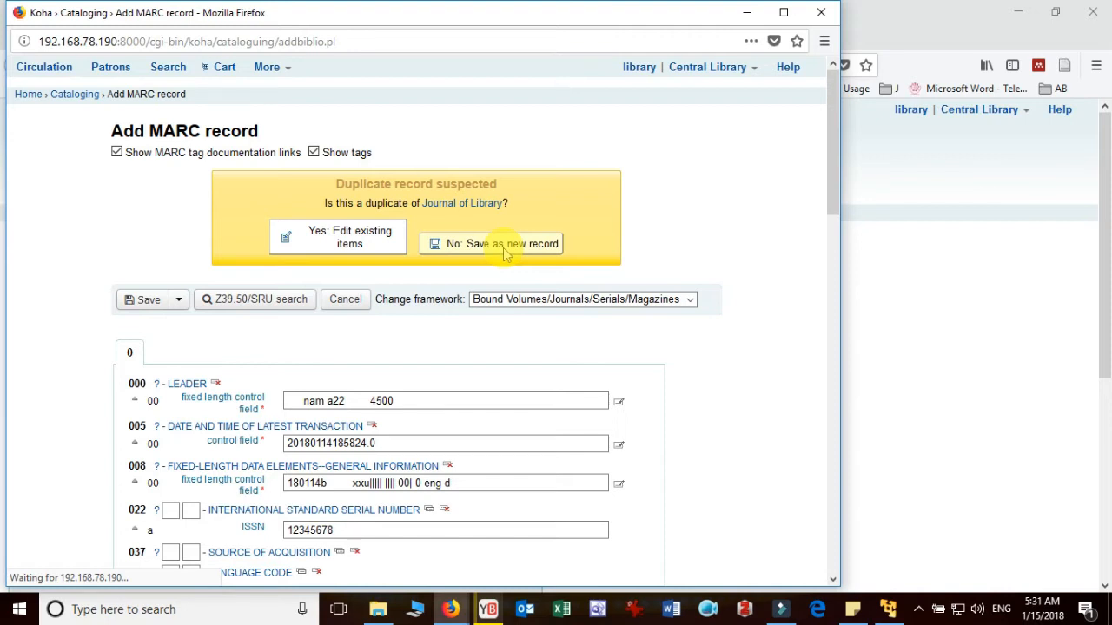
Confirm saving as a new record so Journal of Library becomes Record #3 with its Add item page showing.
click(490, 244)
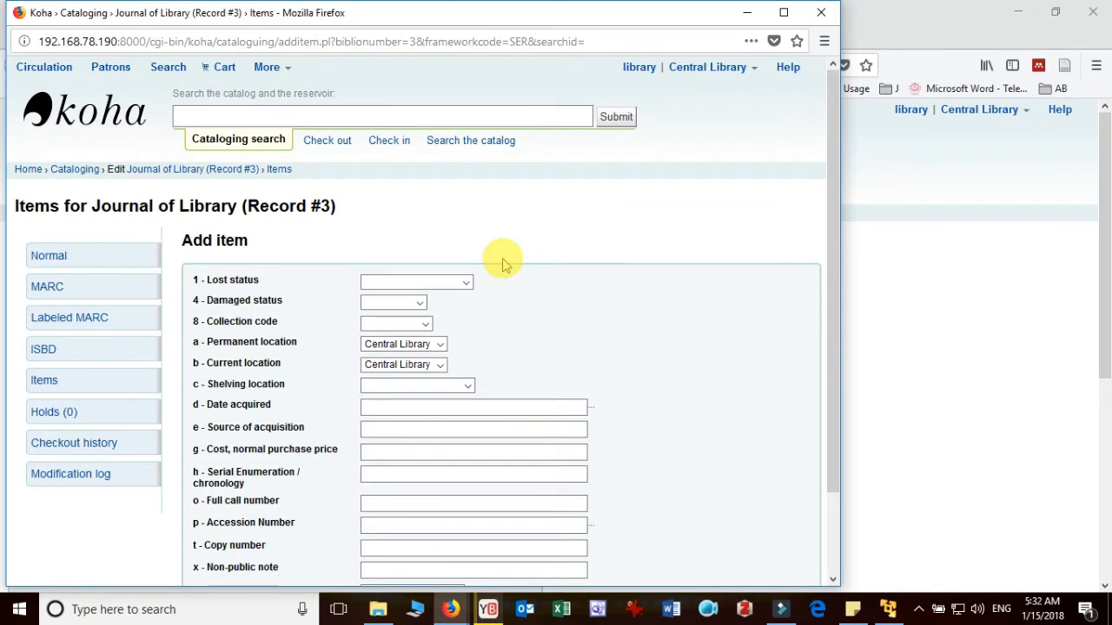
mouse_move(553, 282)
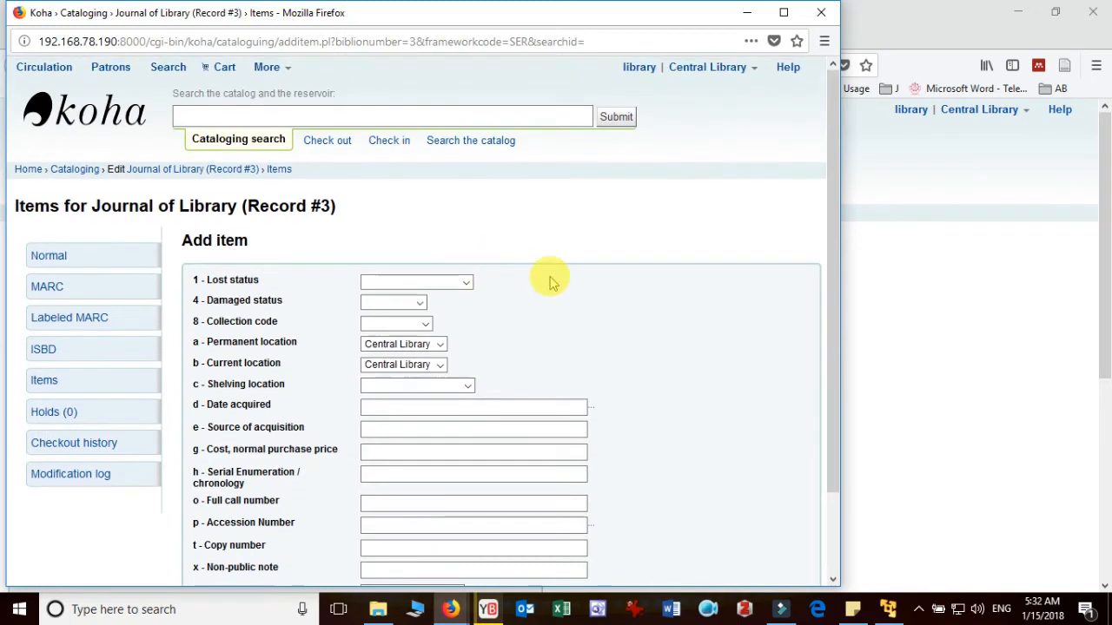
scroll(down, 3)
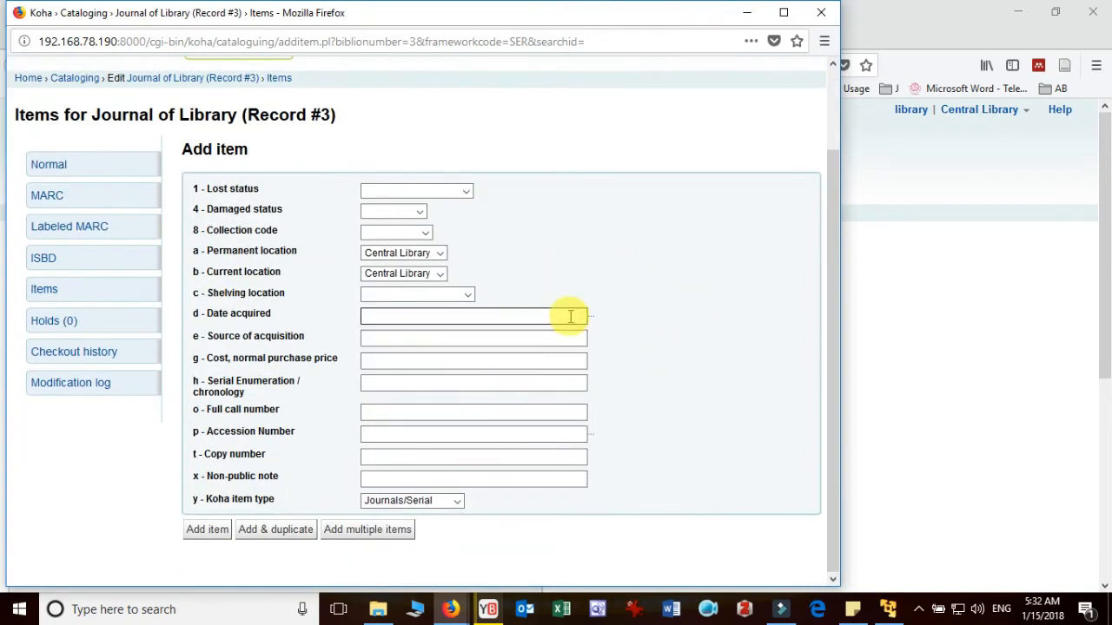
mouse_move(634, 275)
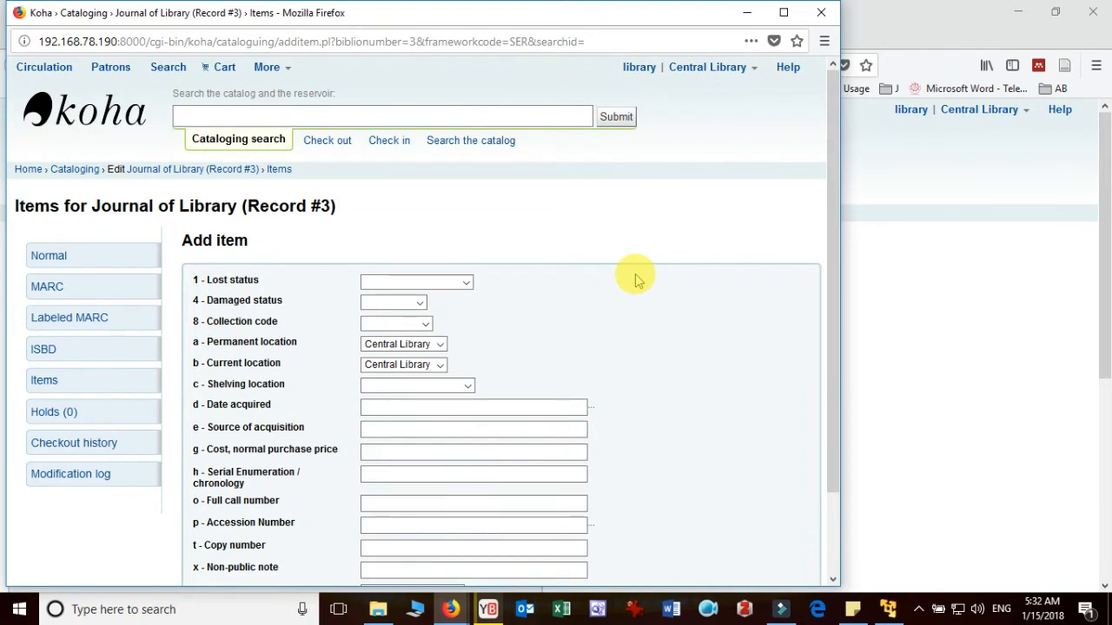
scroll(down, 3)
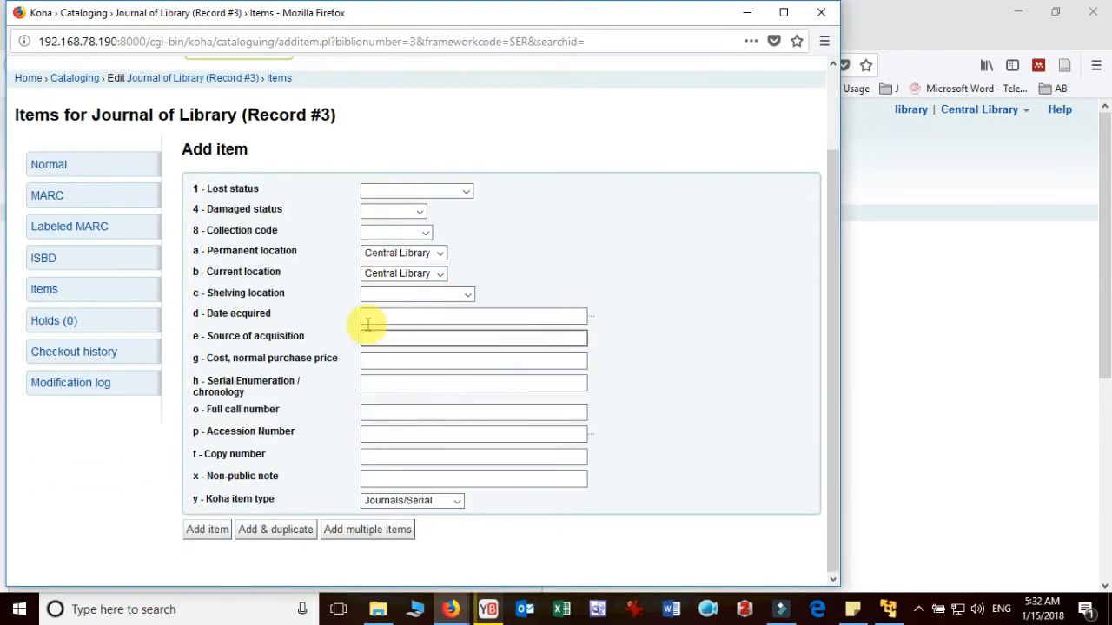
mouse_move(344, 285)
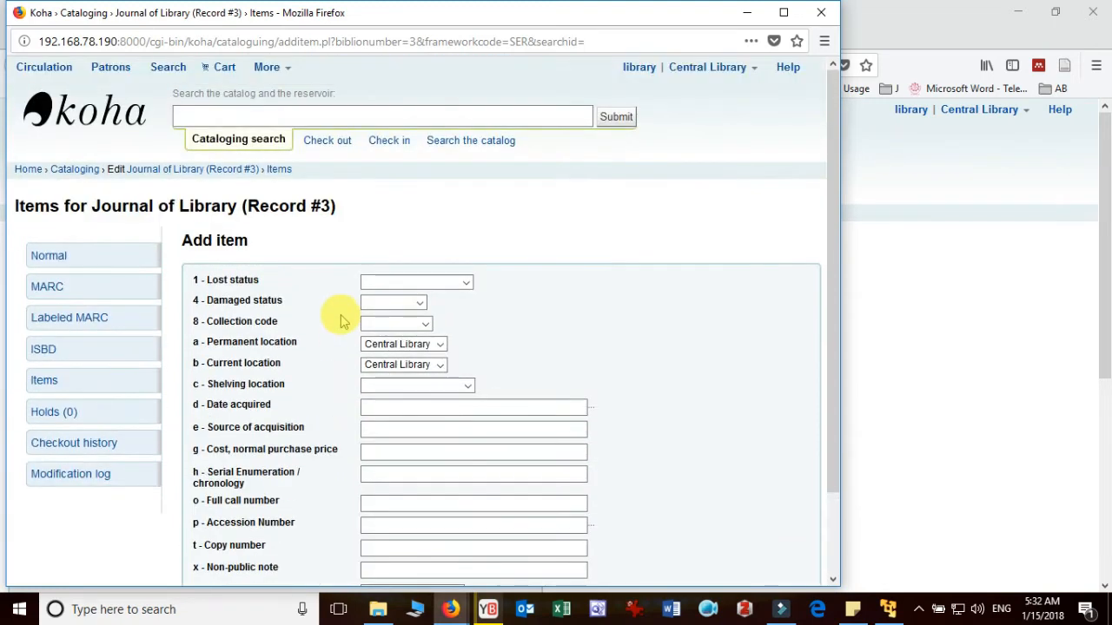
mouse_move(538, 188)
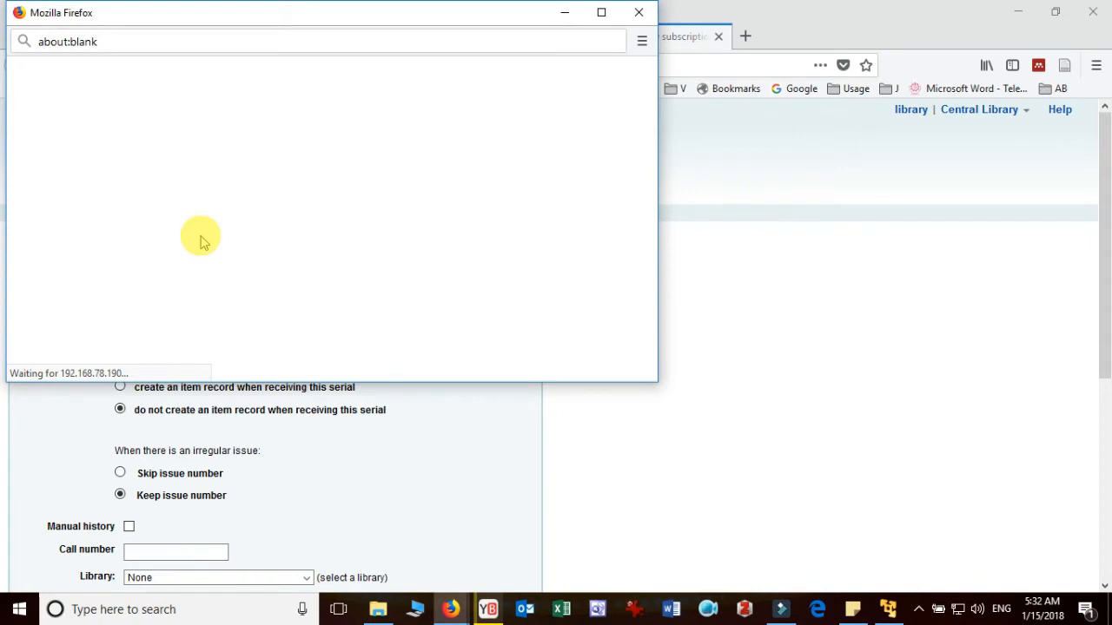
mouse_move(252, 164)
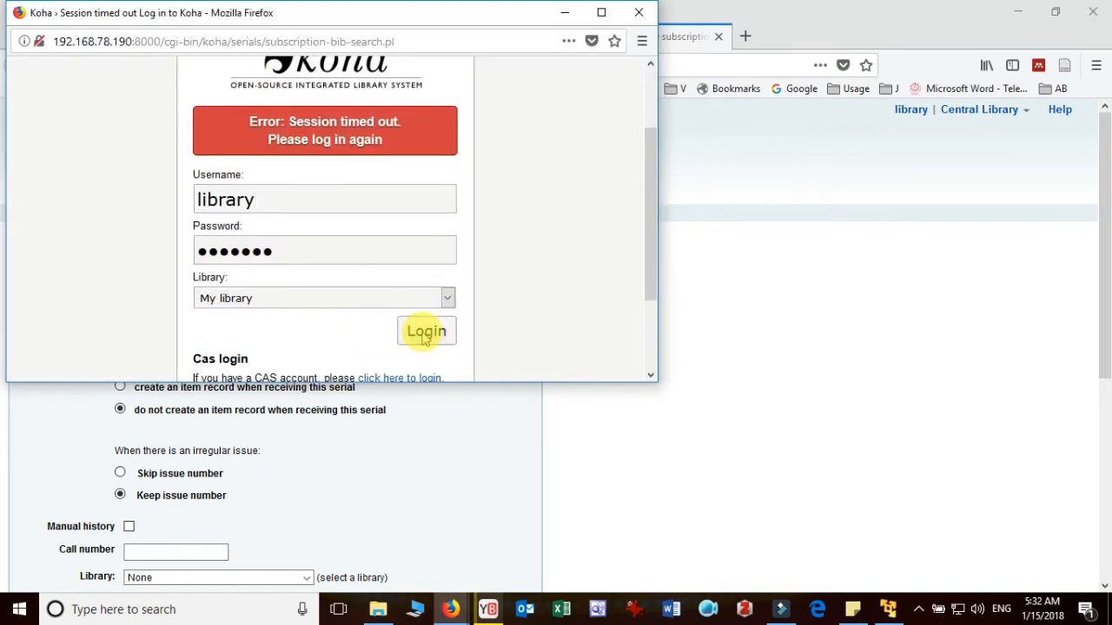
Log back in after the session timeout to reach the catalogue search window.
click(426, 330)
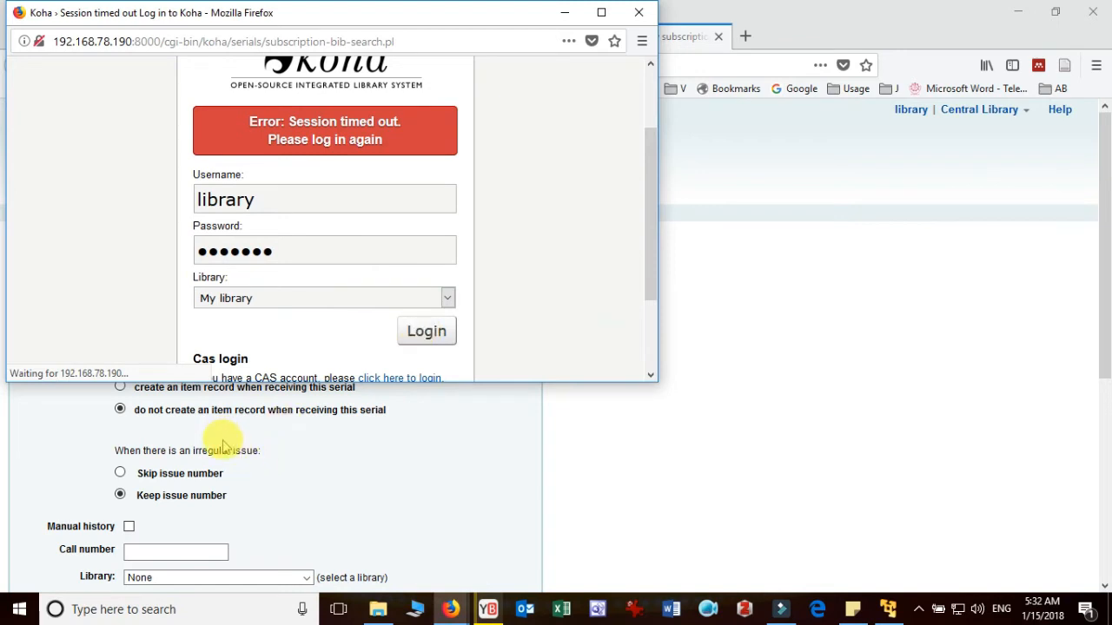
mouse_move(268, 518)
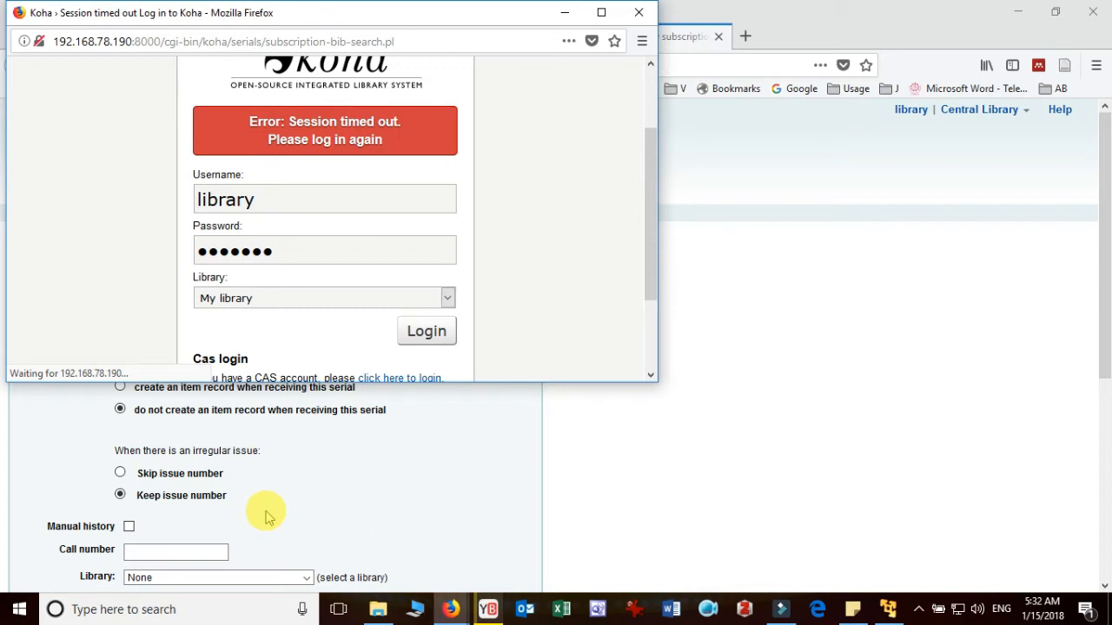
click(425, 330)
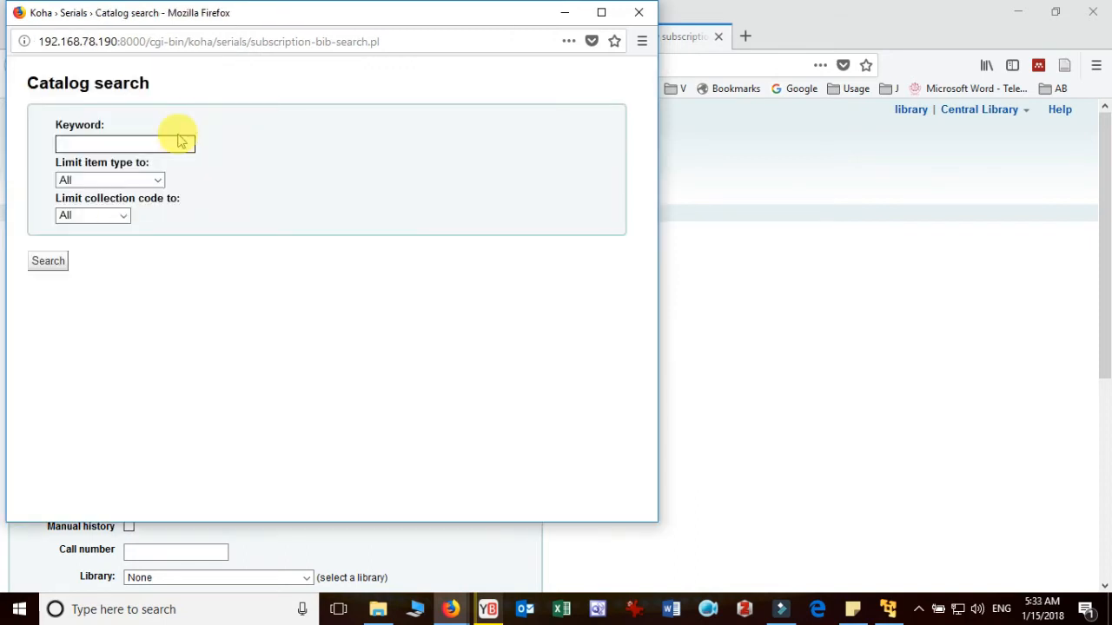
Search the catalog for 'journal of library' and choose the third result as the subscription's record 3.
text(journal of library)
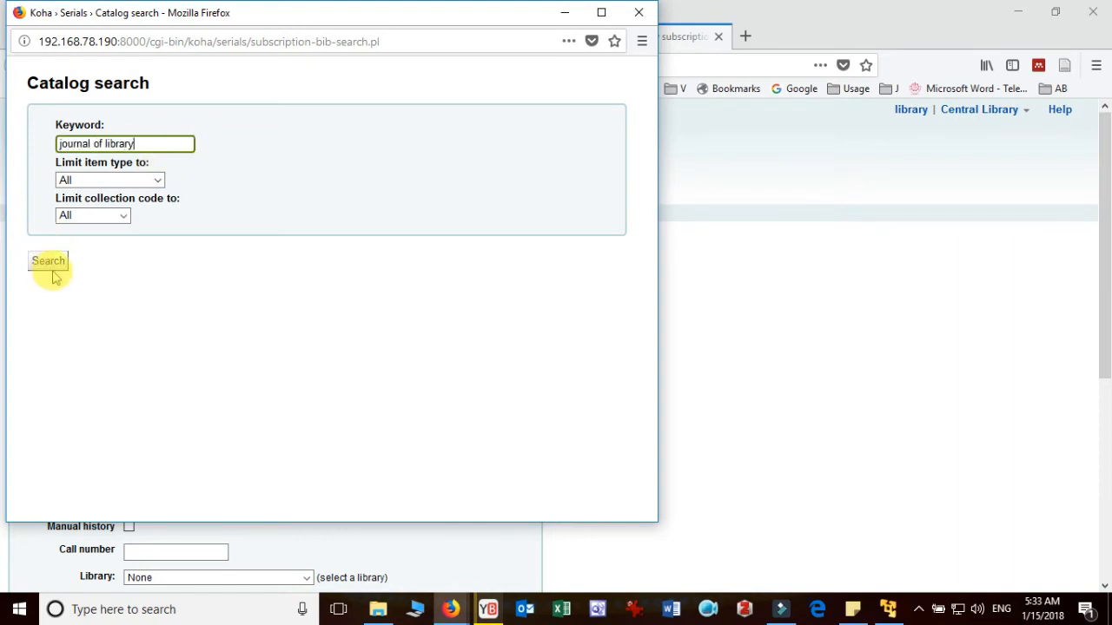
click(49, 261)
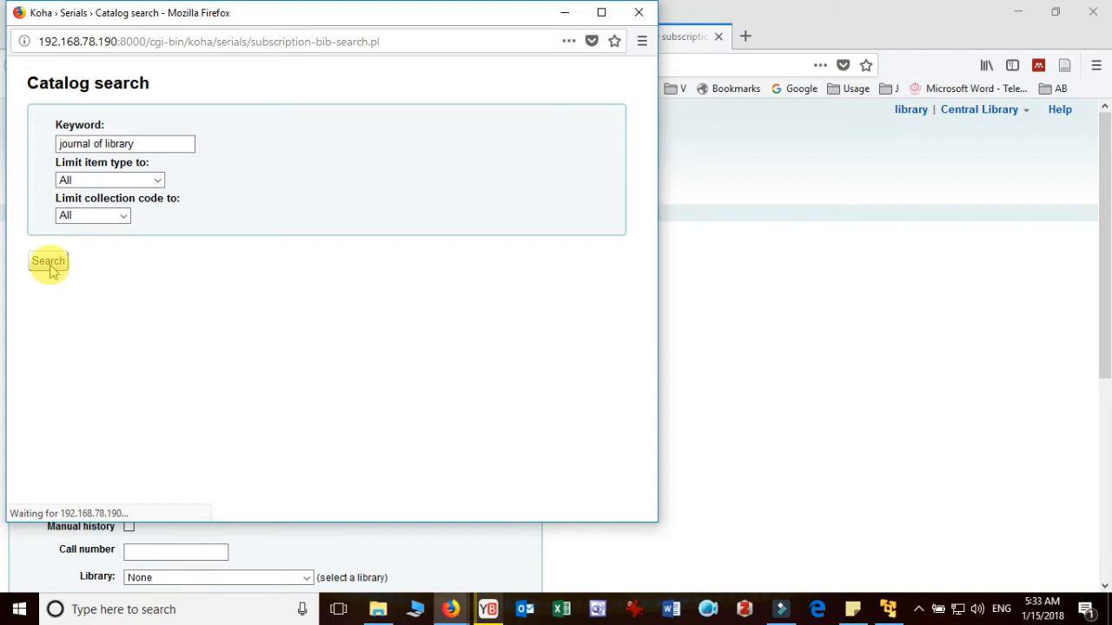
click(49, 261)
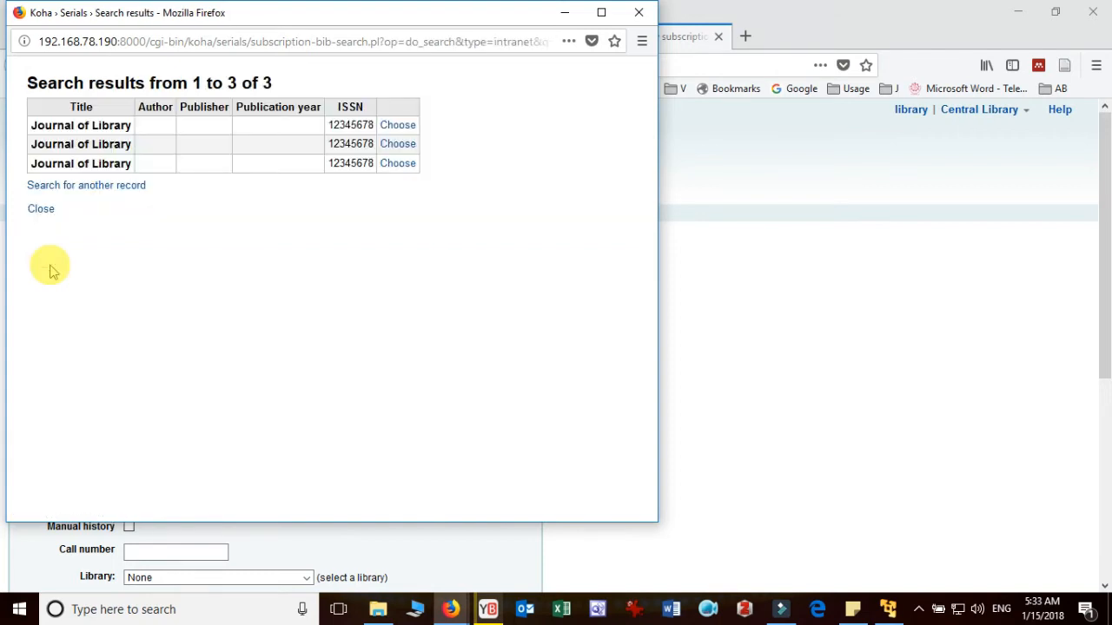
mouse_move(311, 200)
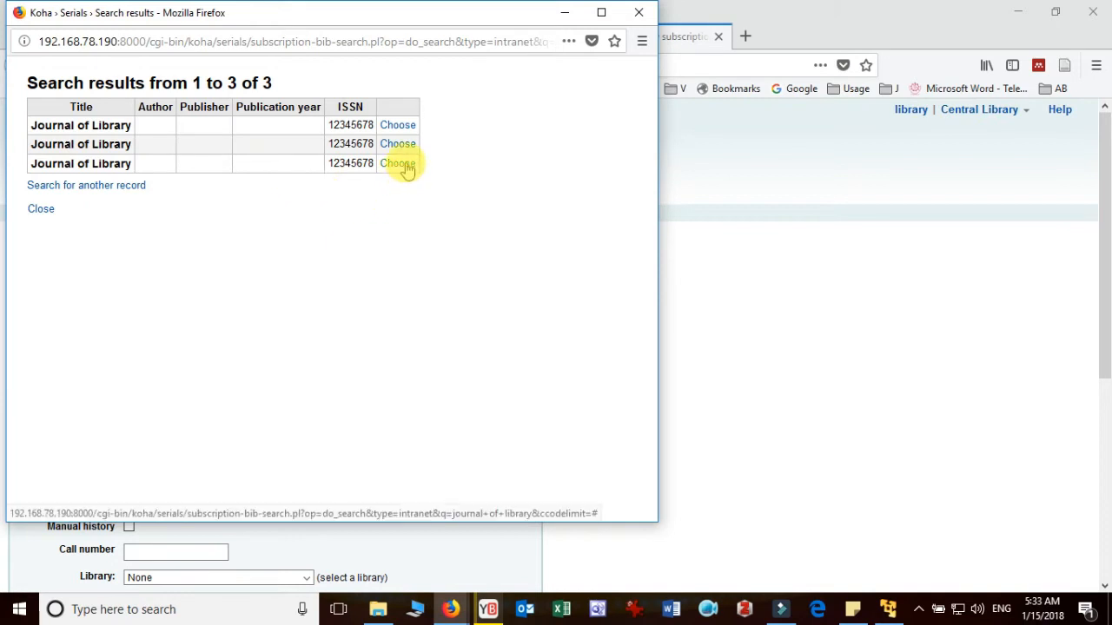
mouse_move(398, 164)
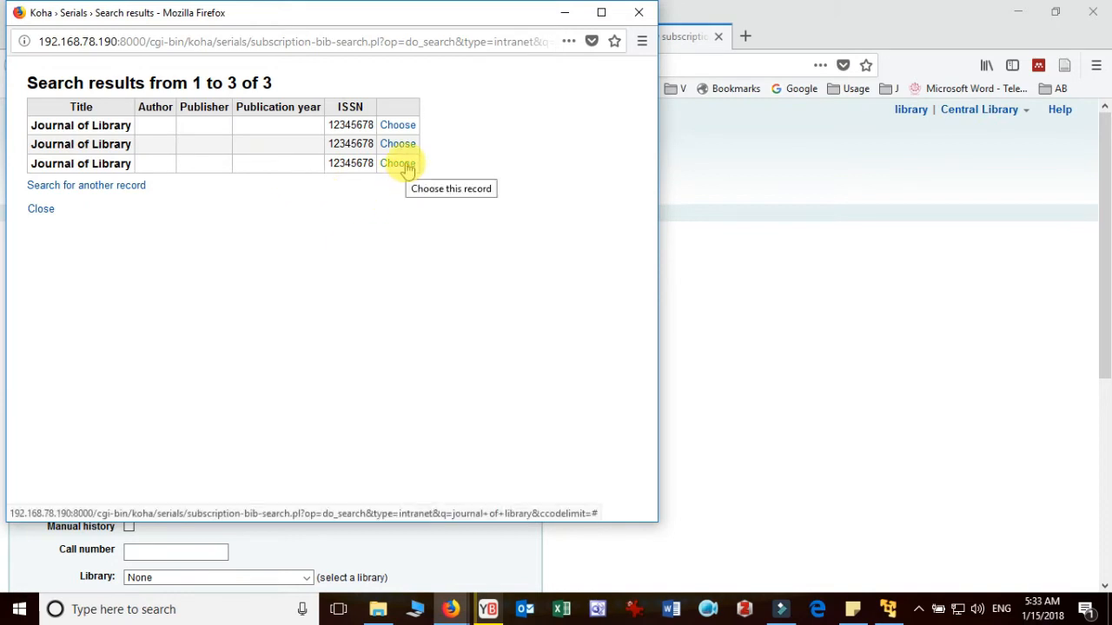
click(397, 163)
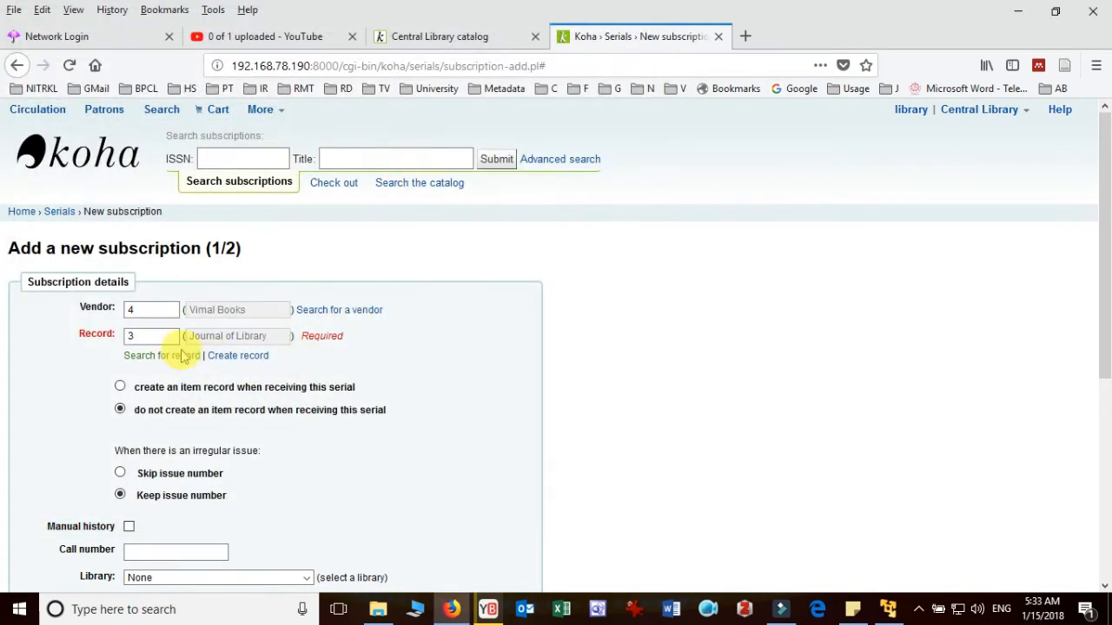
click(151, 337)
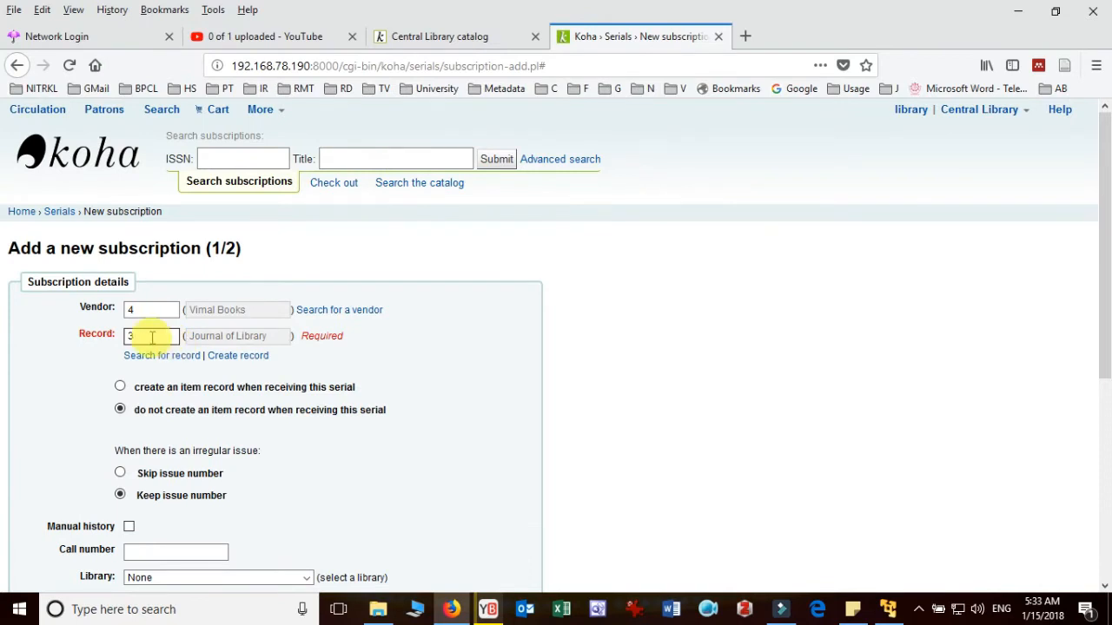
scroll(down, 3)
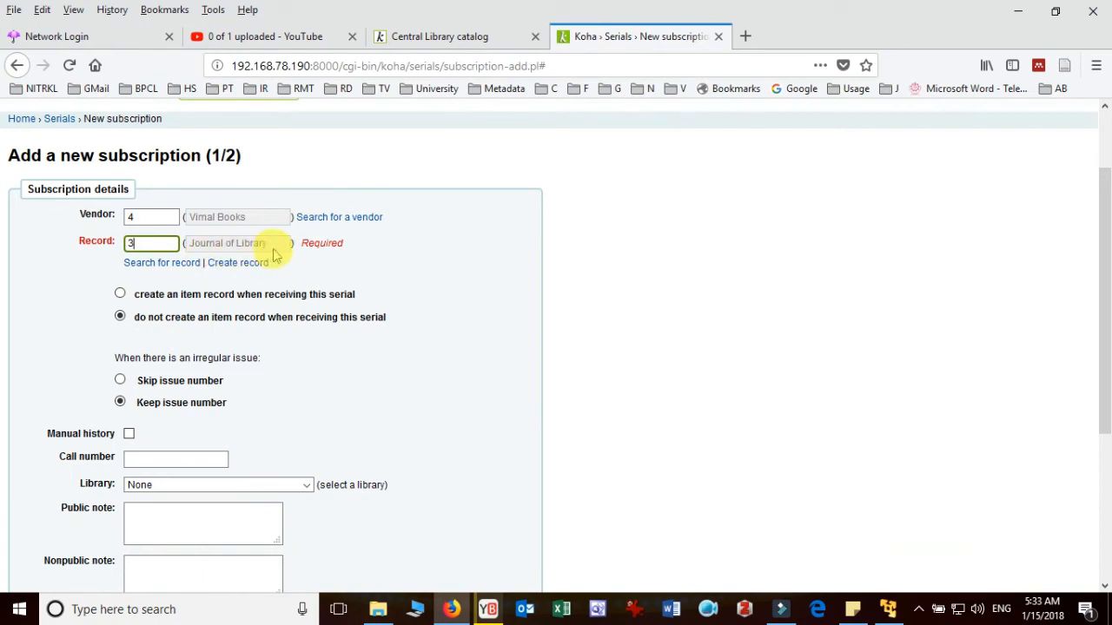
scroll(down, 3)
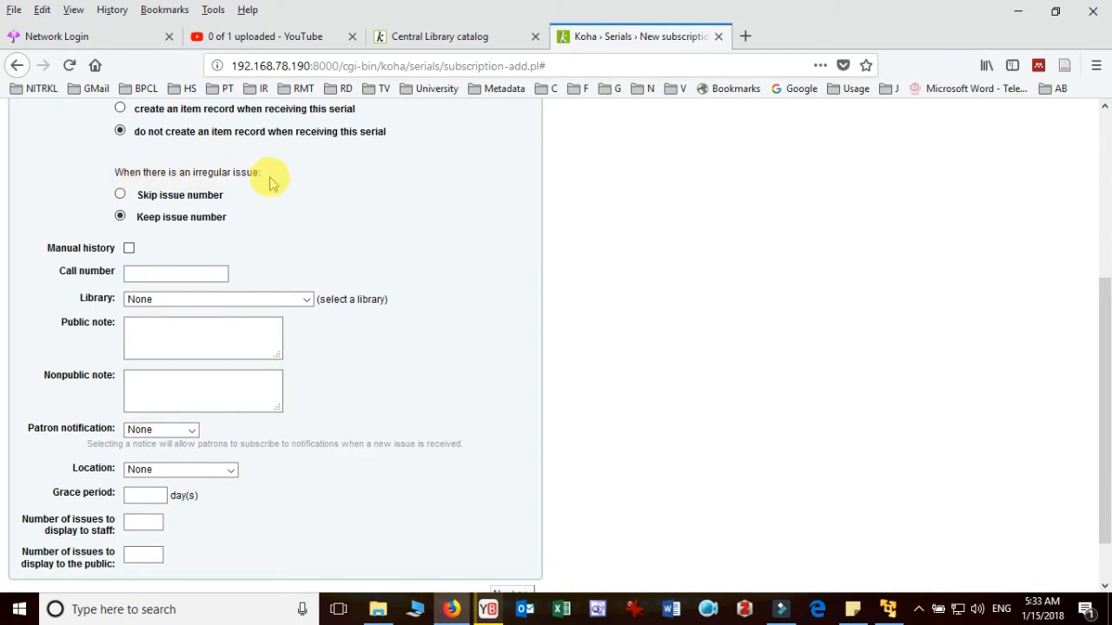
mouse_move(222, 208)
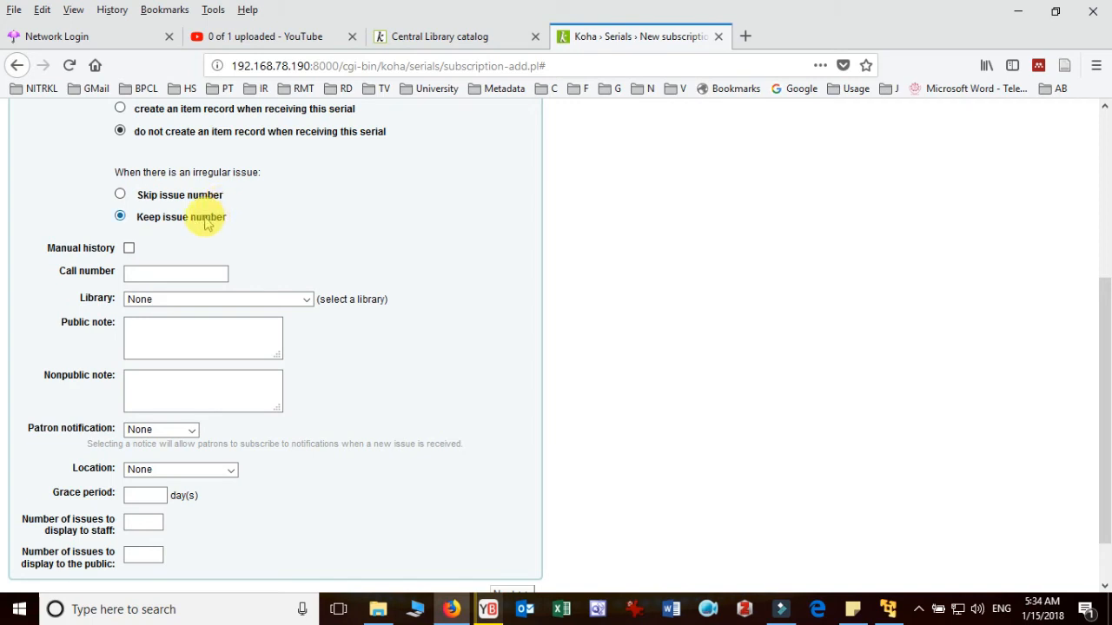
mouse_move(195, 172)
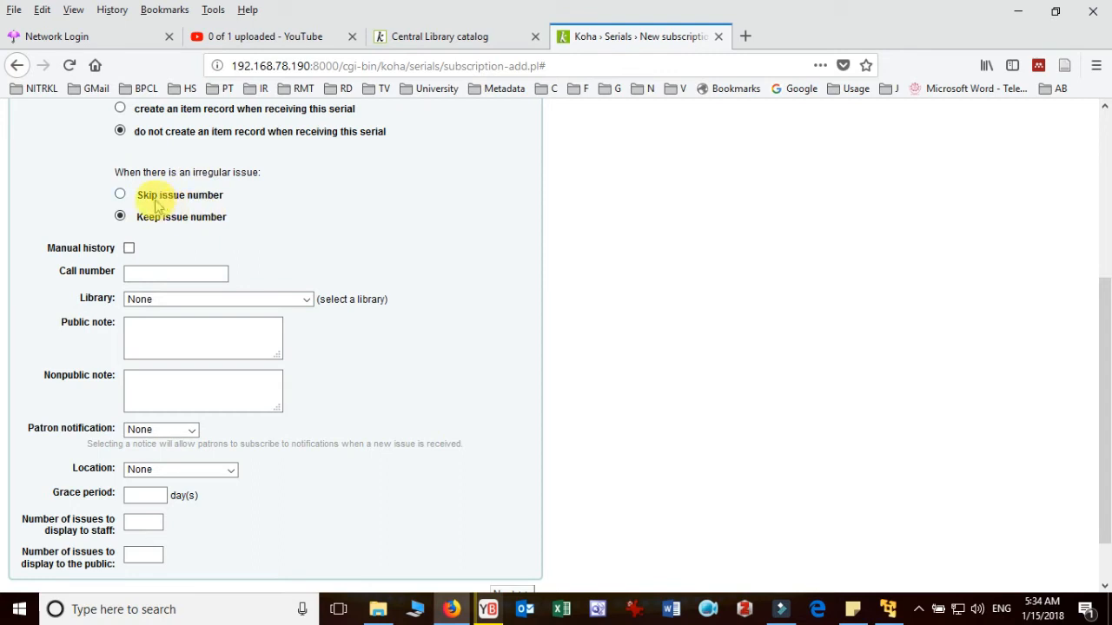
mouse_move(250, 198)
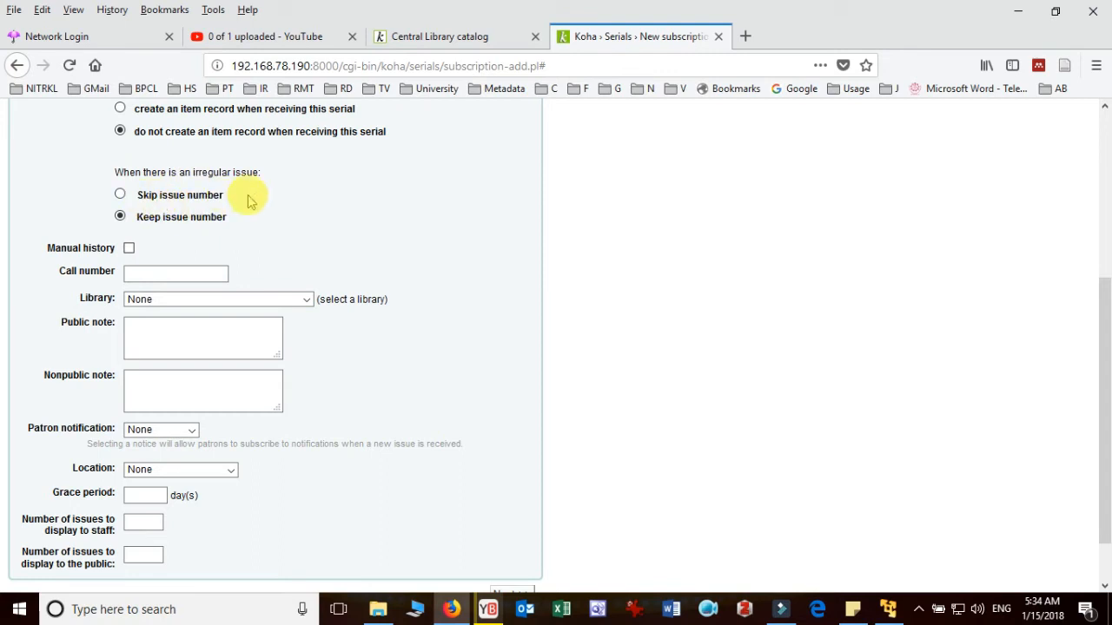
mouse_move(217, 224)
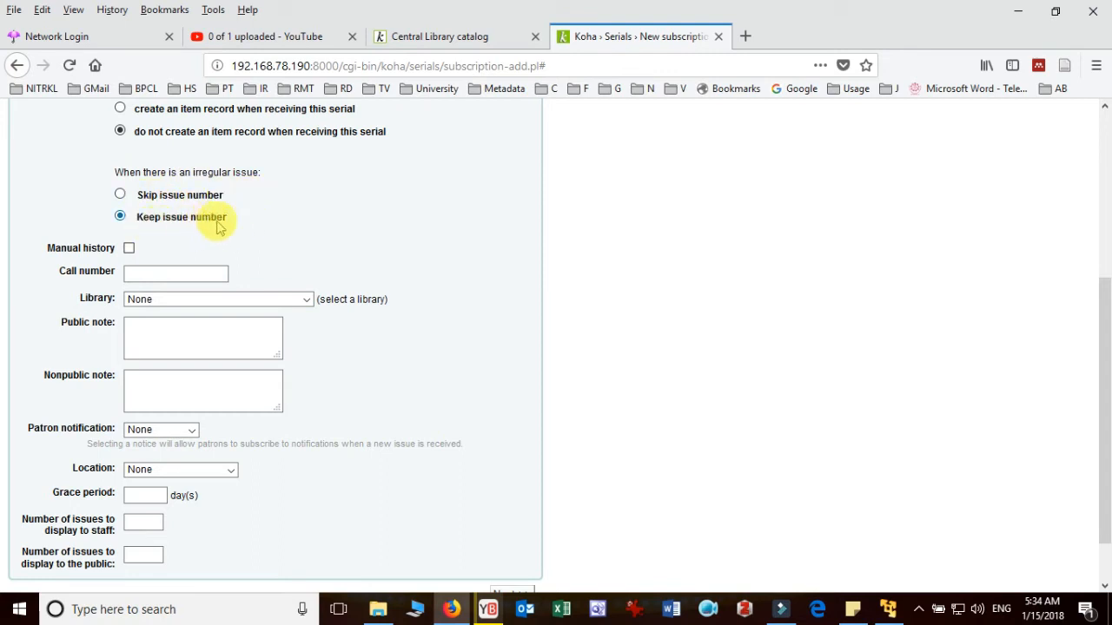
scroll(down, 3)
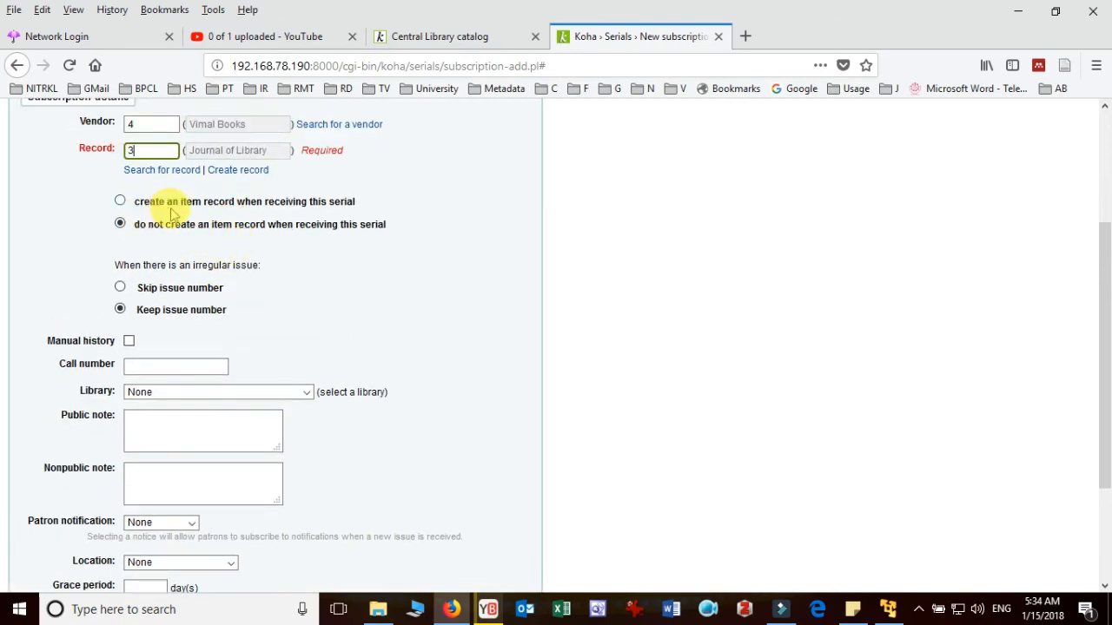
mouse_move(408, 212)
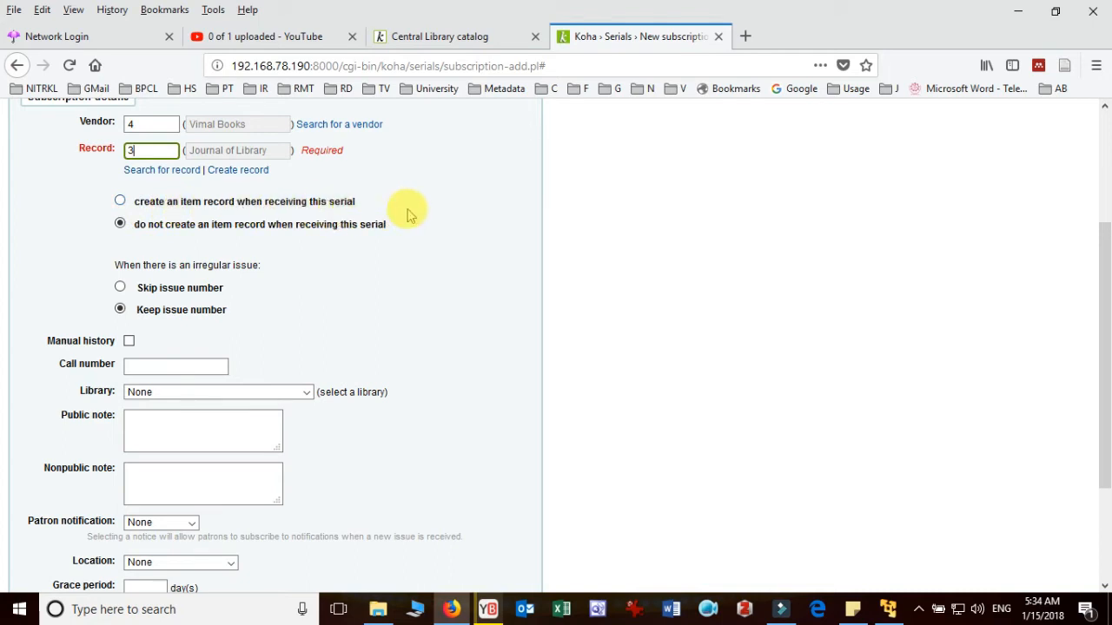
mouse_move(224, 250)
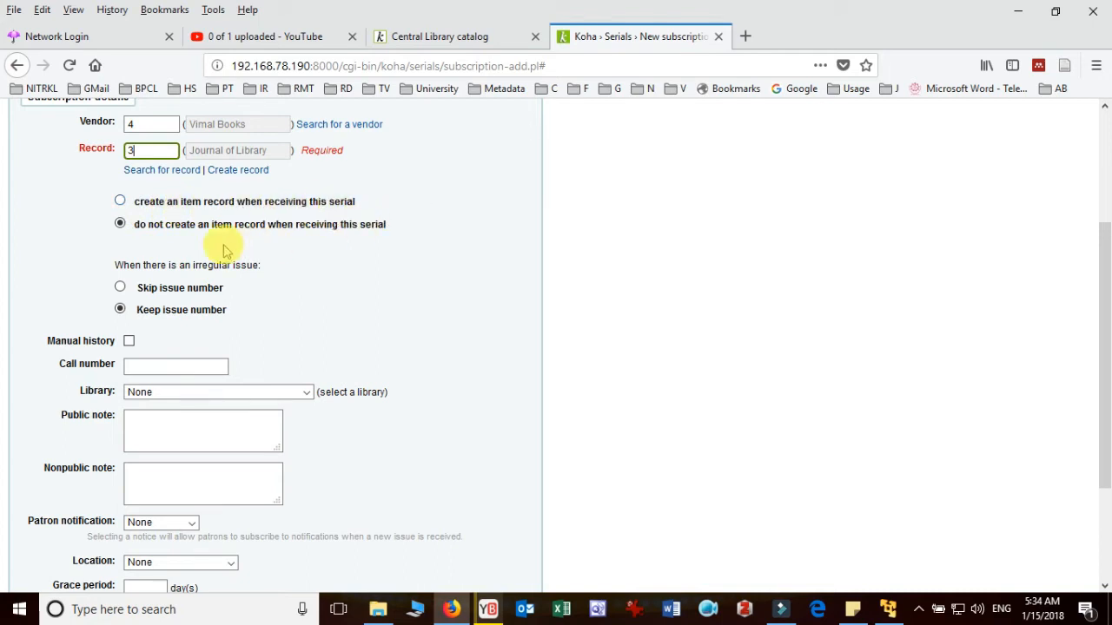
mouse_move(318, 242)
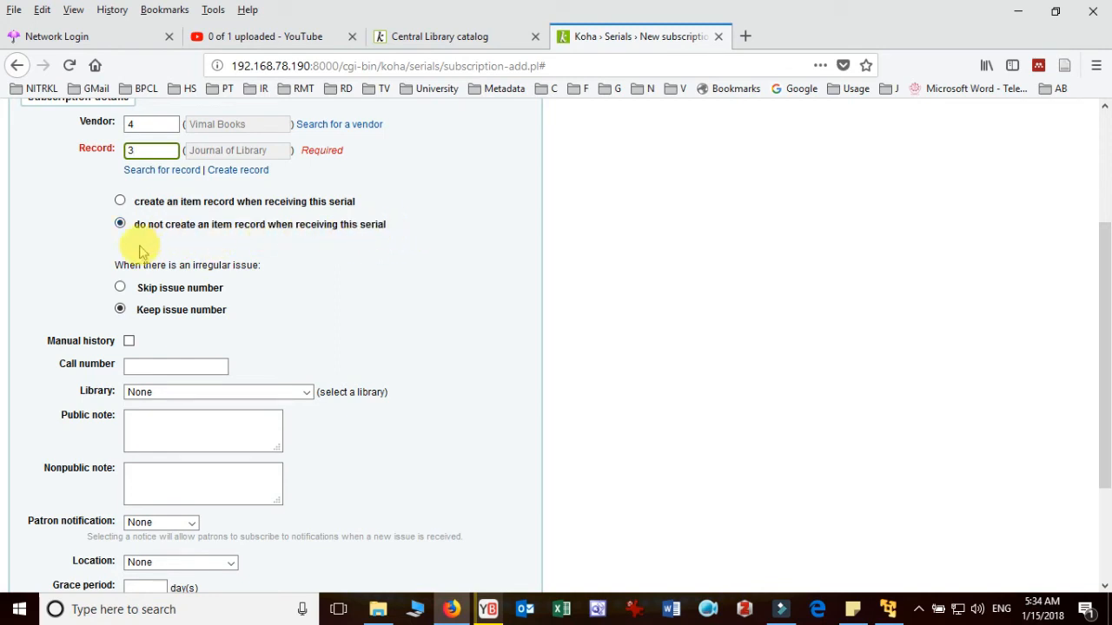
mouse_move(414, 276)
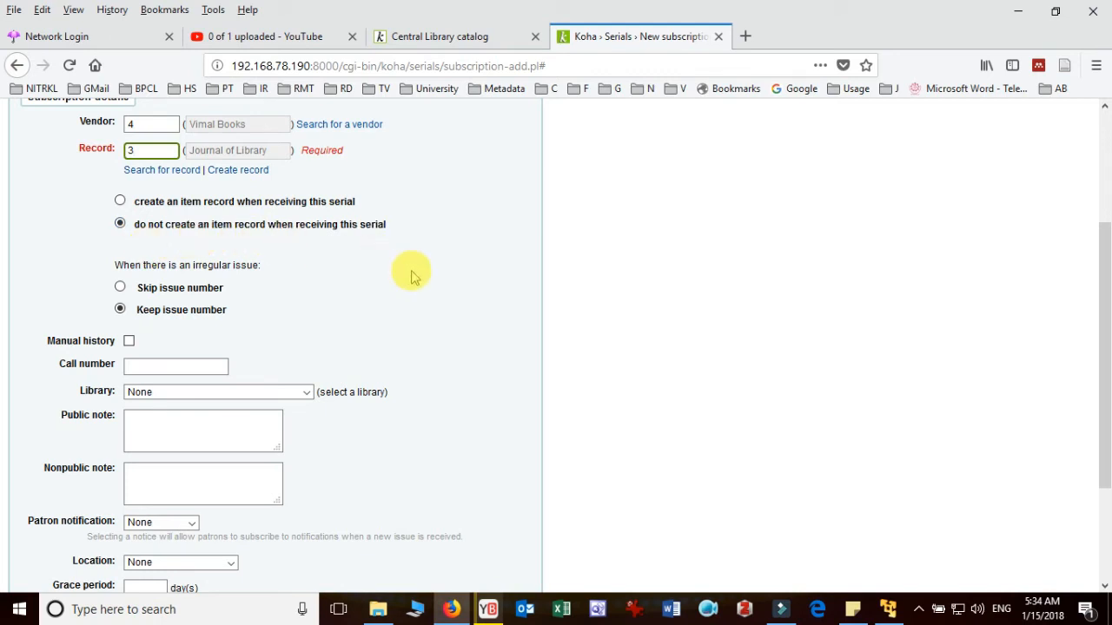
Set library Central Library, location Periodicals Section, grace period 15 days, and continue to serials planning.
click(149, 149)
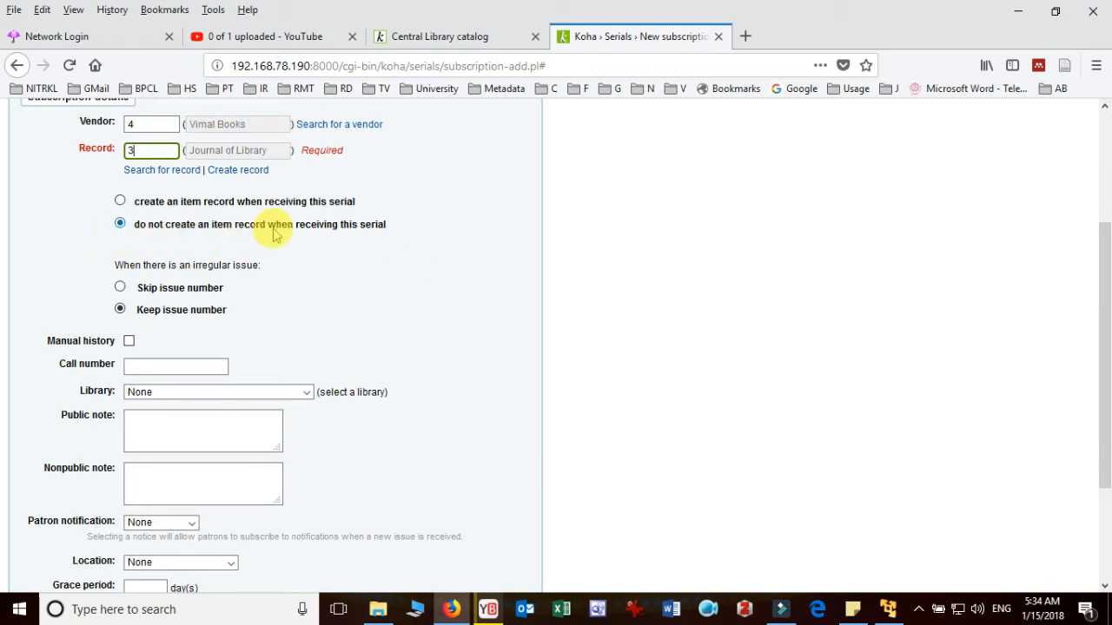
mouse_move(431, 207)
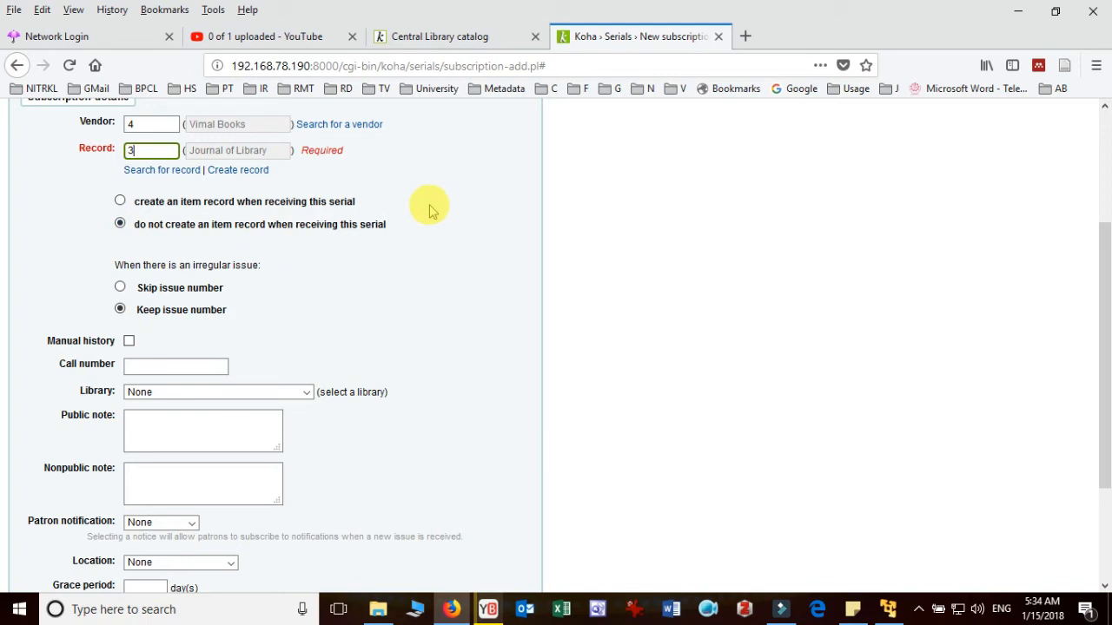
scroll(down, 3)
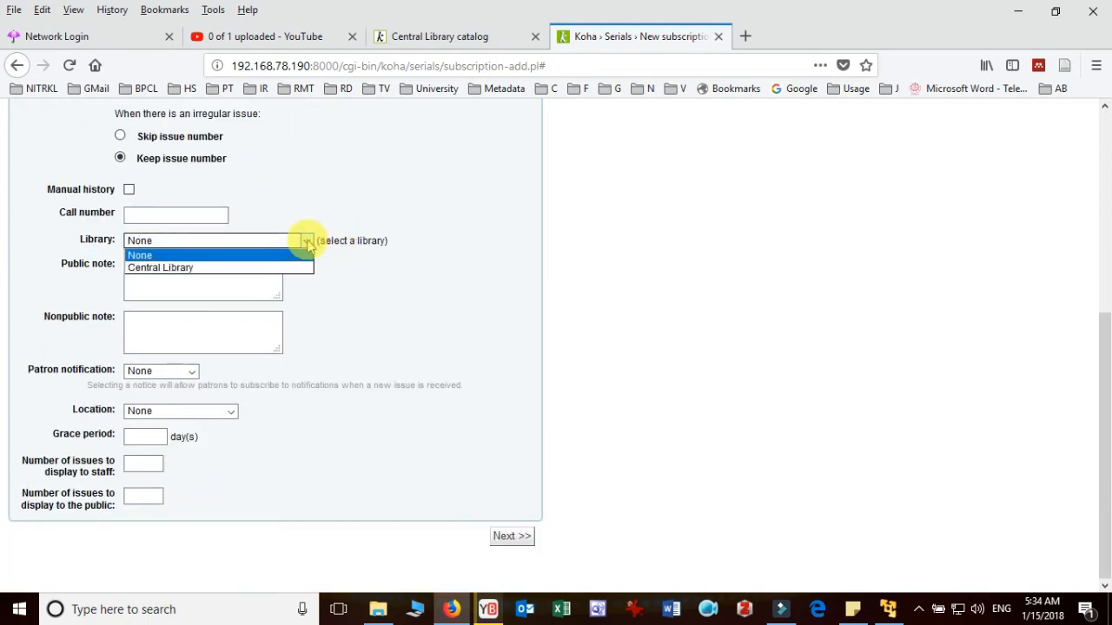
click(160, 268)
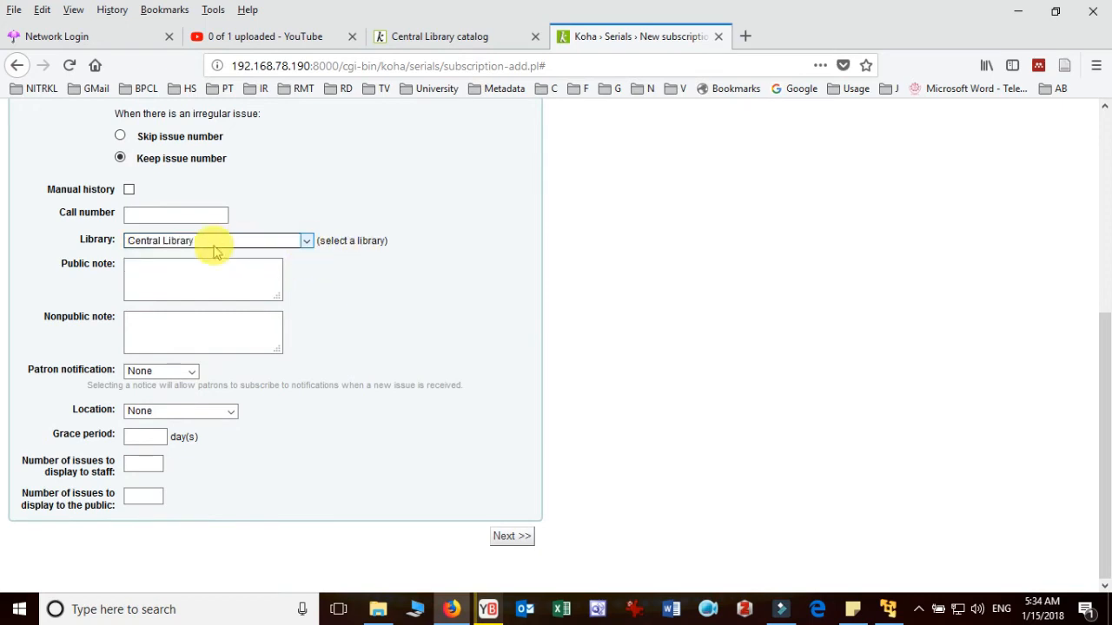
mouse_move(328, 246)
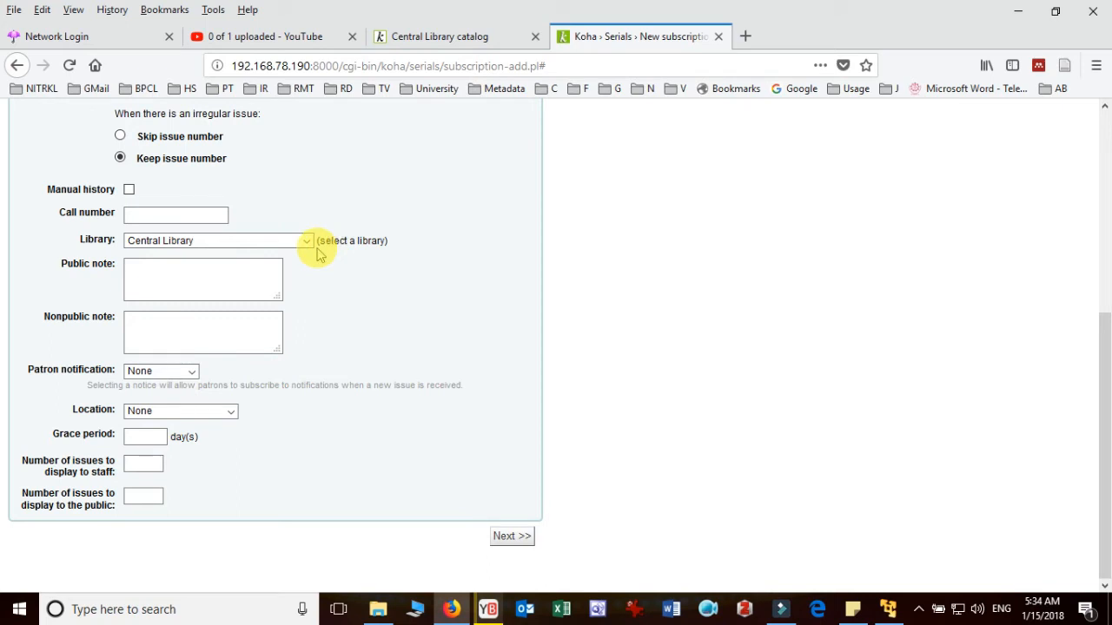
mouse_move(257, 413)
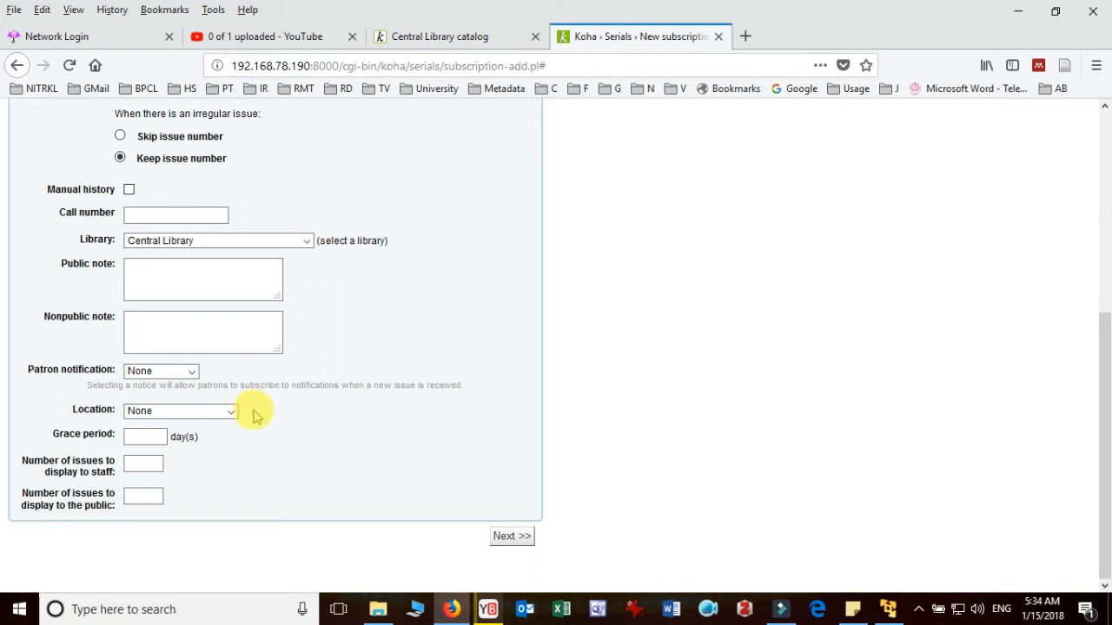
click(181, 410)
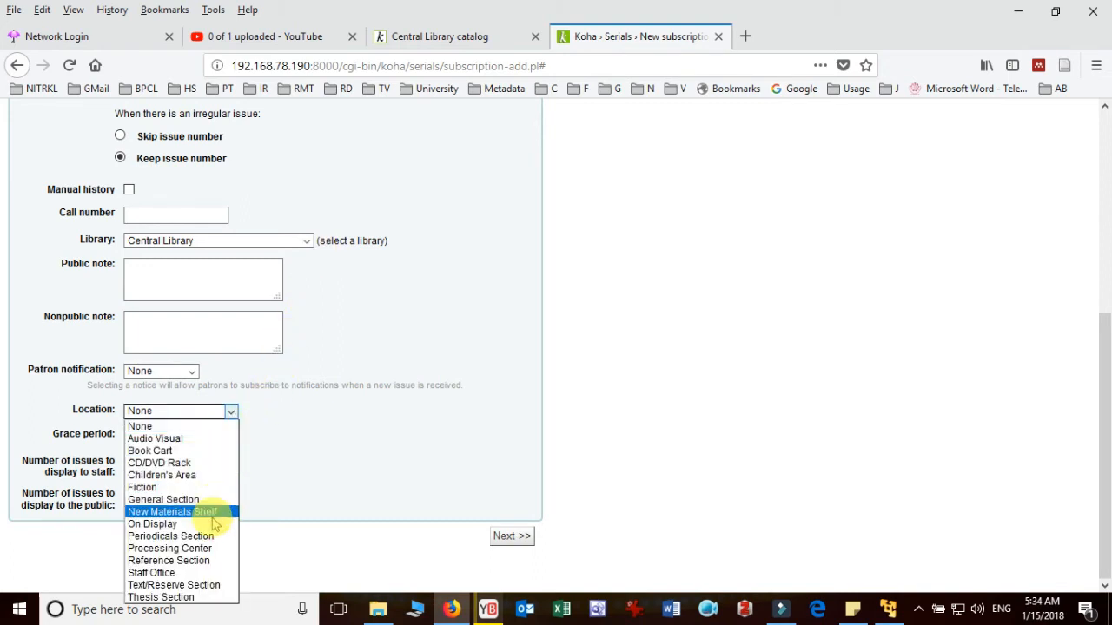
click(170, 535)
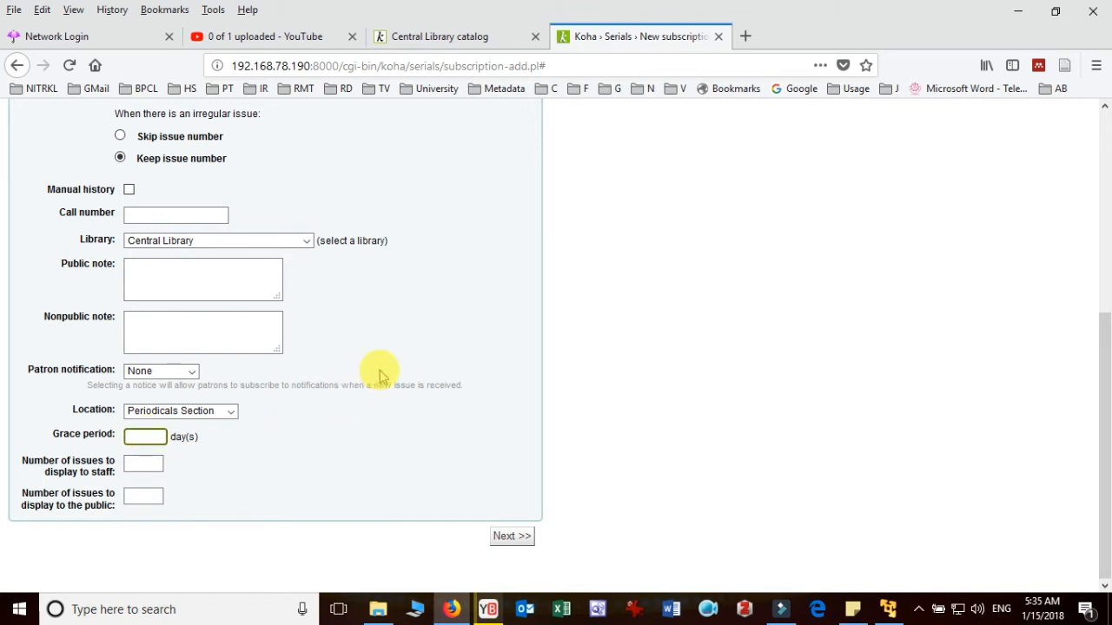
text(15)
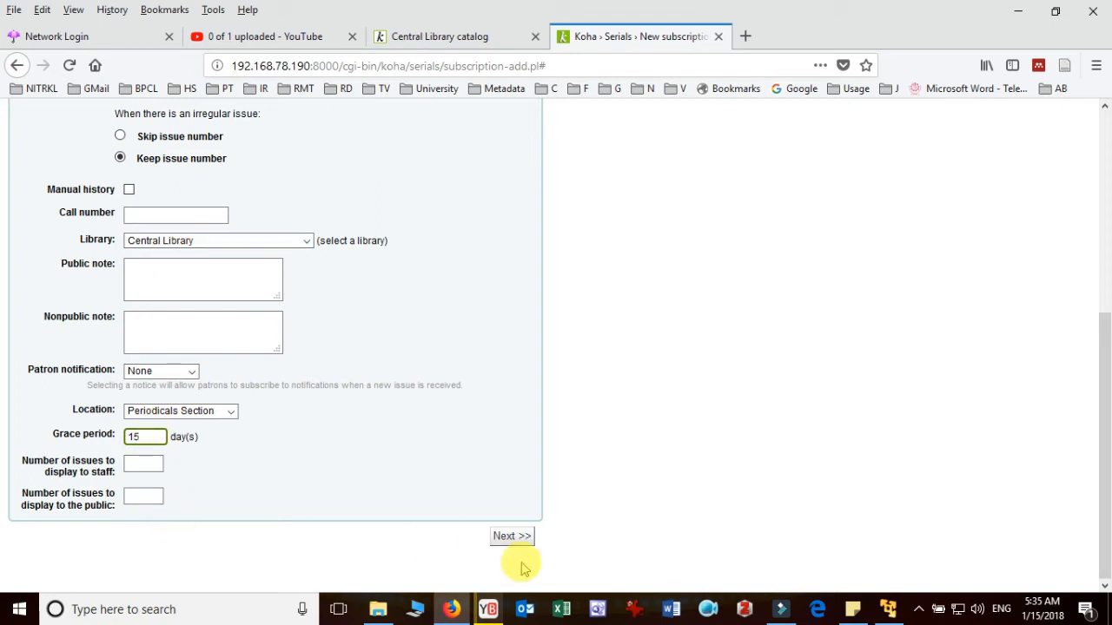
click(511, 535)
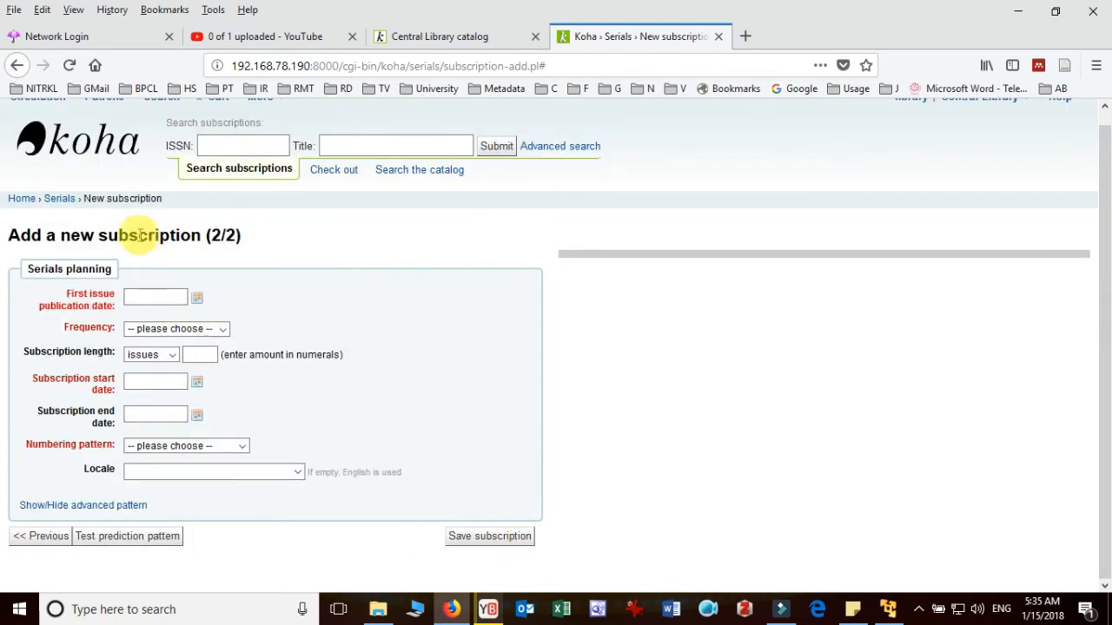
mouse_move(52, 262)
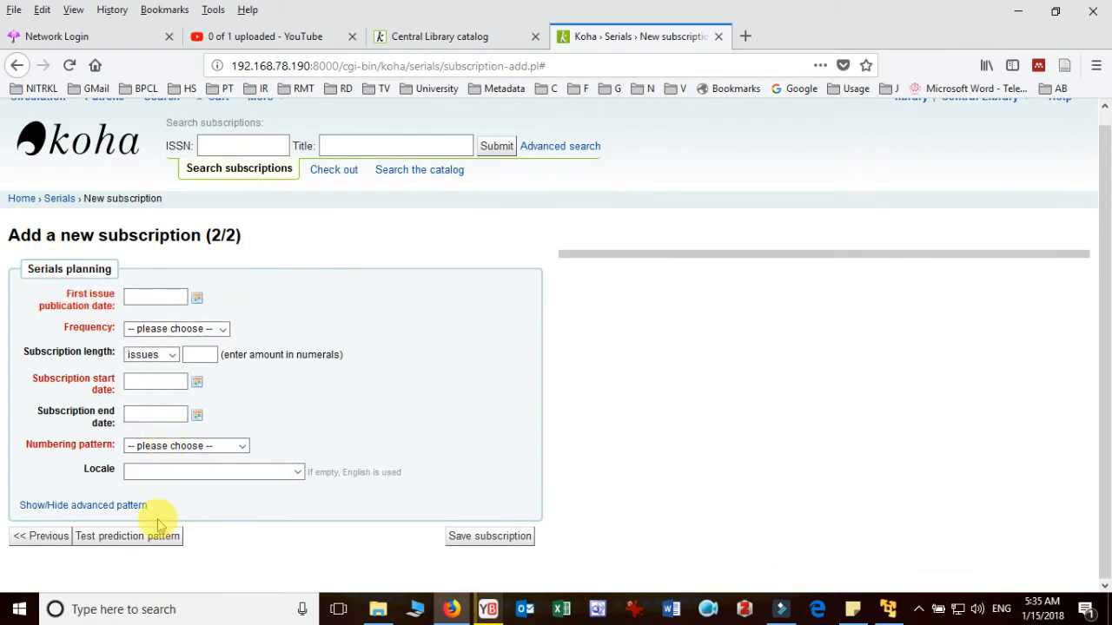
mouse_move(118, 316)
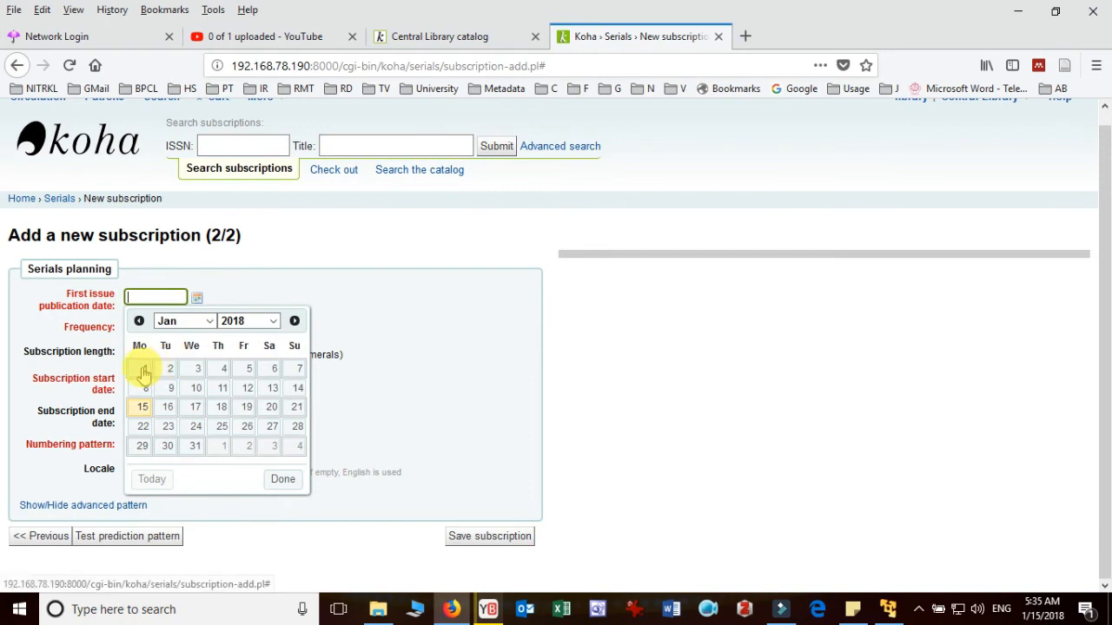
Set first issue date 01/01/2018, frequency 1/month and subscription length 12 issues.
click(142, 368)
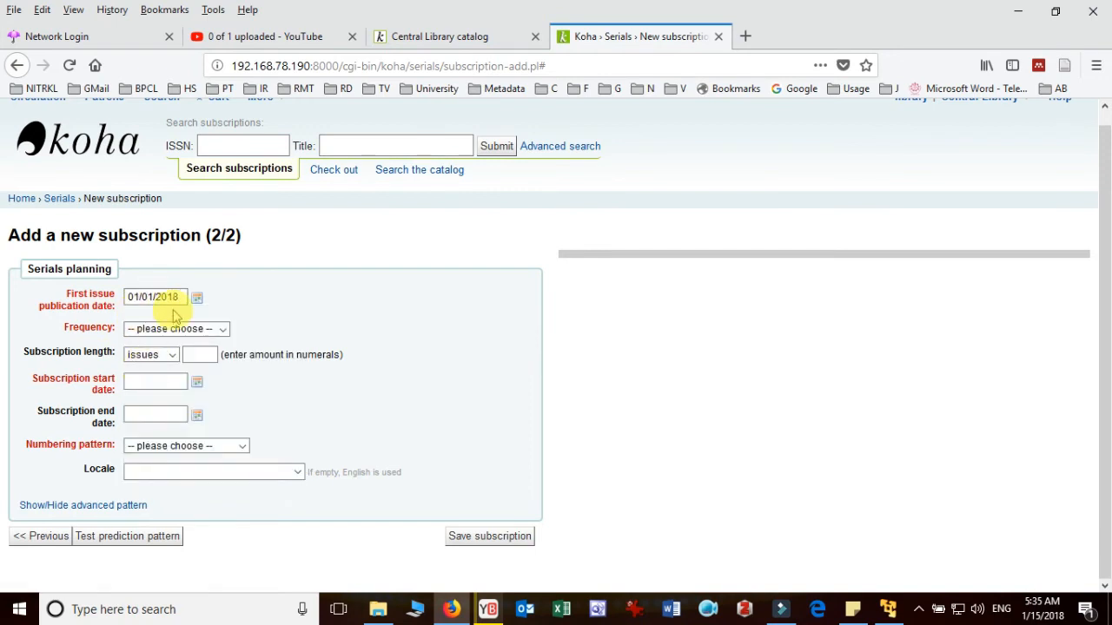
mouse_move(237, 324)
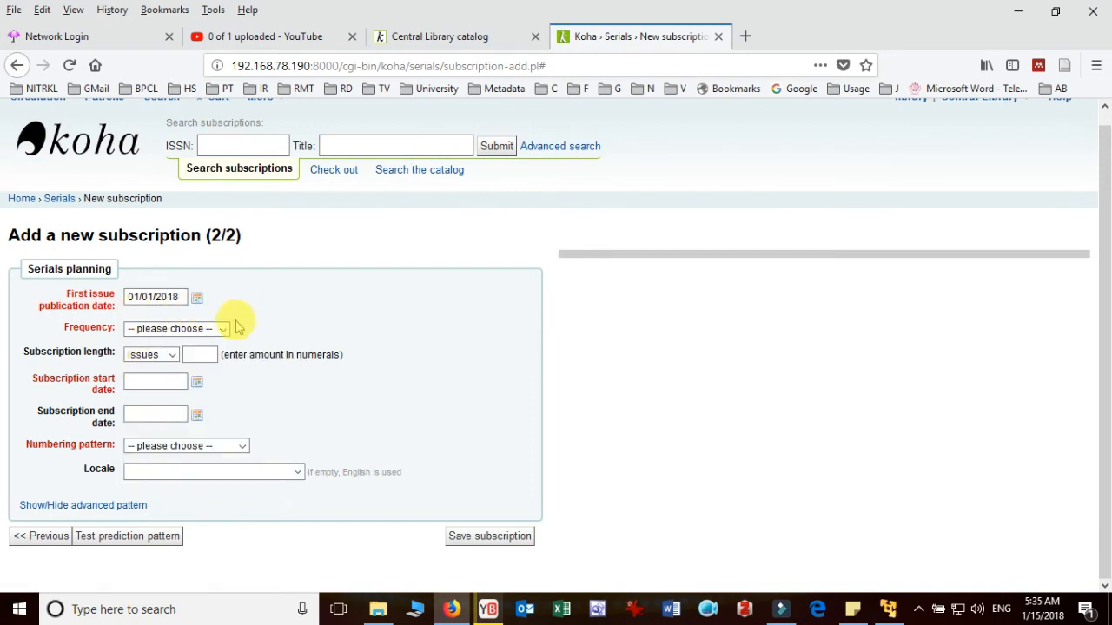
click(178, 328)
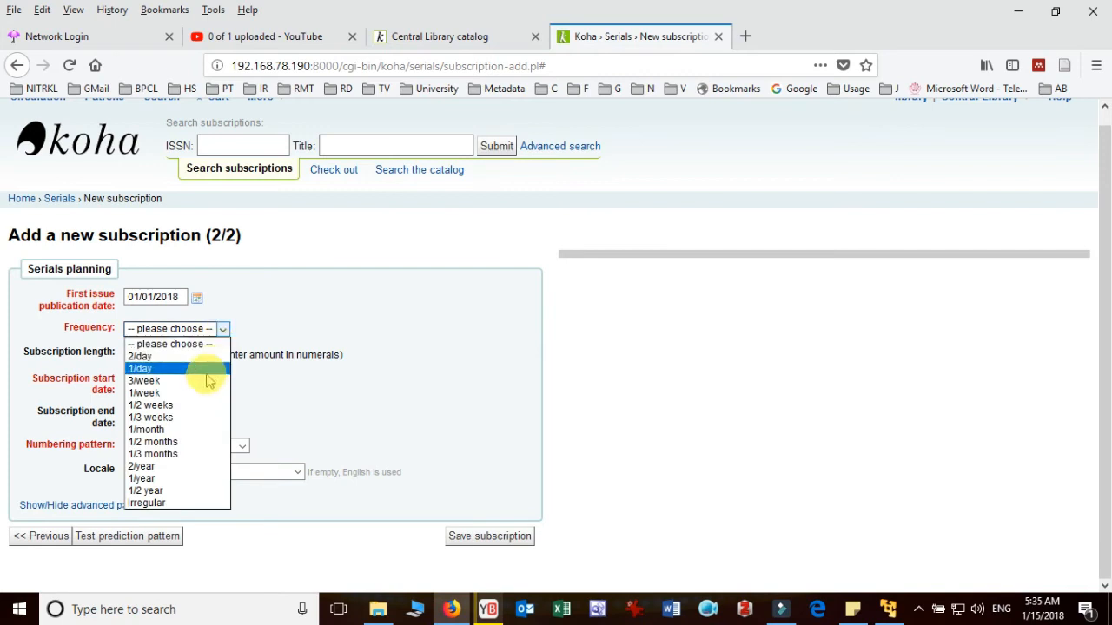
click(146, 429)
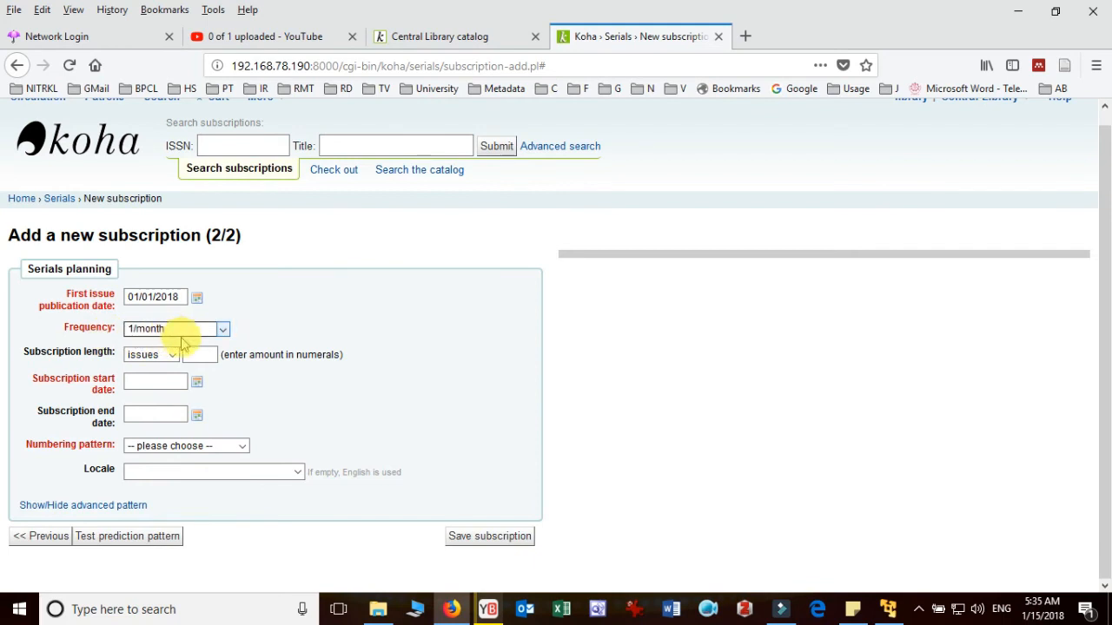
click(198, 354)
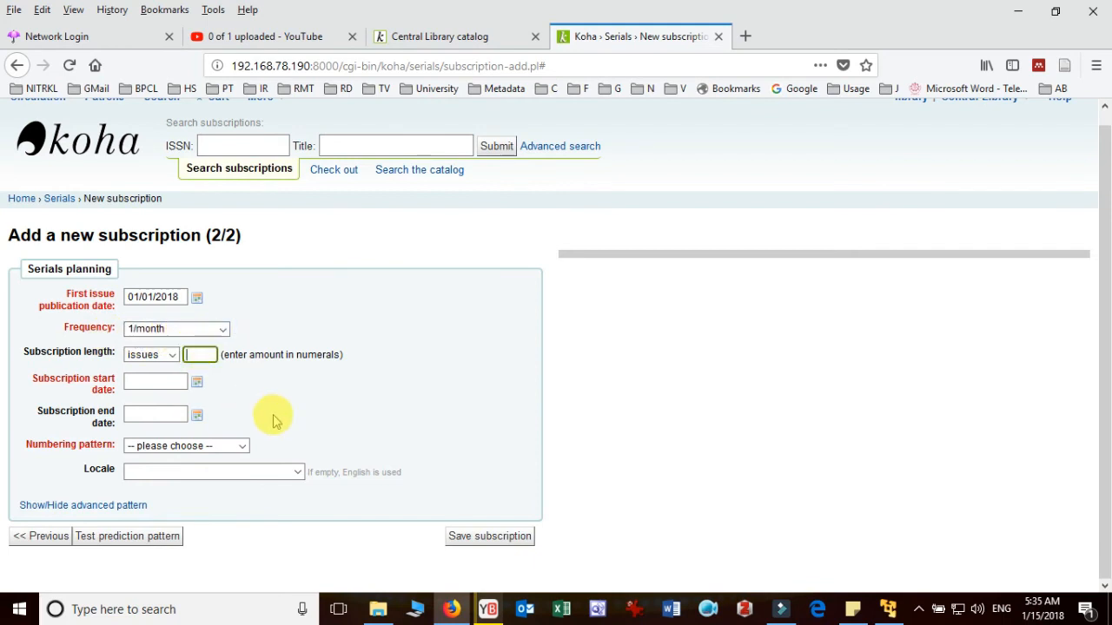
text(12)
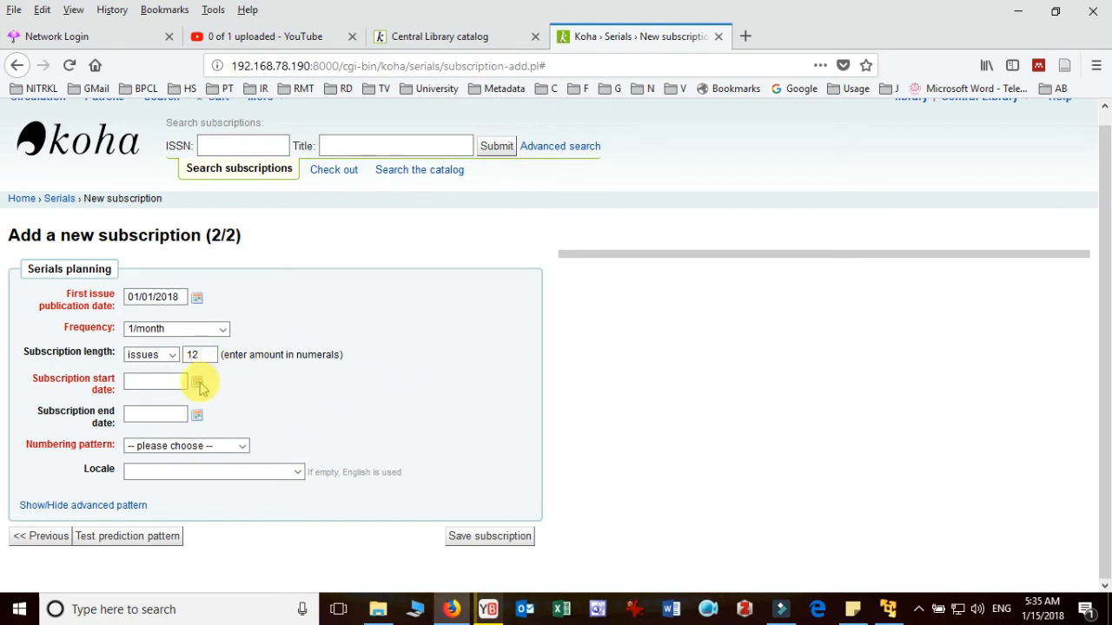
Set the subscription start date to 01/01/2018 and end date to 31/12/2018.
click(198, 382)
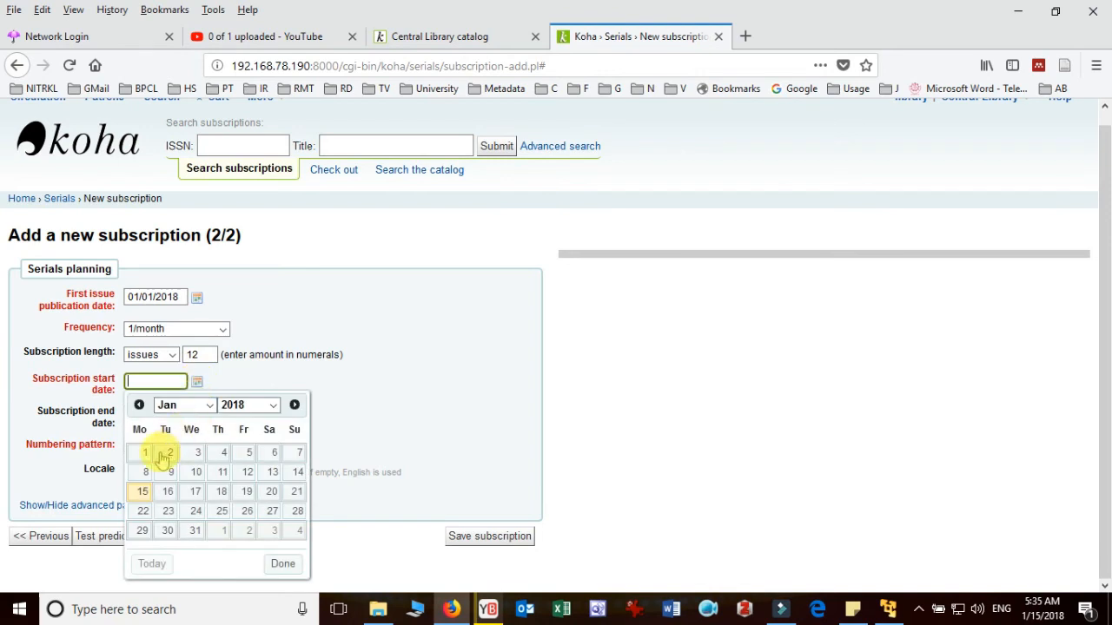
click(146, 451)
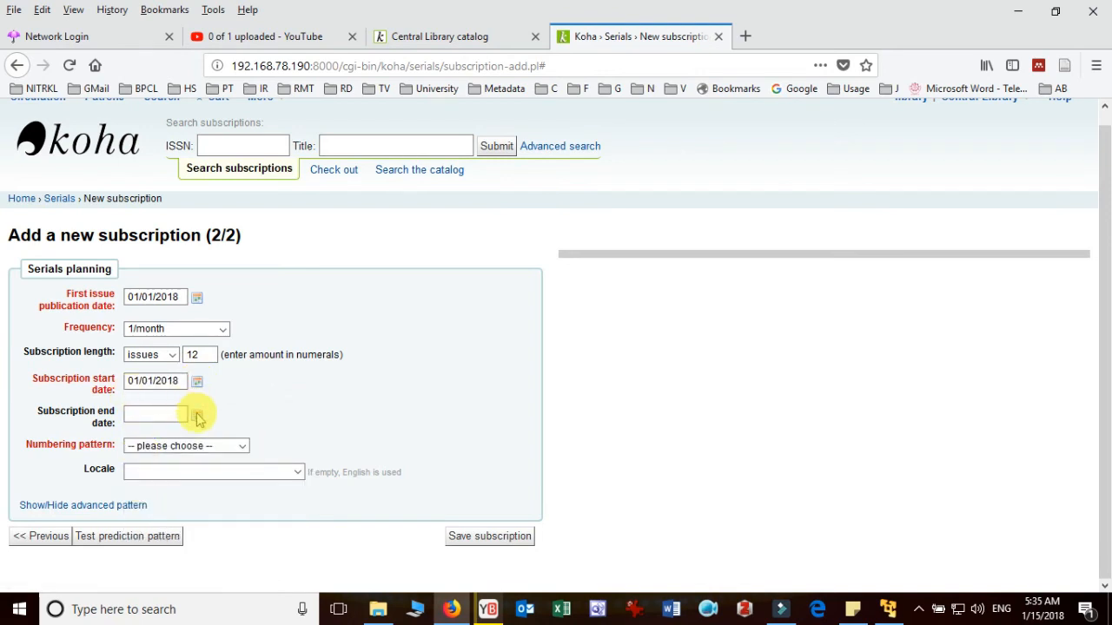
click(196, 414)
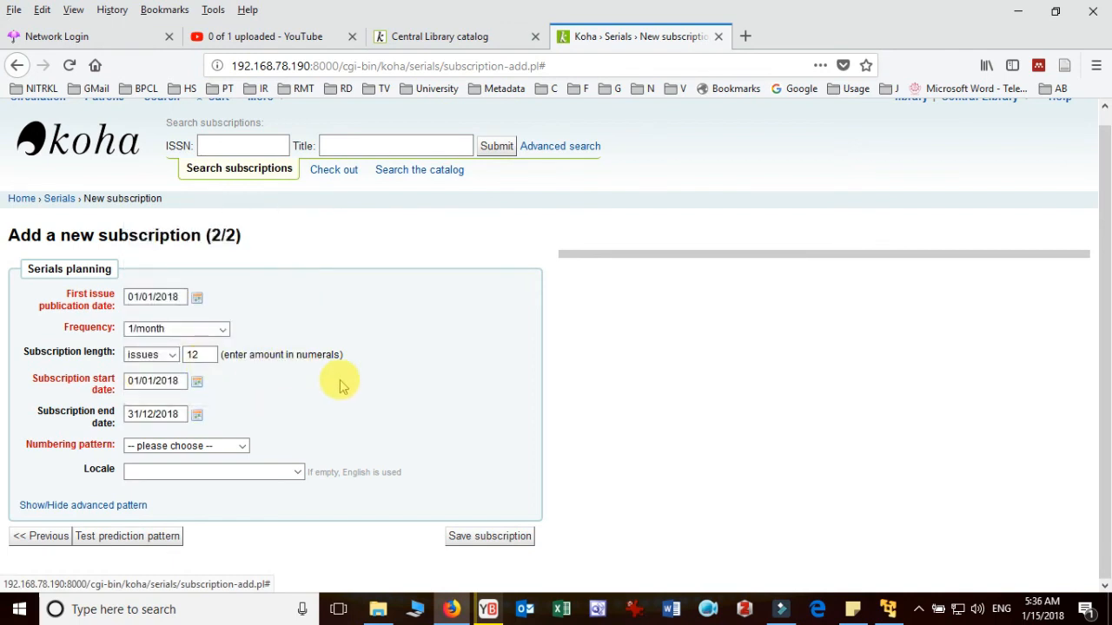
click(184, 445)
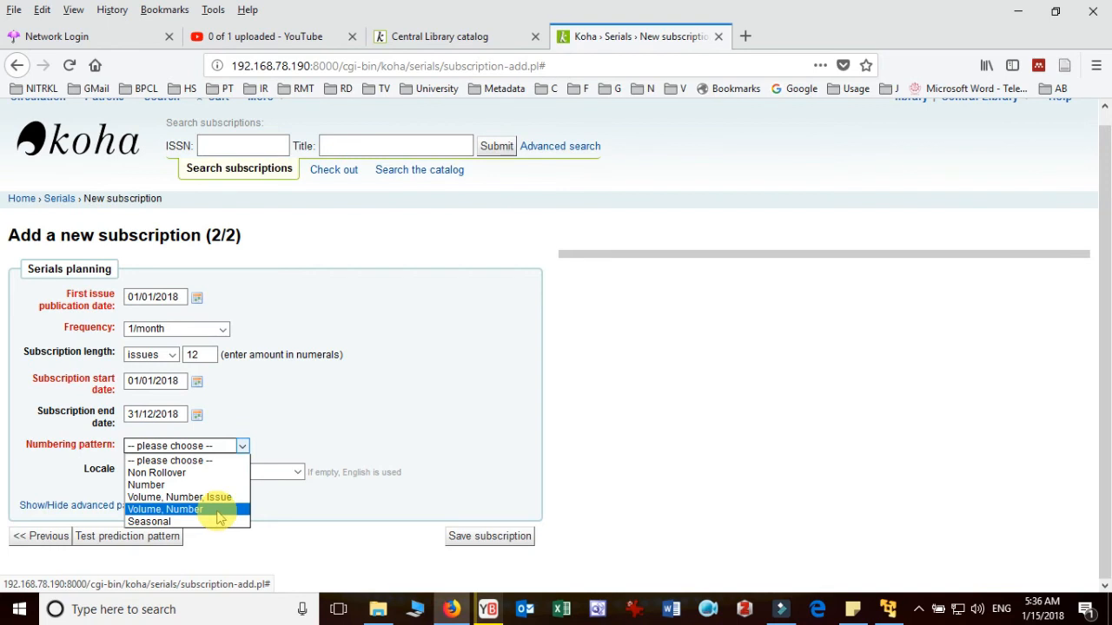
Choose the Volume, Number numbering pattern and reveal the advanced pattern settings.
click(163, 509)
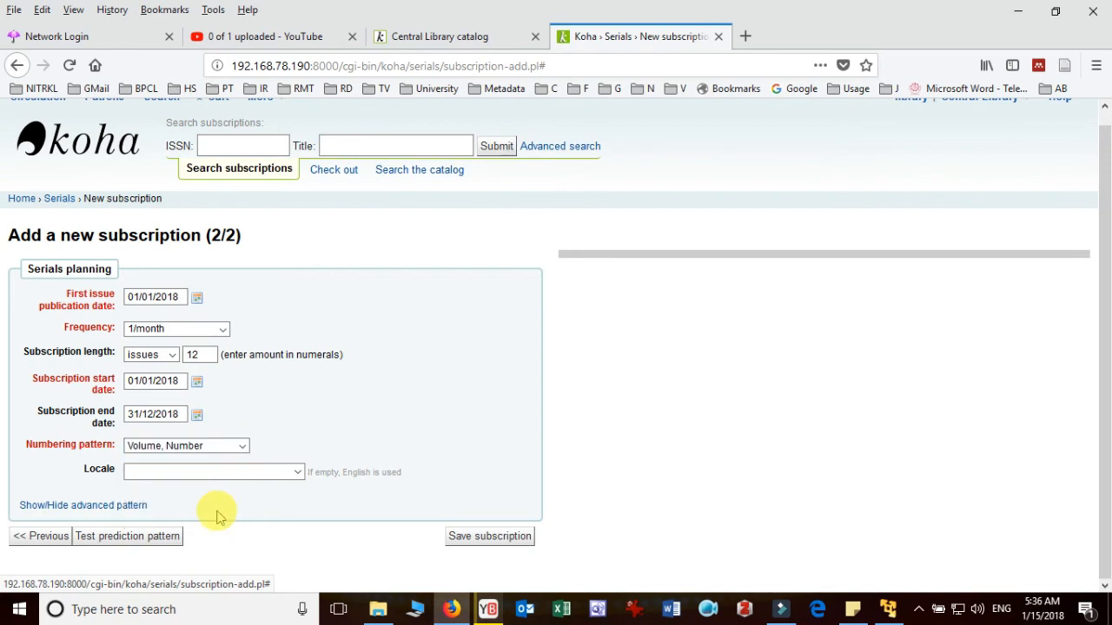
mouse_move(361, 431)
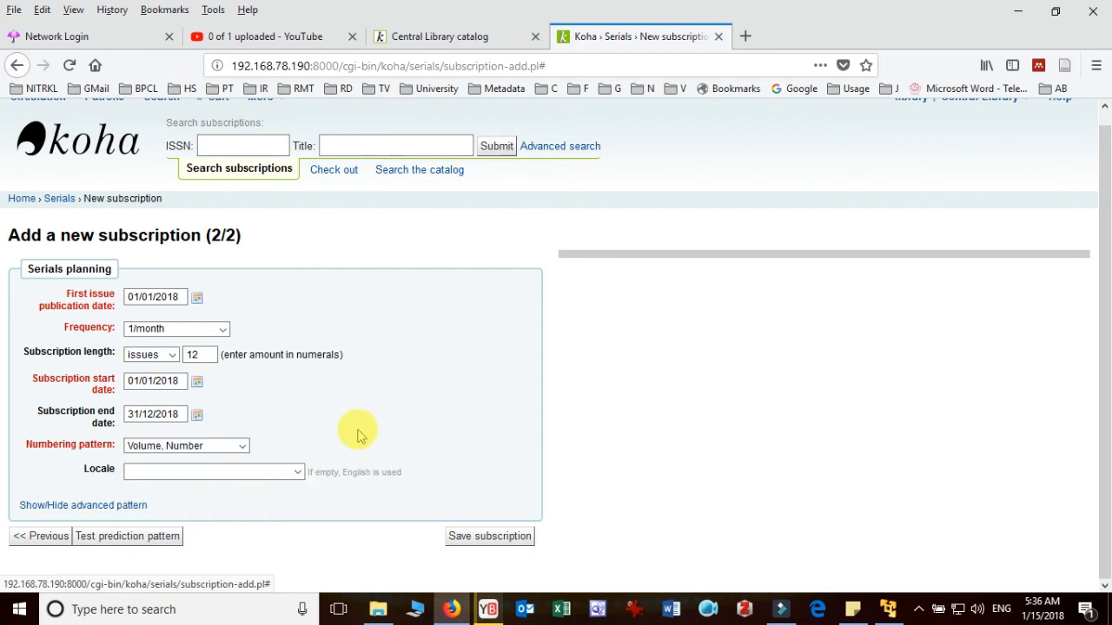
mouse_move(129, 513)
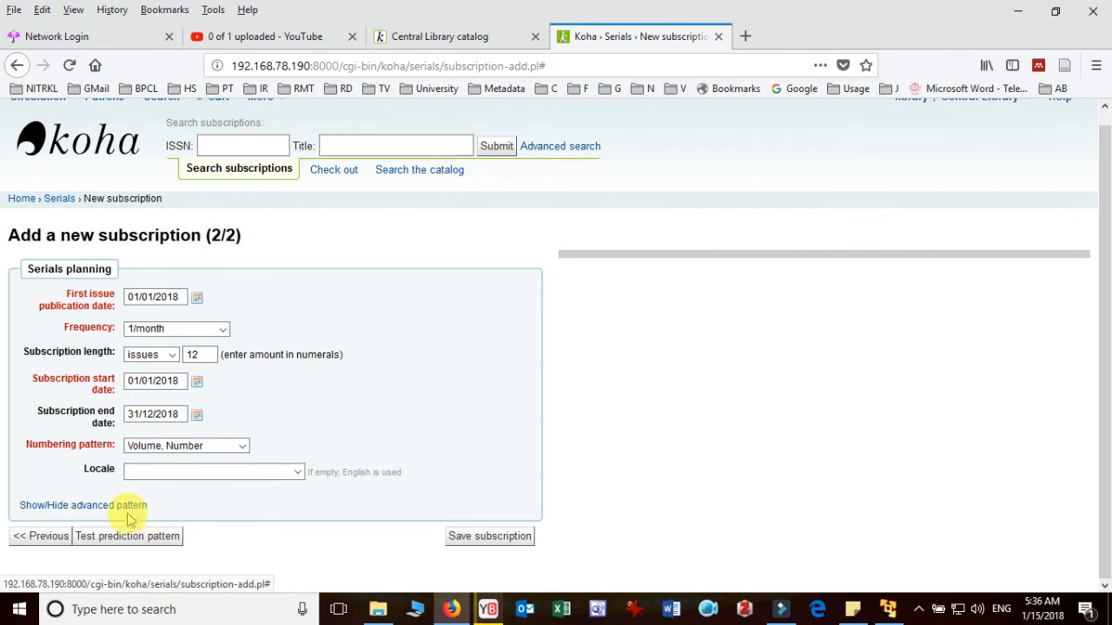
mouse_move(219, 502)
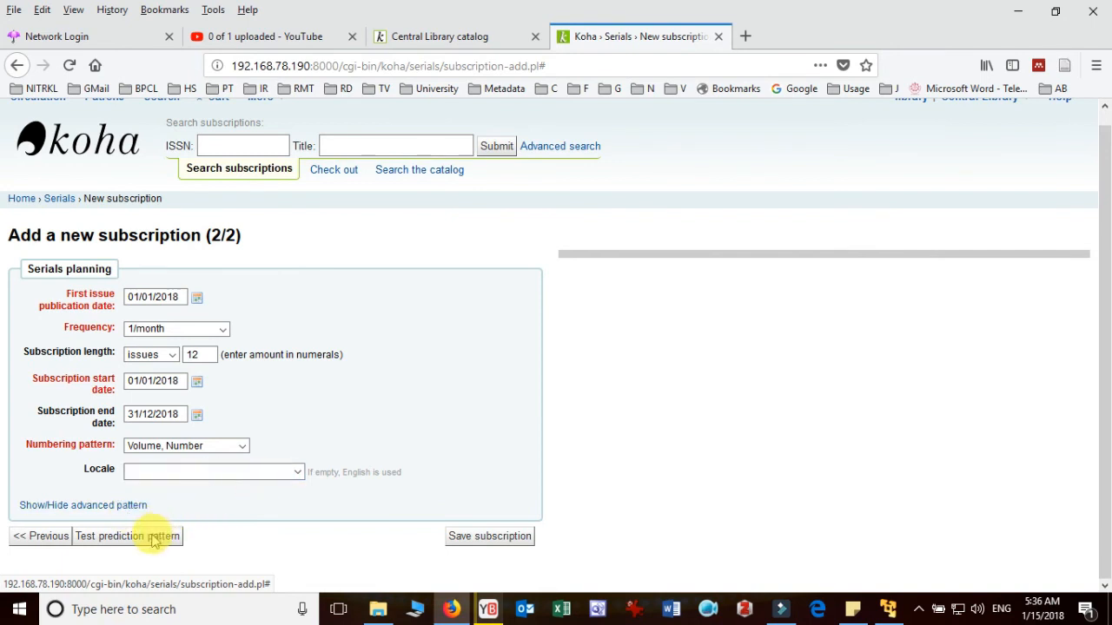
click(125, 536)
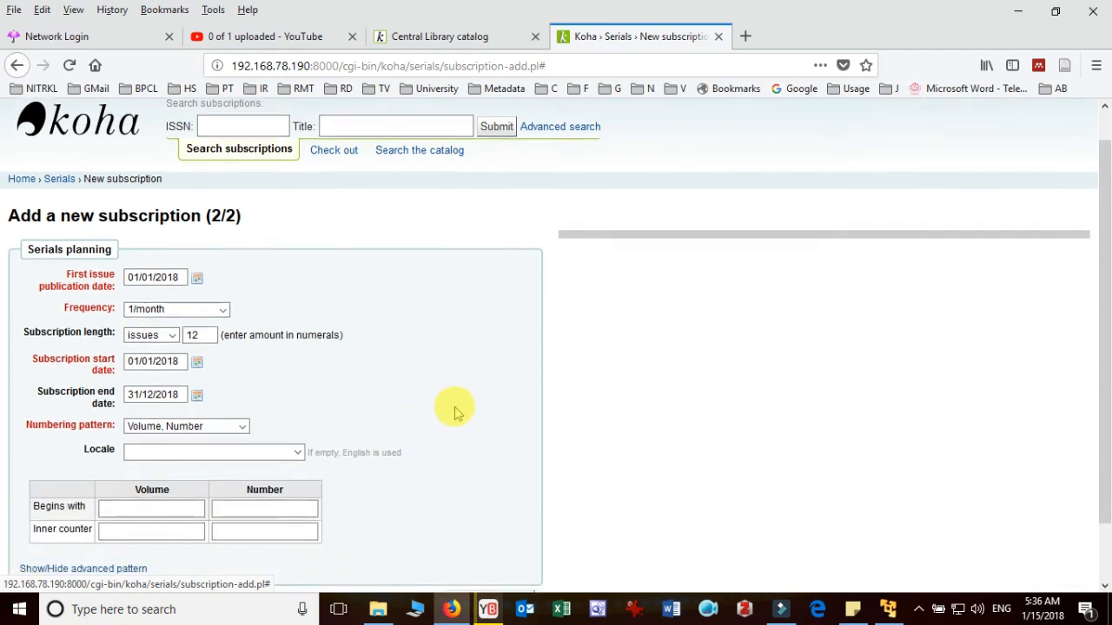
scroll(down, 3)
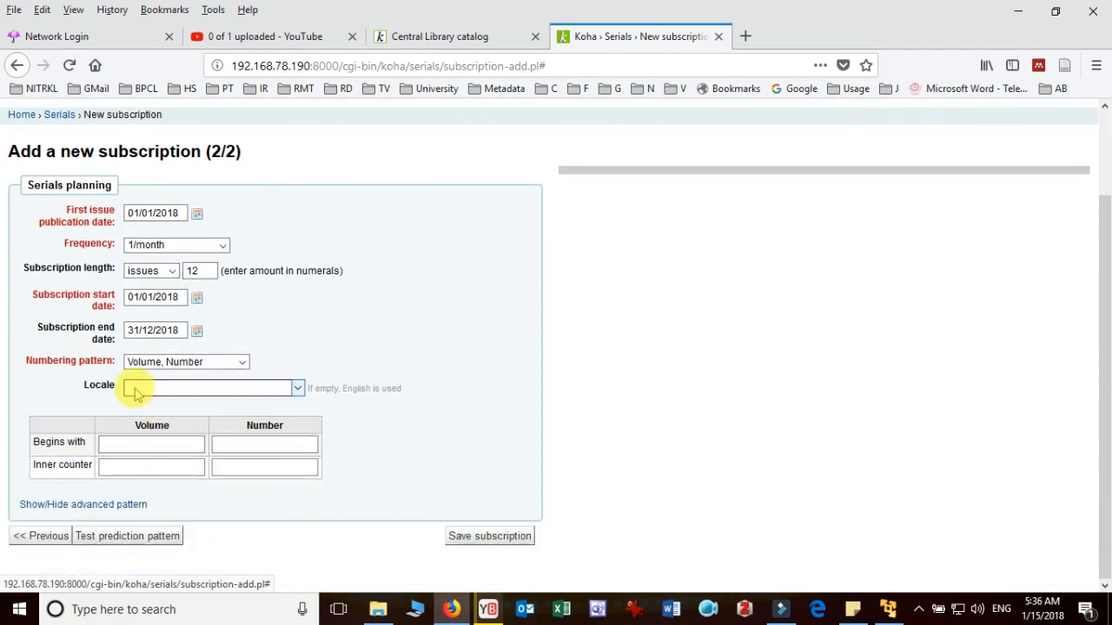
mouse_move(233, 381)
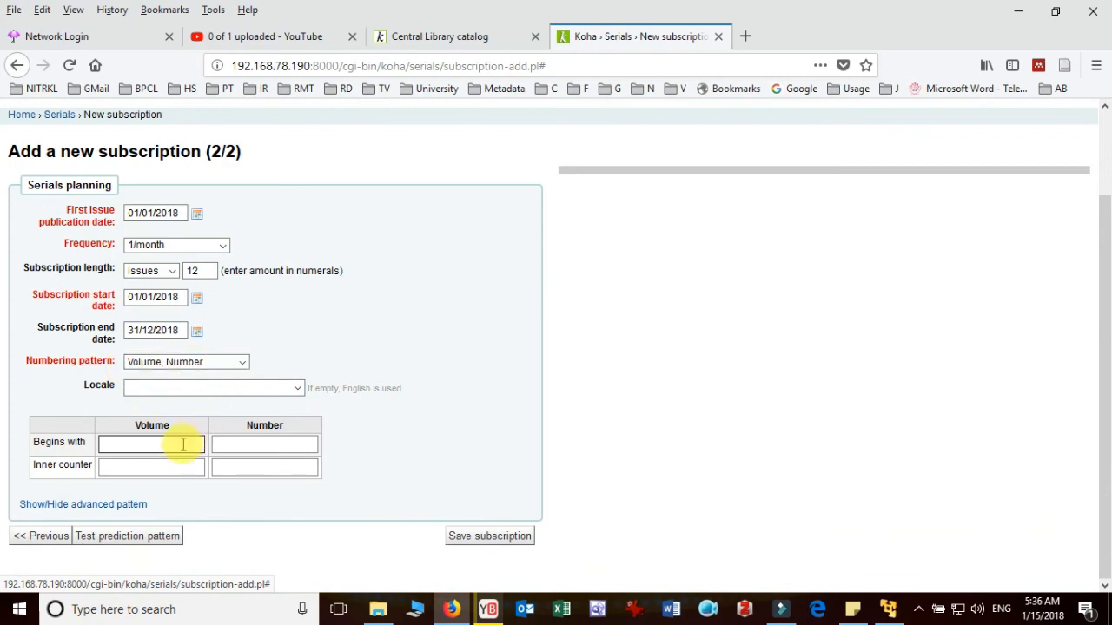
Begin numbering at volume 12, number 1, with Number inner counter 12.
click(149, 445)
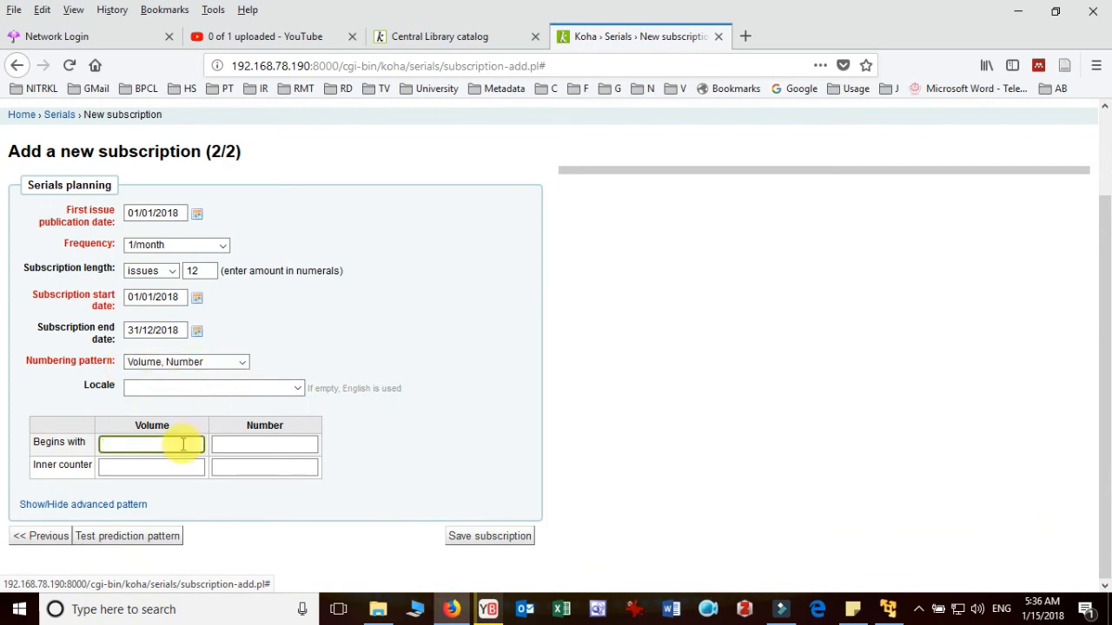
text(12)
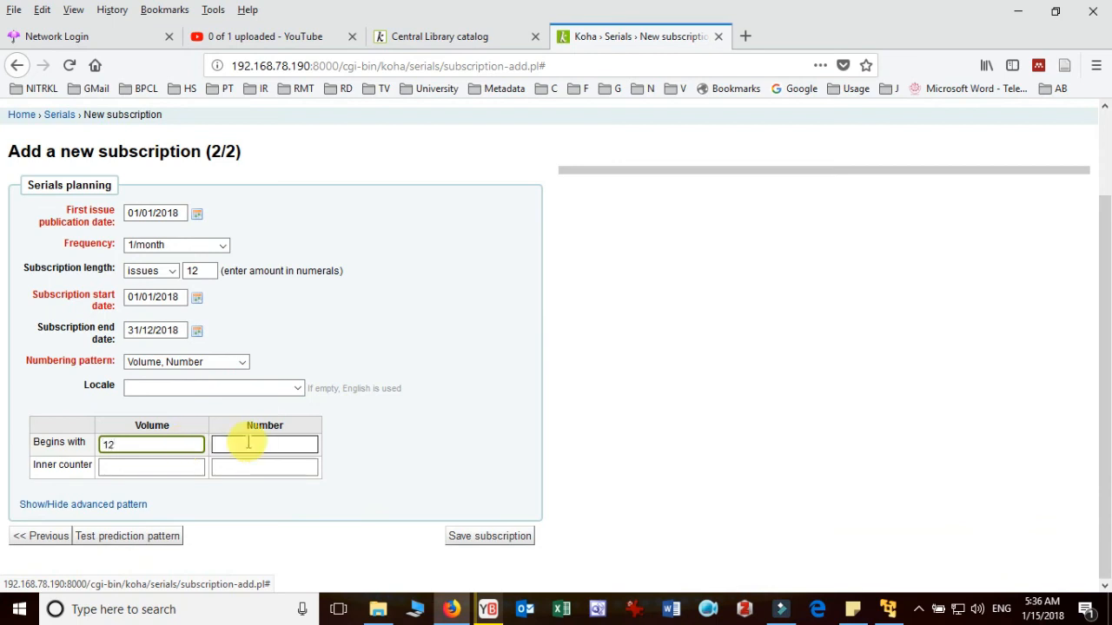
text(1)
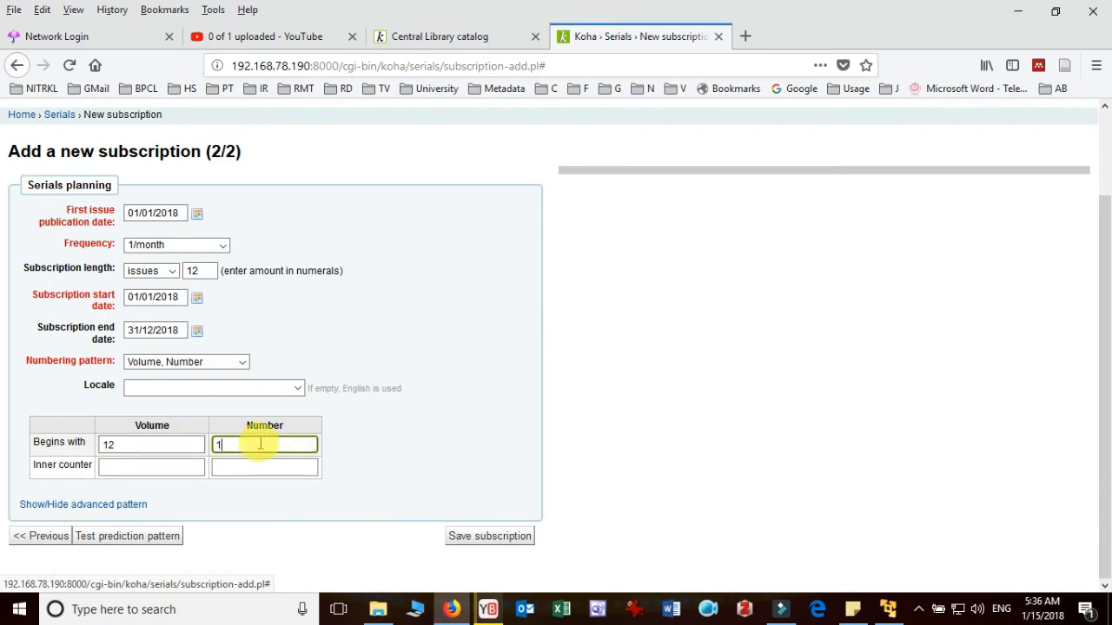
click(264, 466)
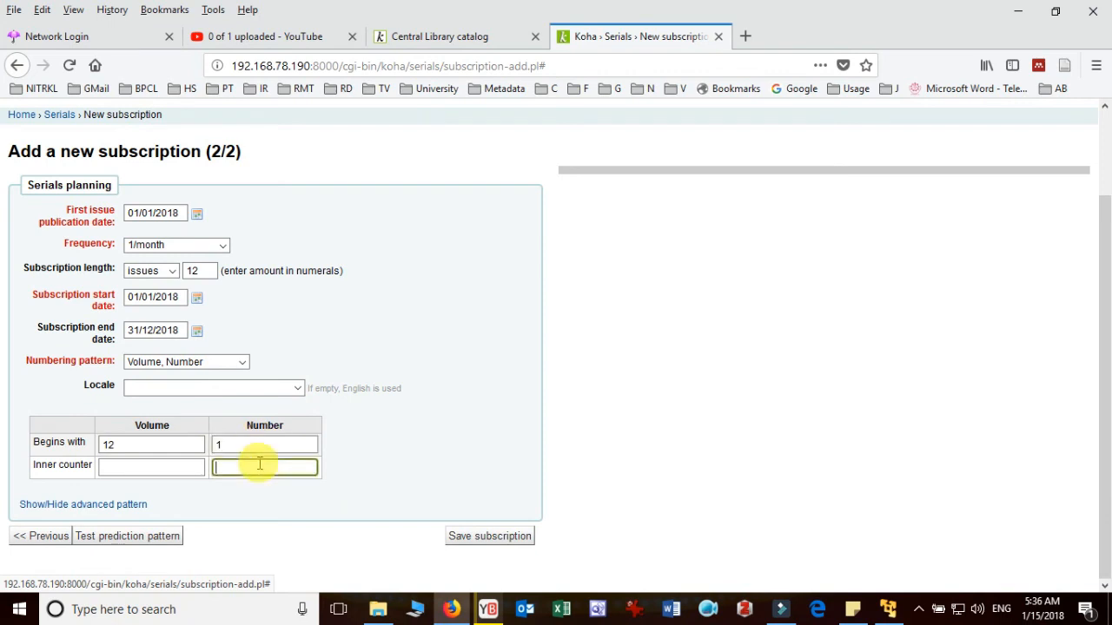
text(12)
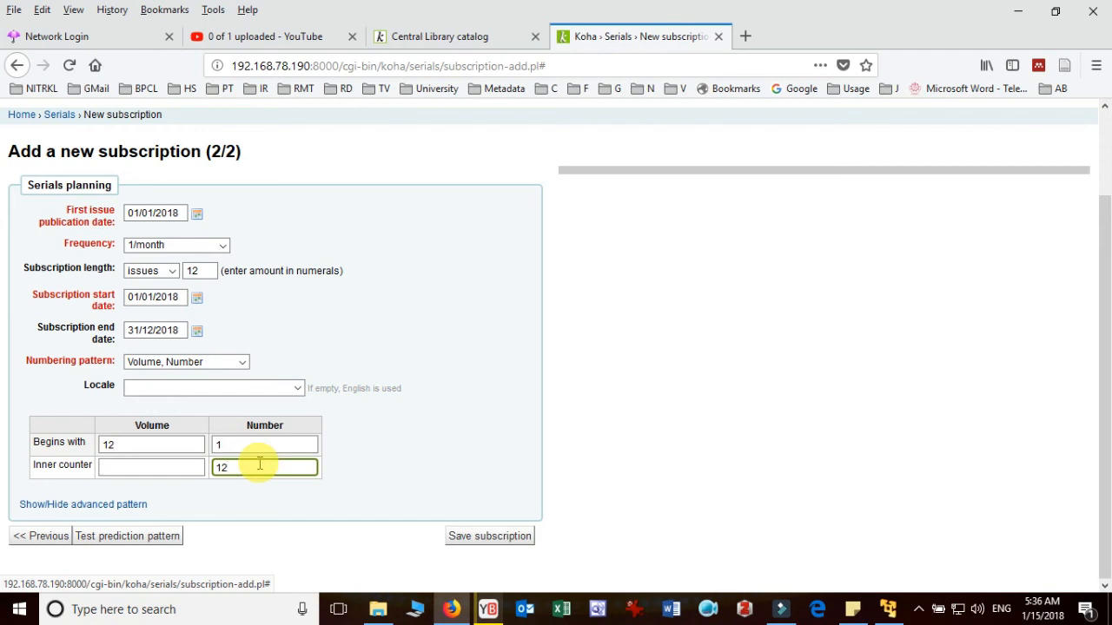
mouse_move(157, 535)
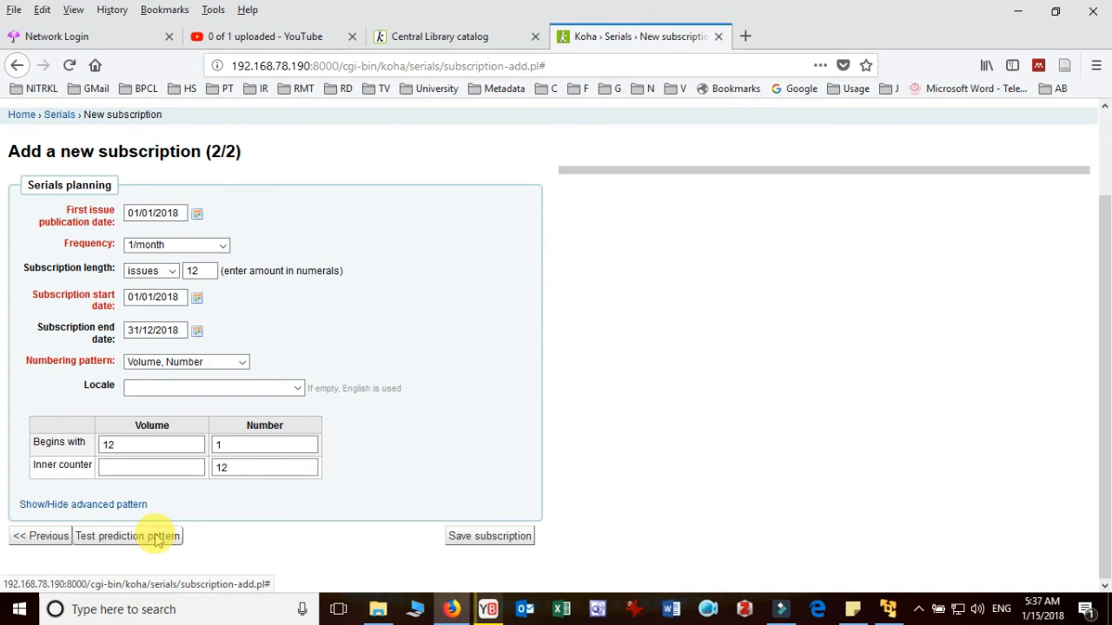
Test the prediction pattern showing Vol 12, No 1–12 for 2018, then save subscription #1.
click(127, 535)
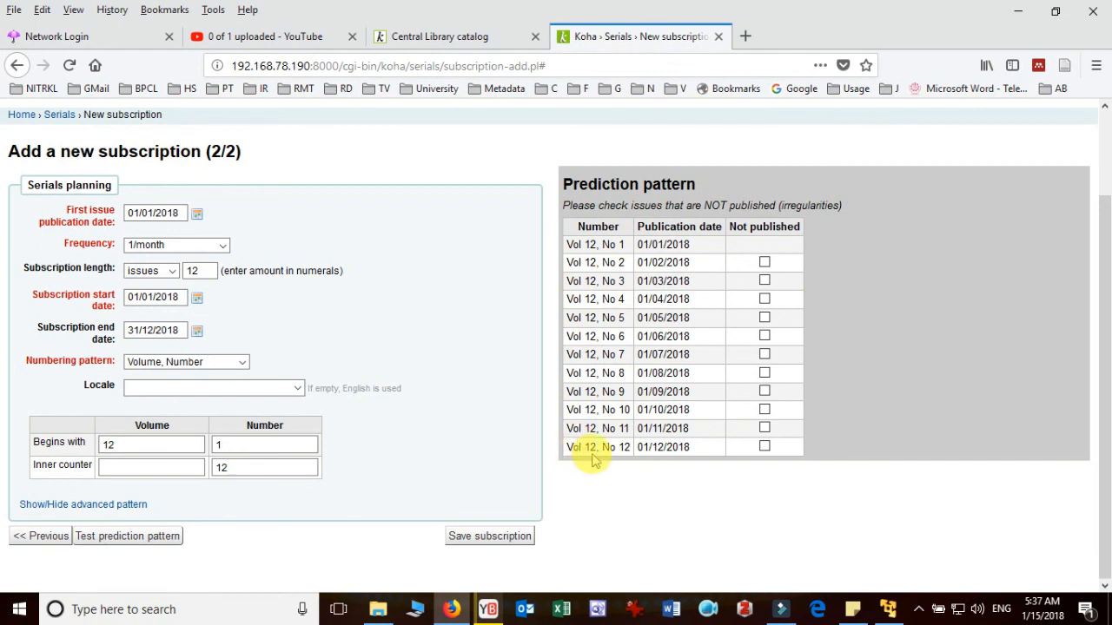
mouse_move(625, 466)
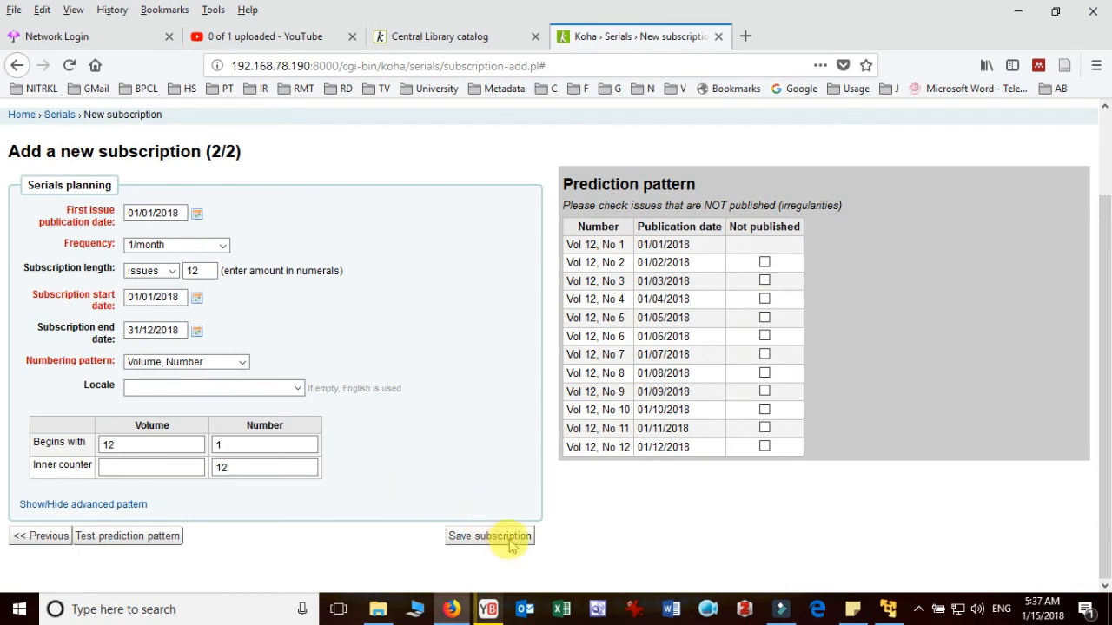
click(489, 535)
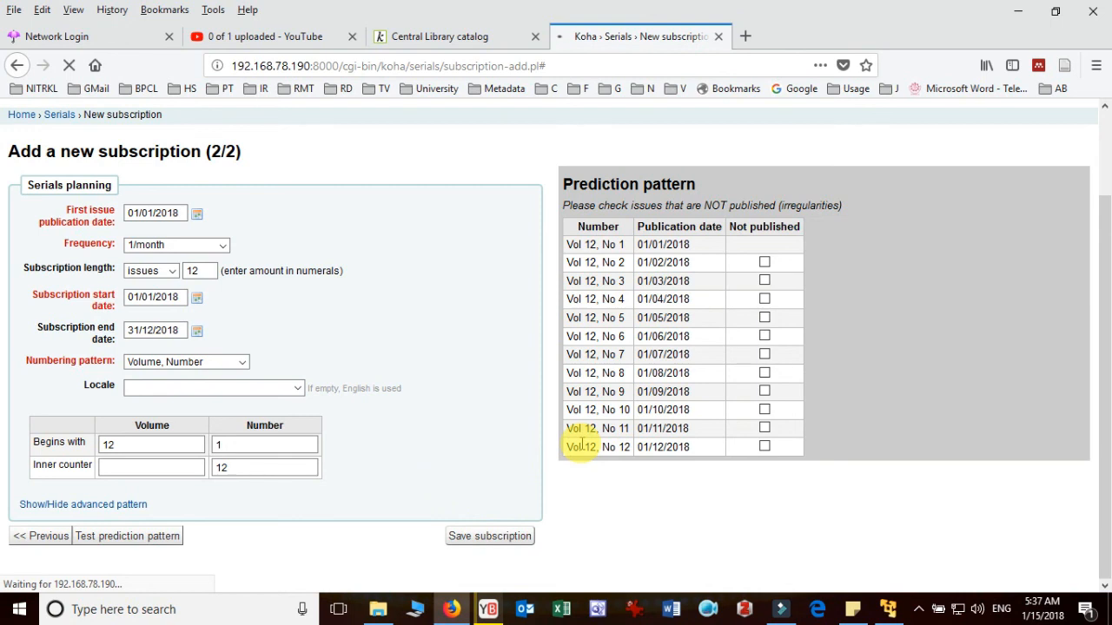
click(490, 535)
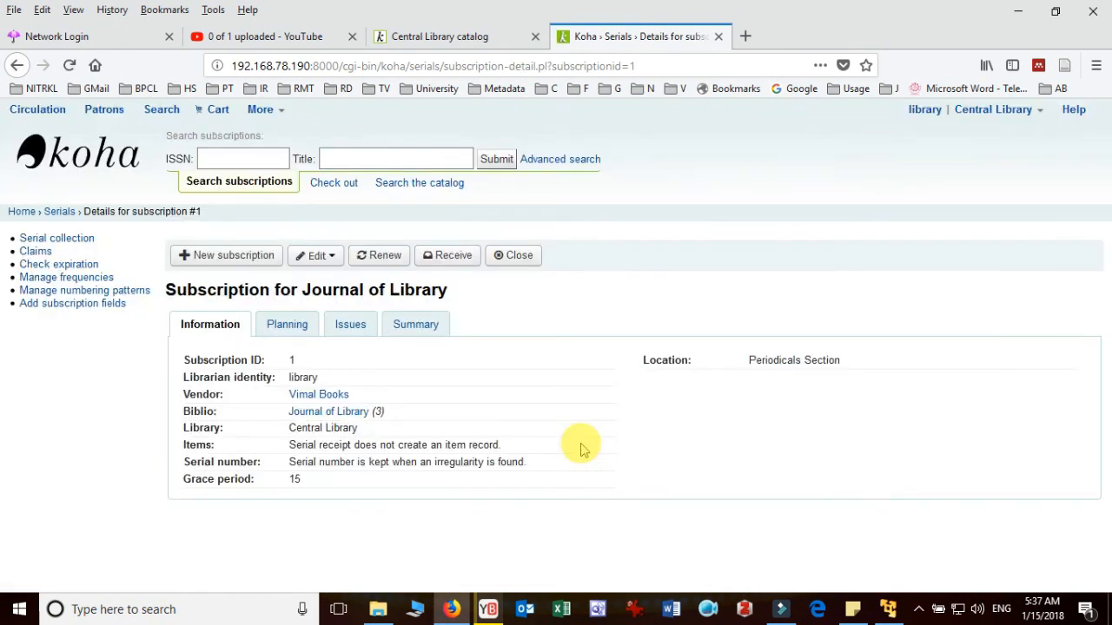